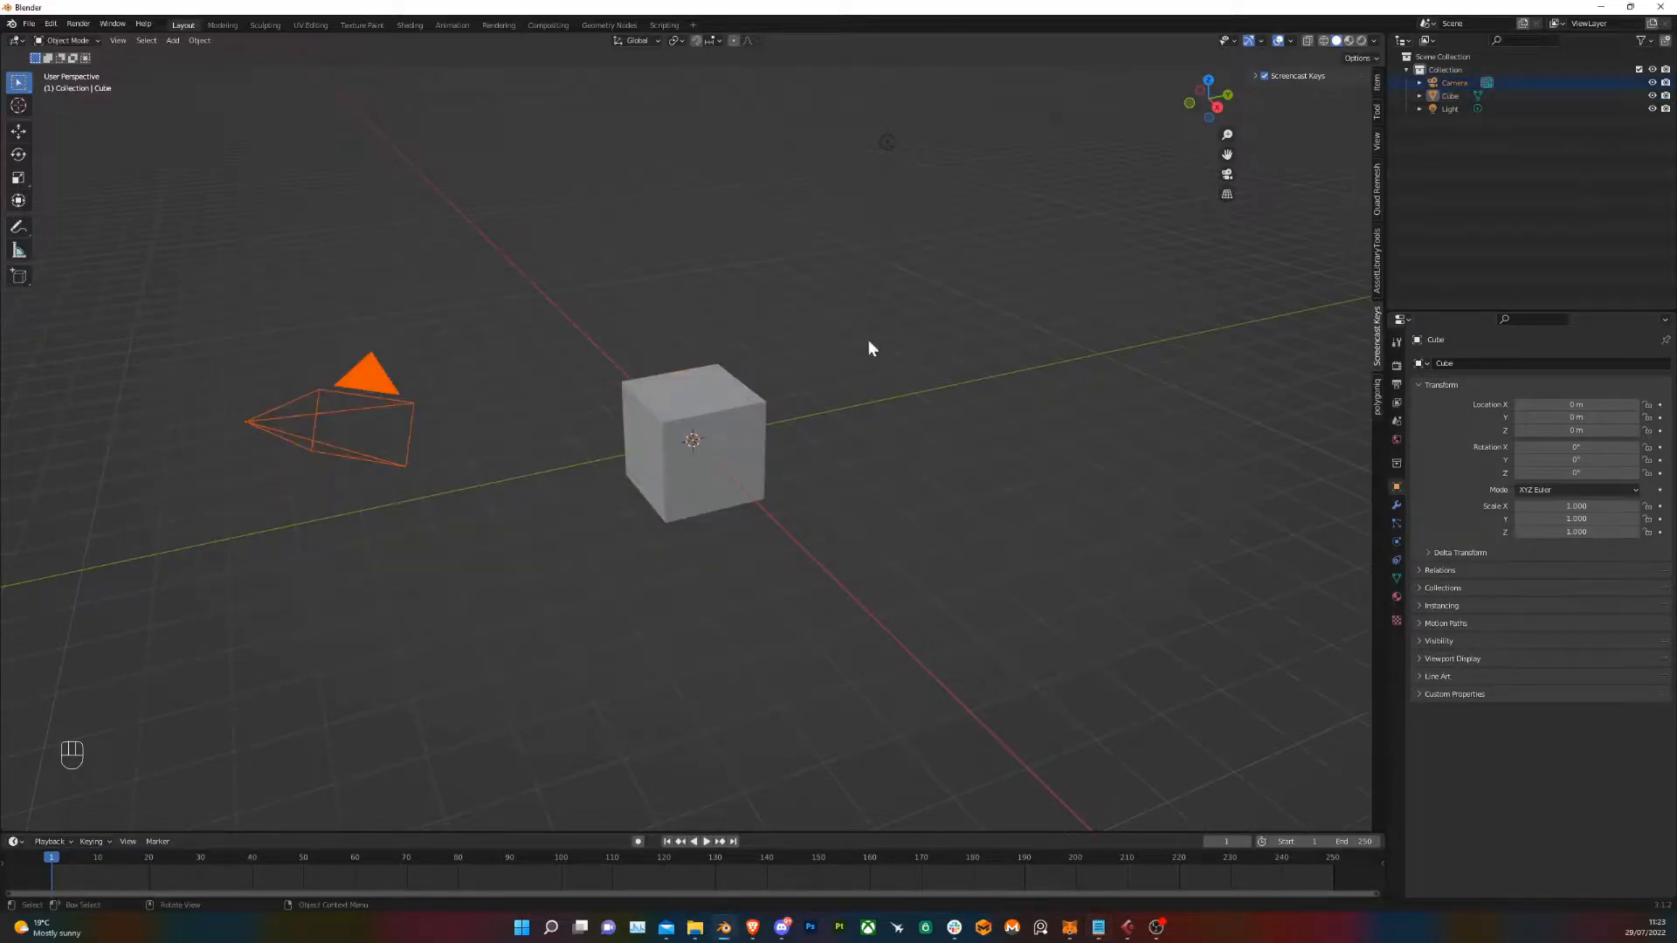
Remove the default Camera and Light, leaving the cube and the shoe reference image
left_click(1450, 109)
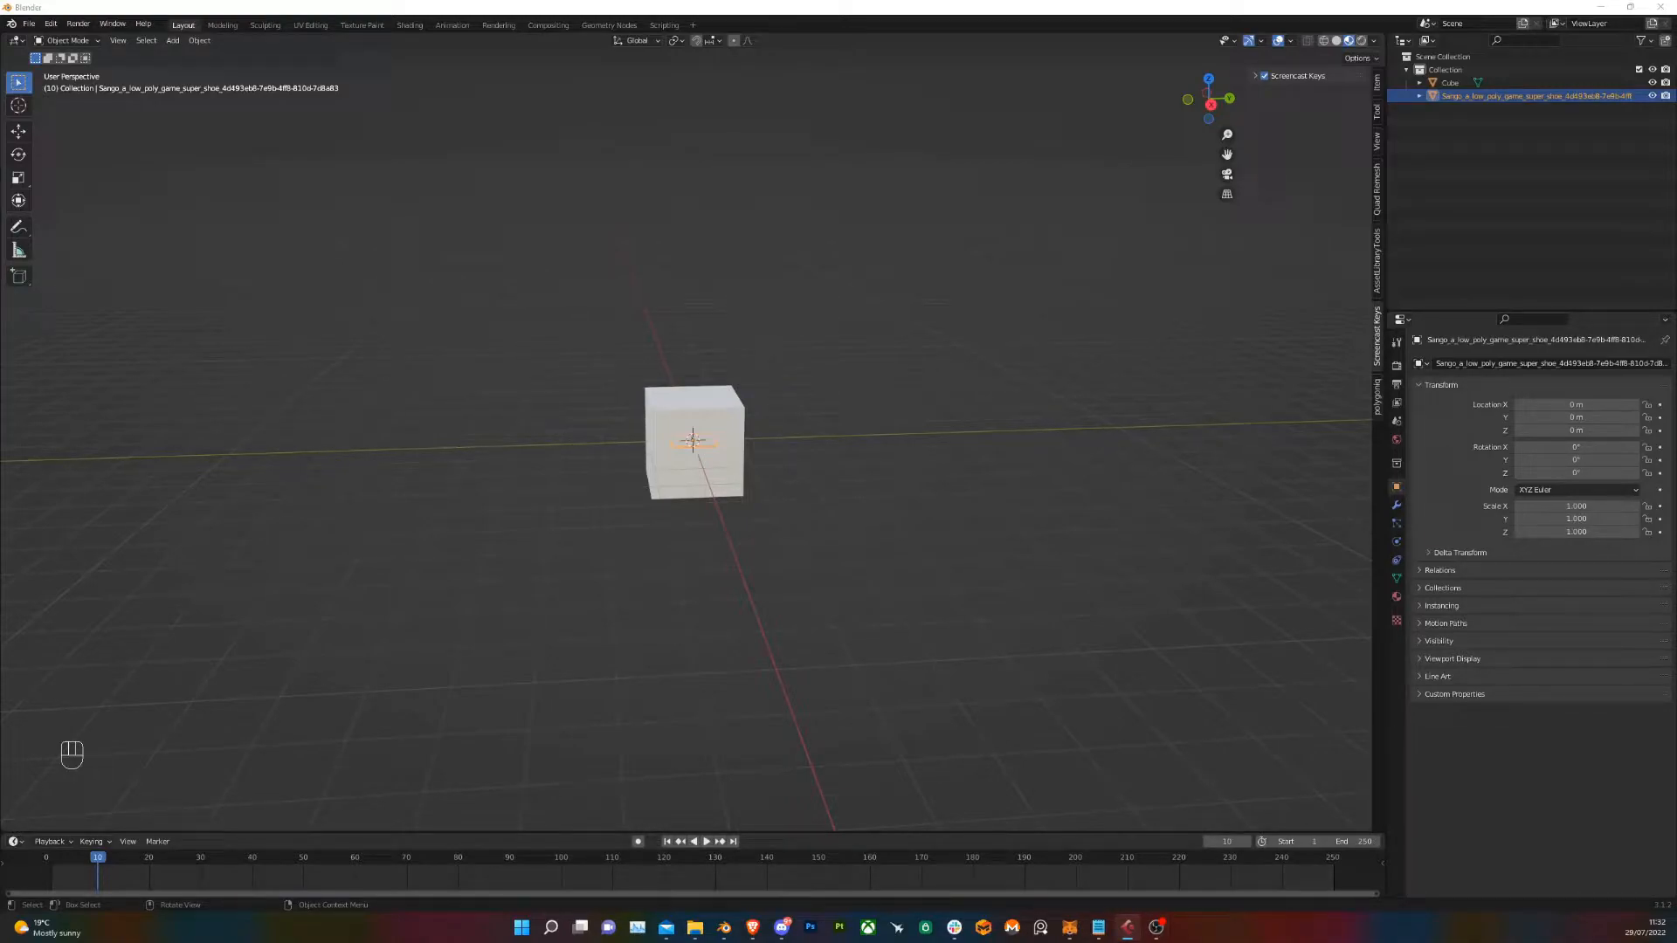
mouse_move(283, 222)
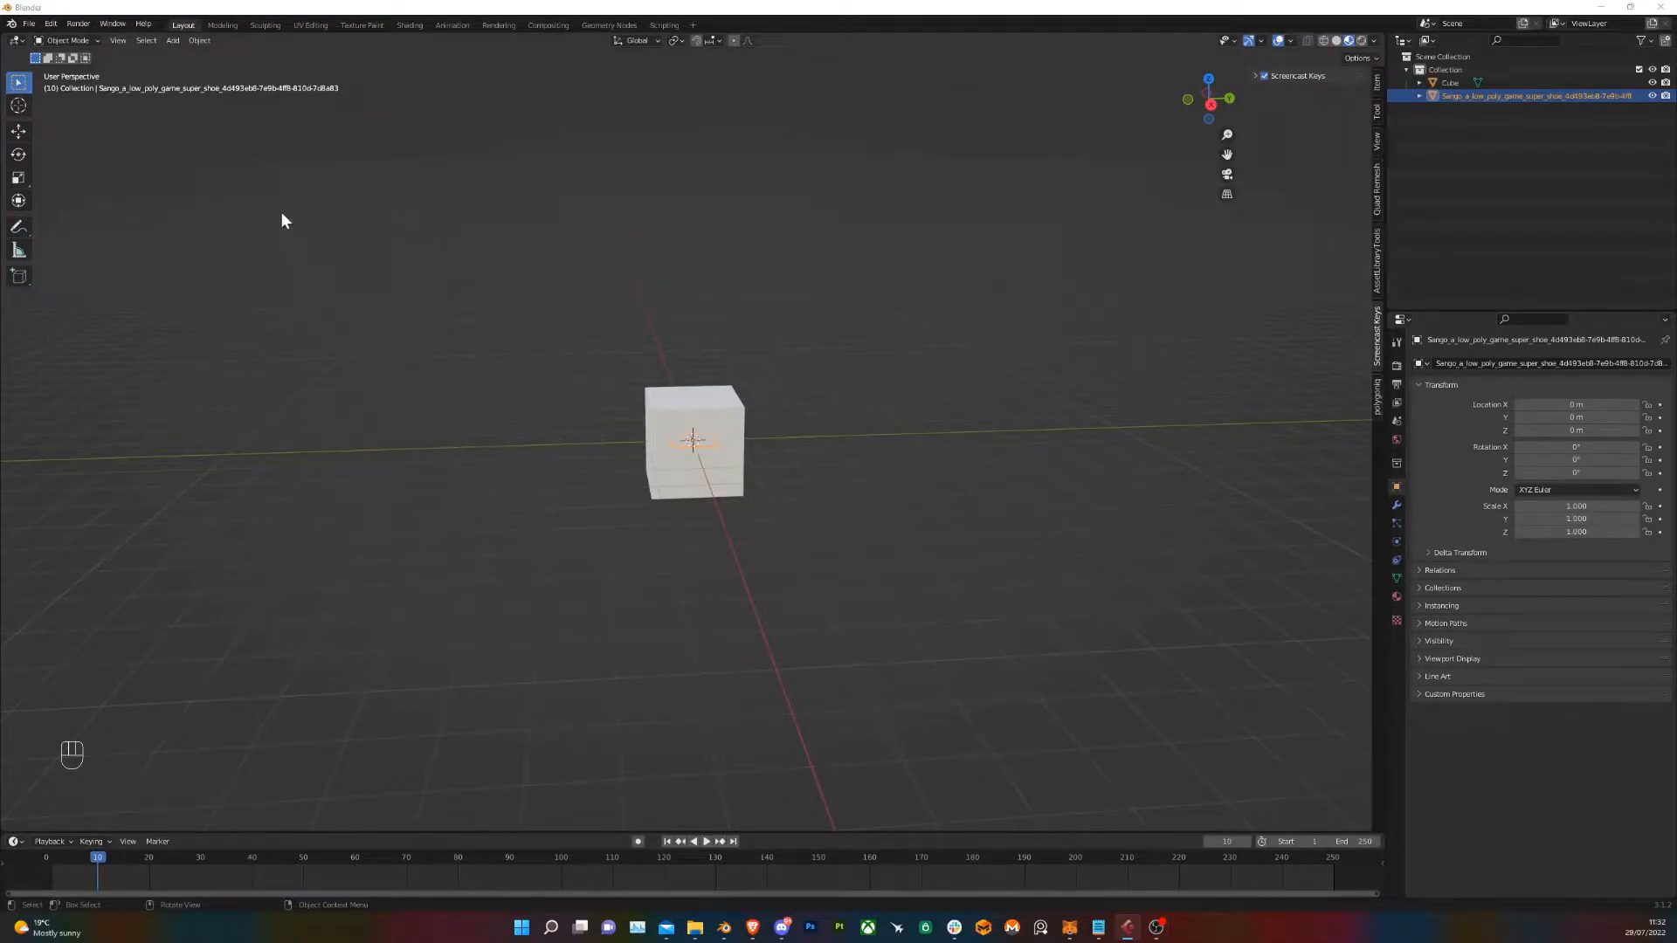
Import a PNG from the shoe reference folder as an image plane via Images as Planes
left_click(50, 23)
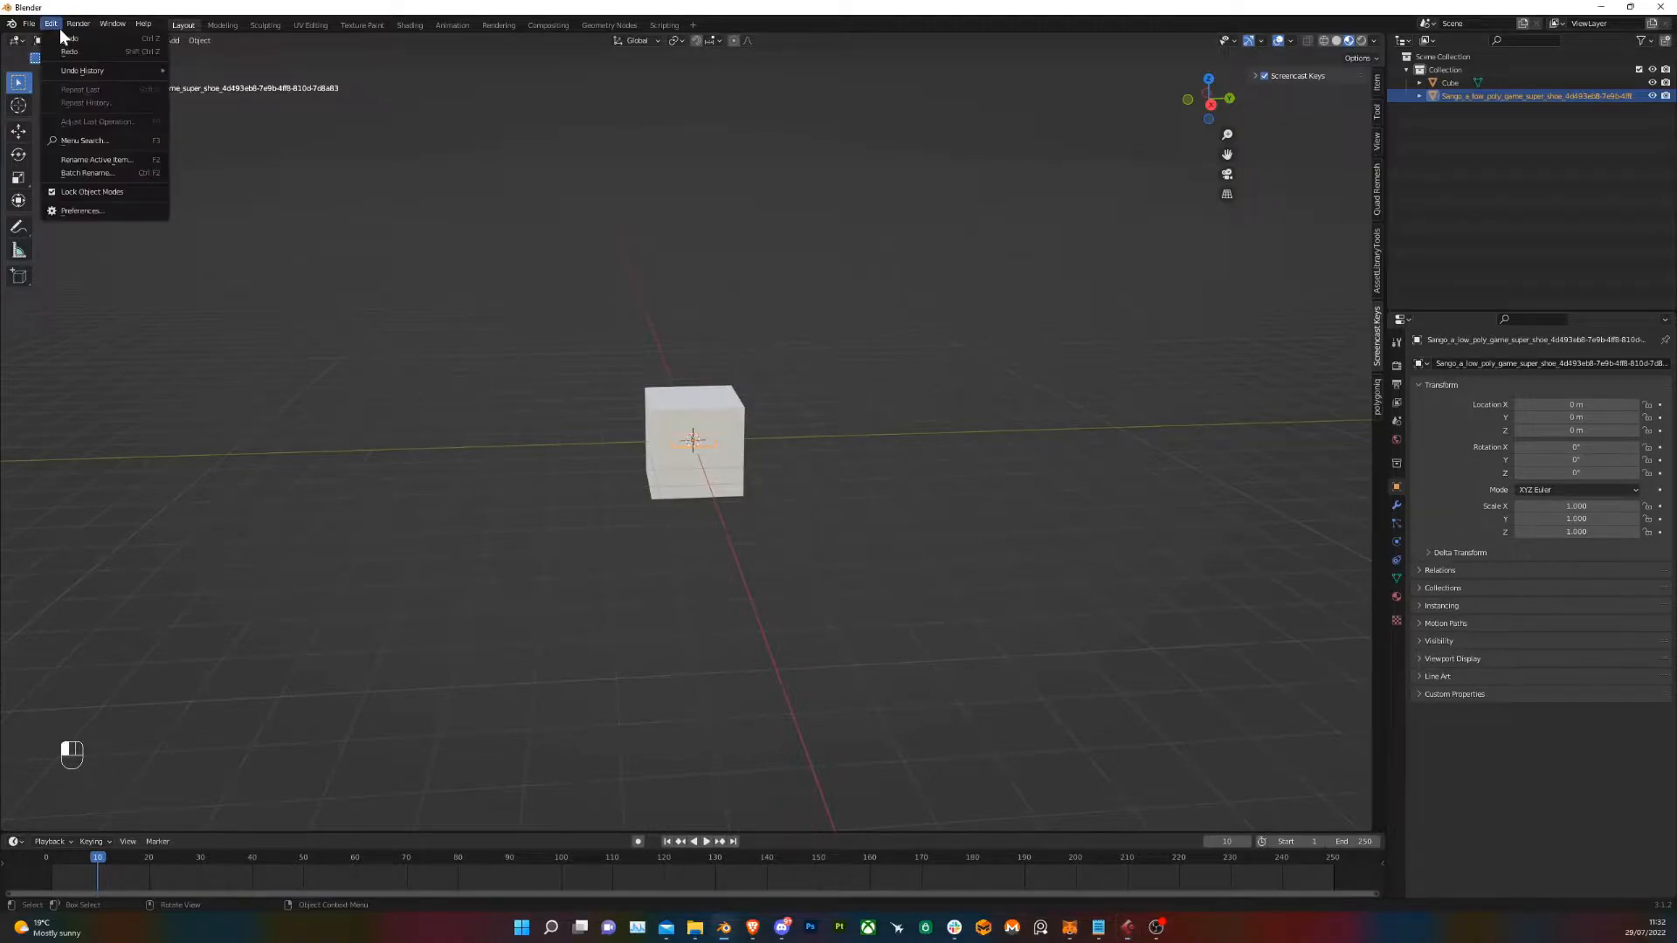
left_click(82, 210)
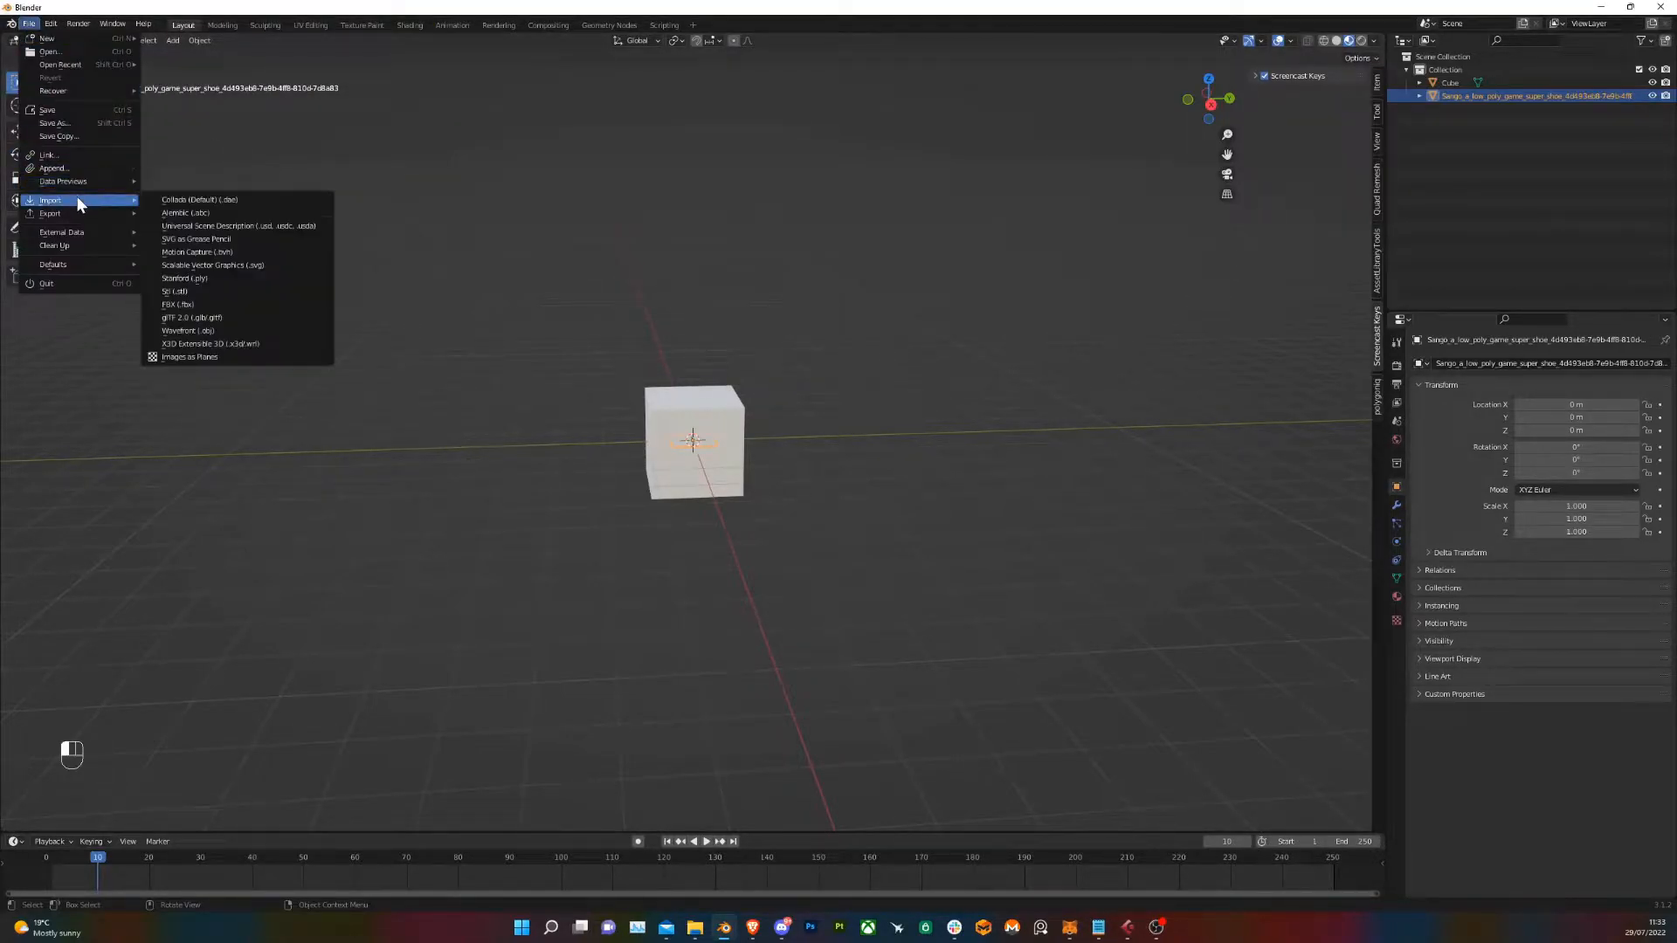
left_click(189, 356)
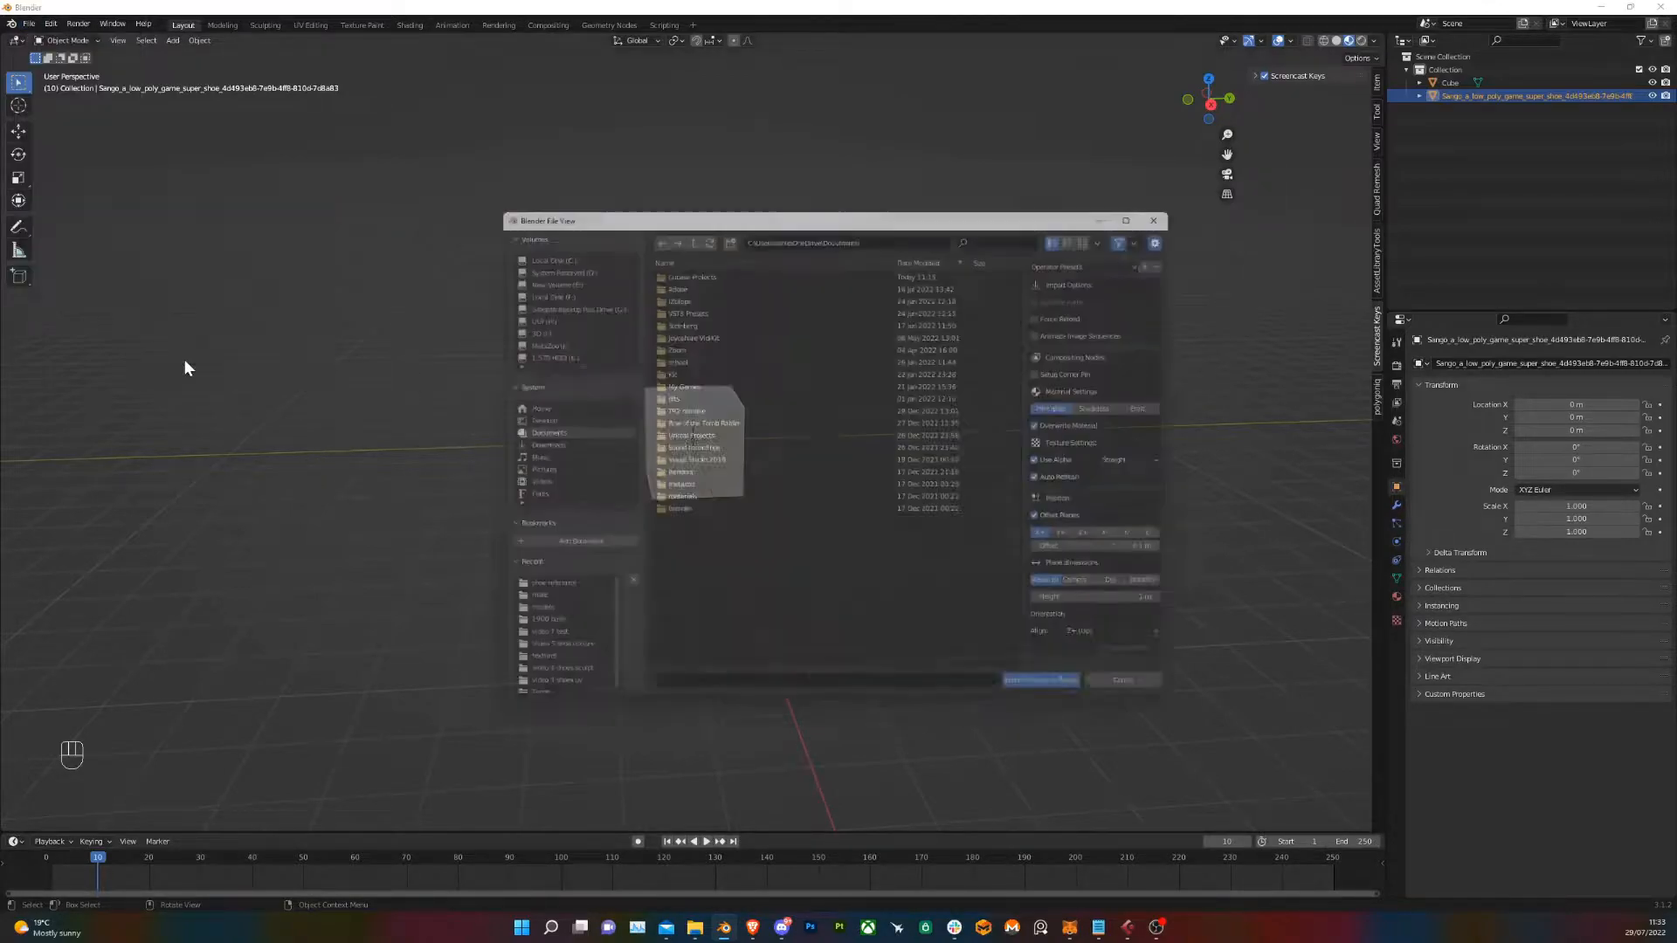
left_click(534, 325)
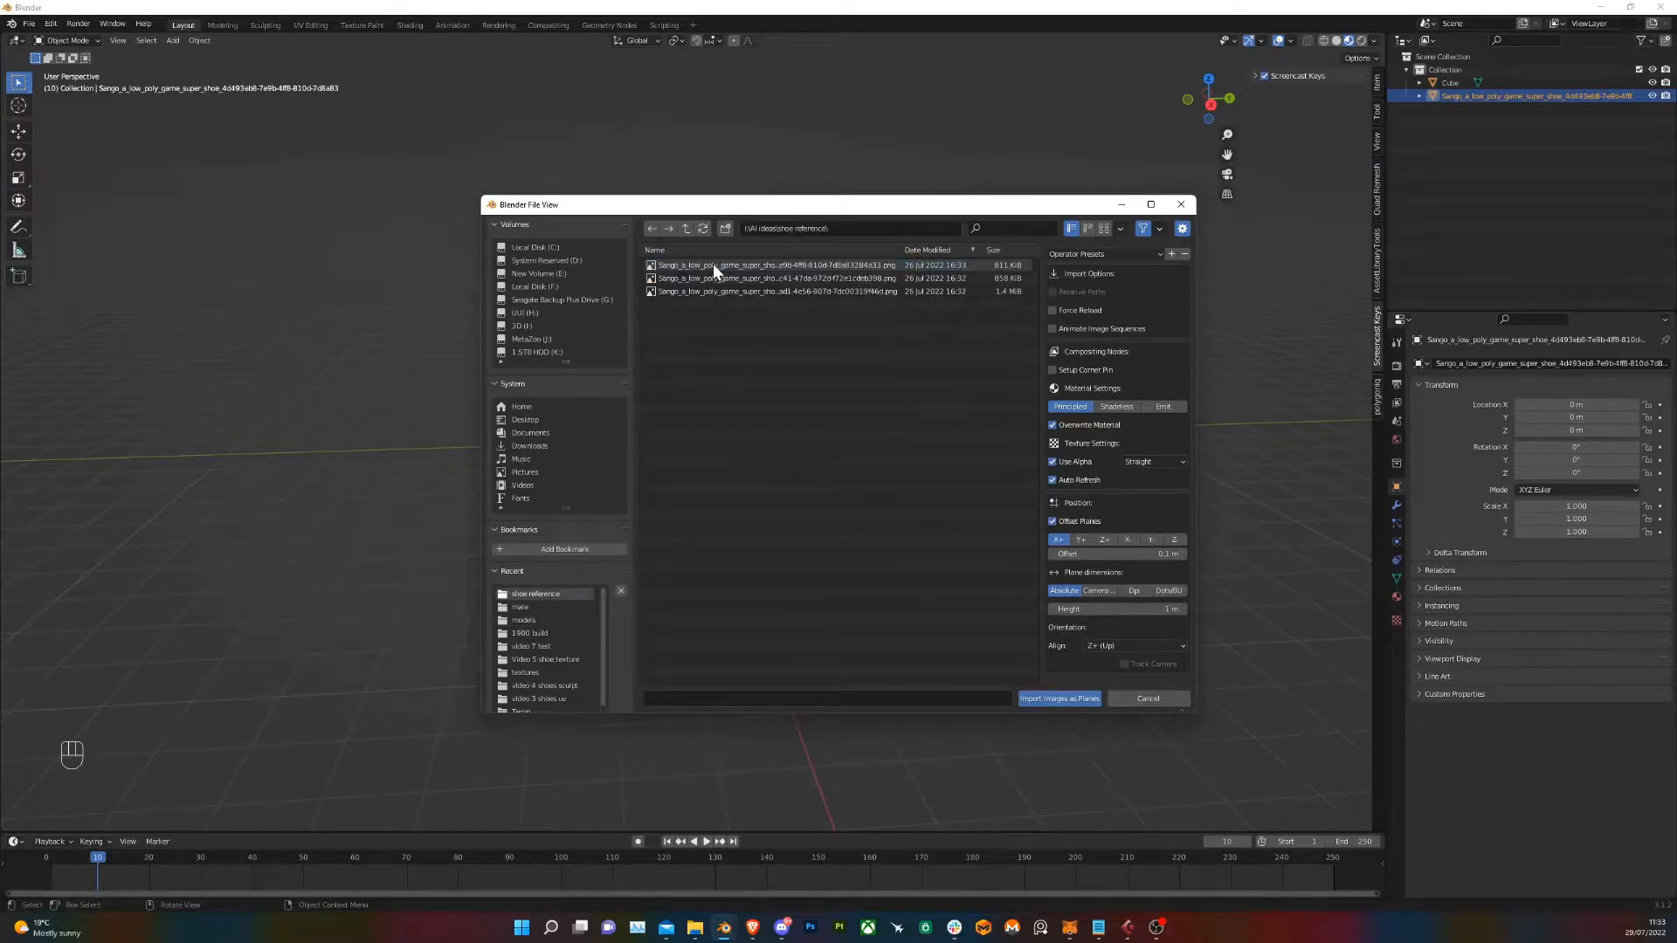
left_click(1059, 699)
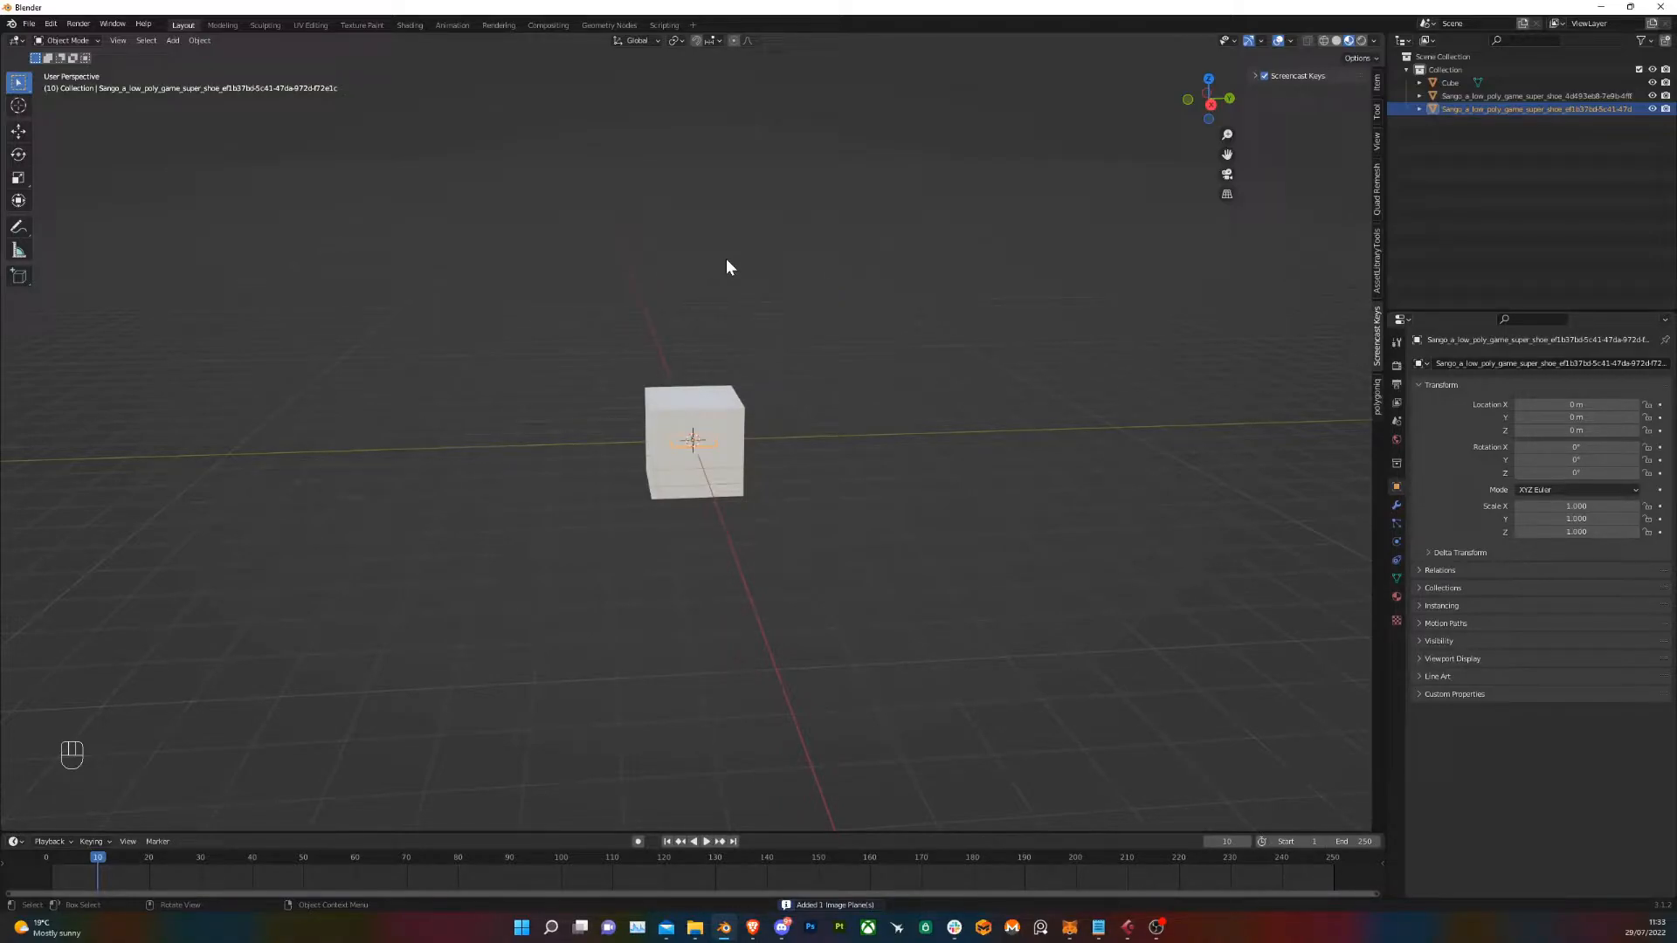
Scale up the reference plane, rotate it upright behind the cube and view it from the side
key("s")
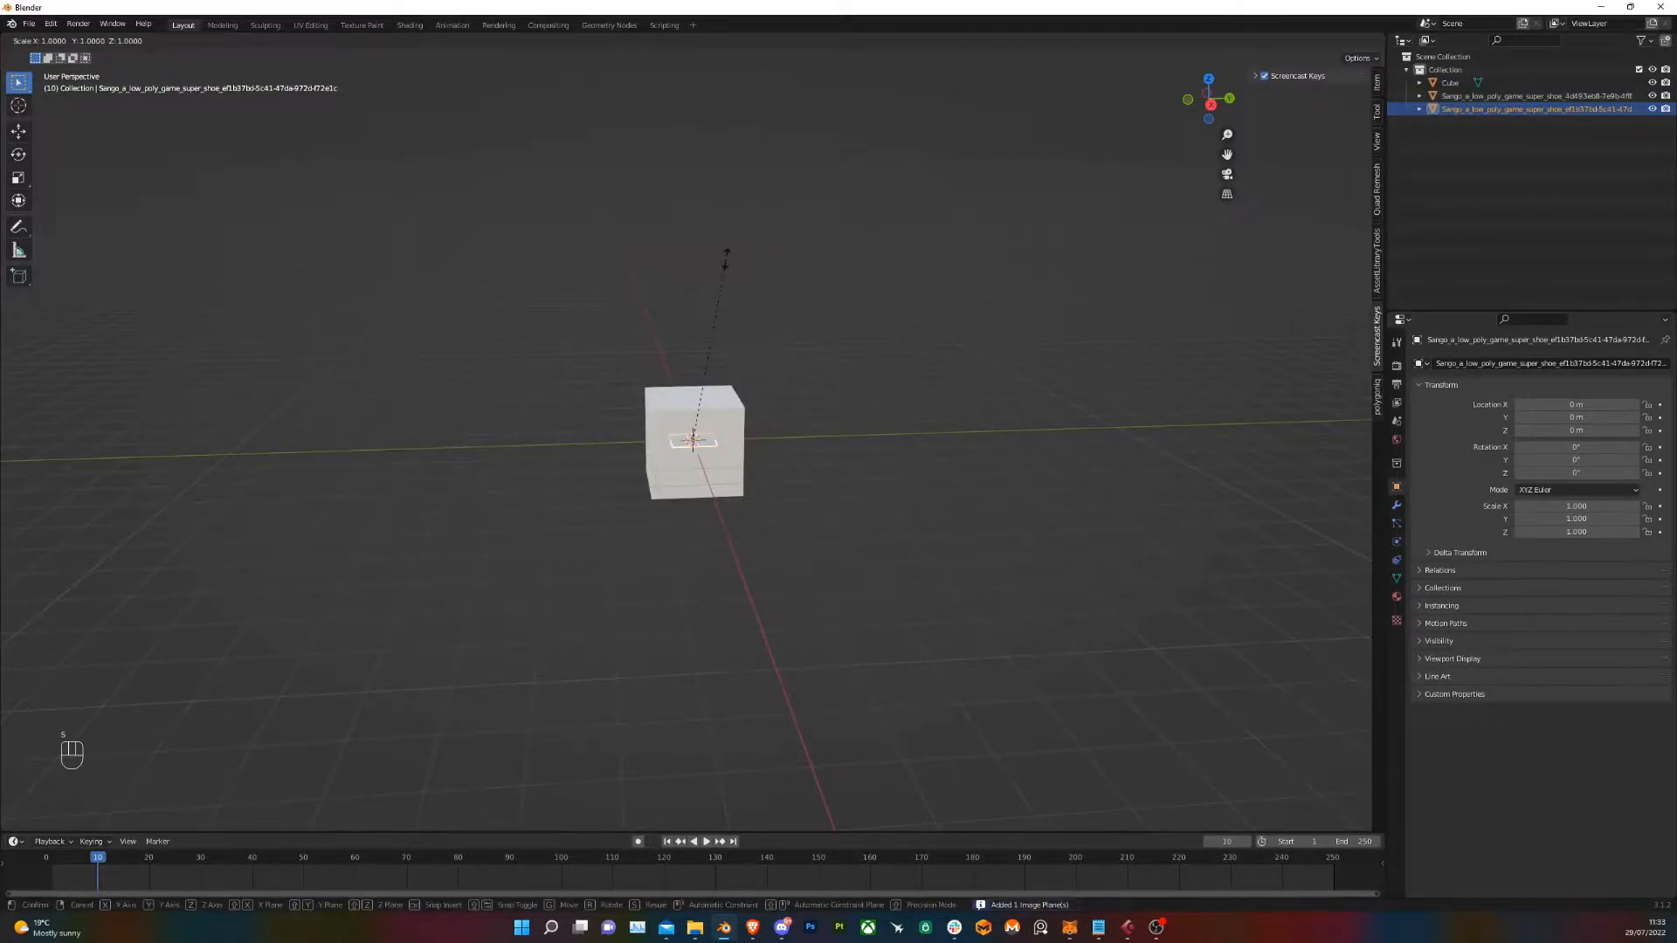
key("y")
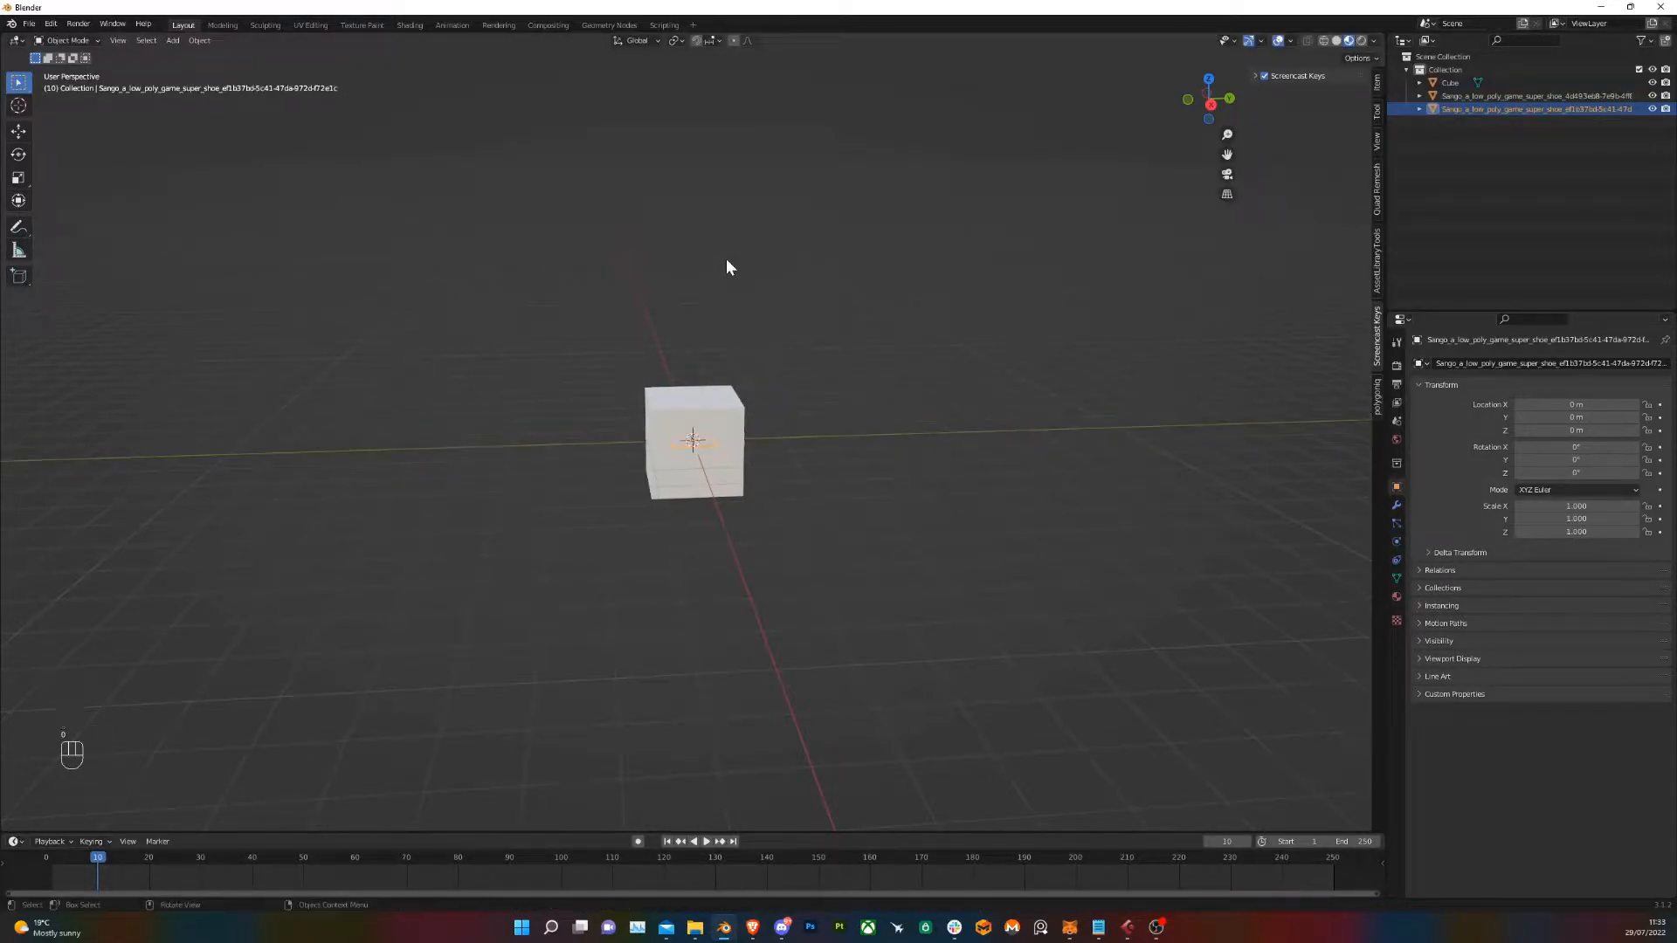
key("r")
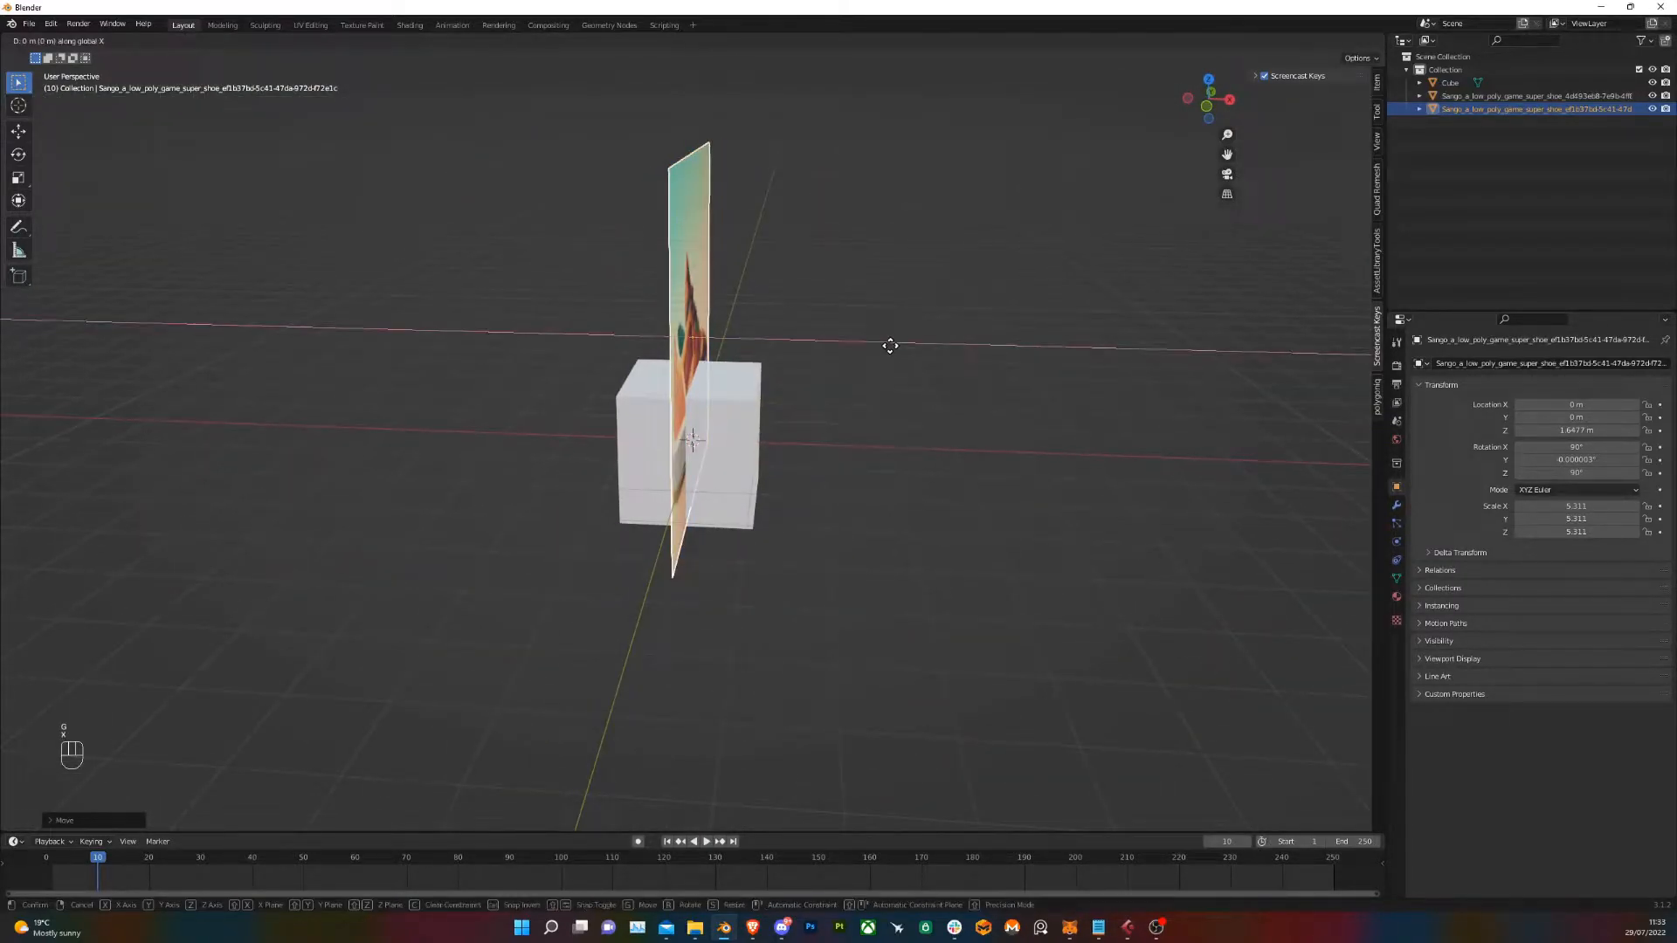
left_click(821, 456)
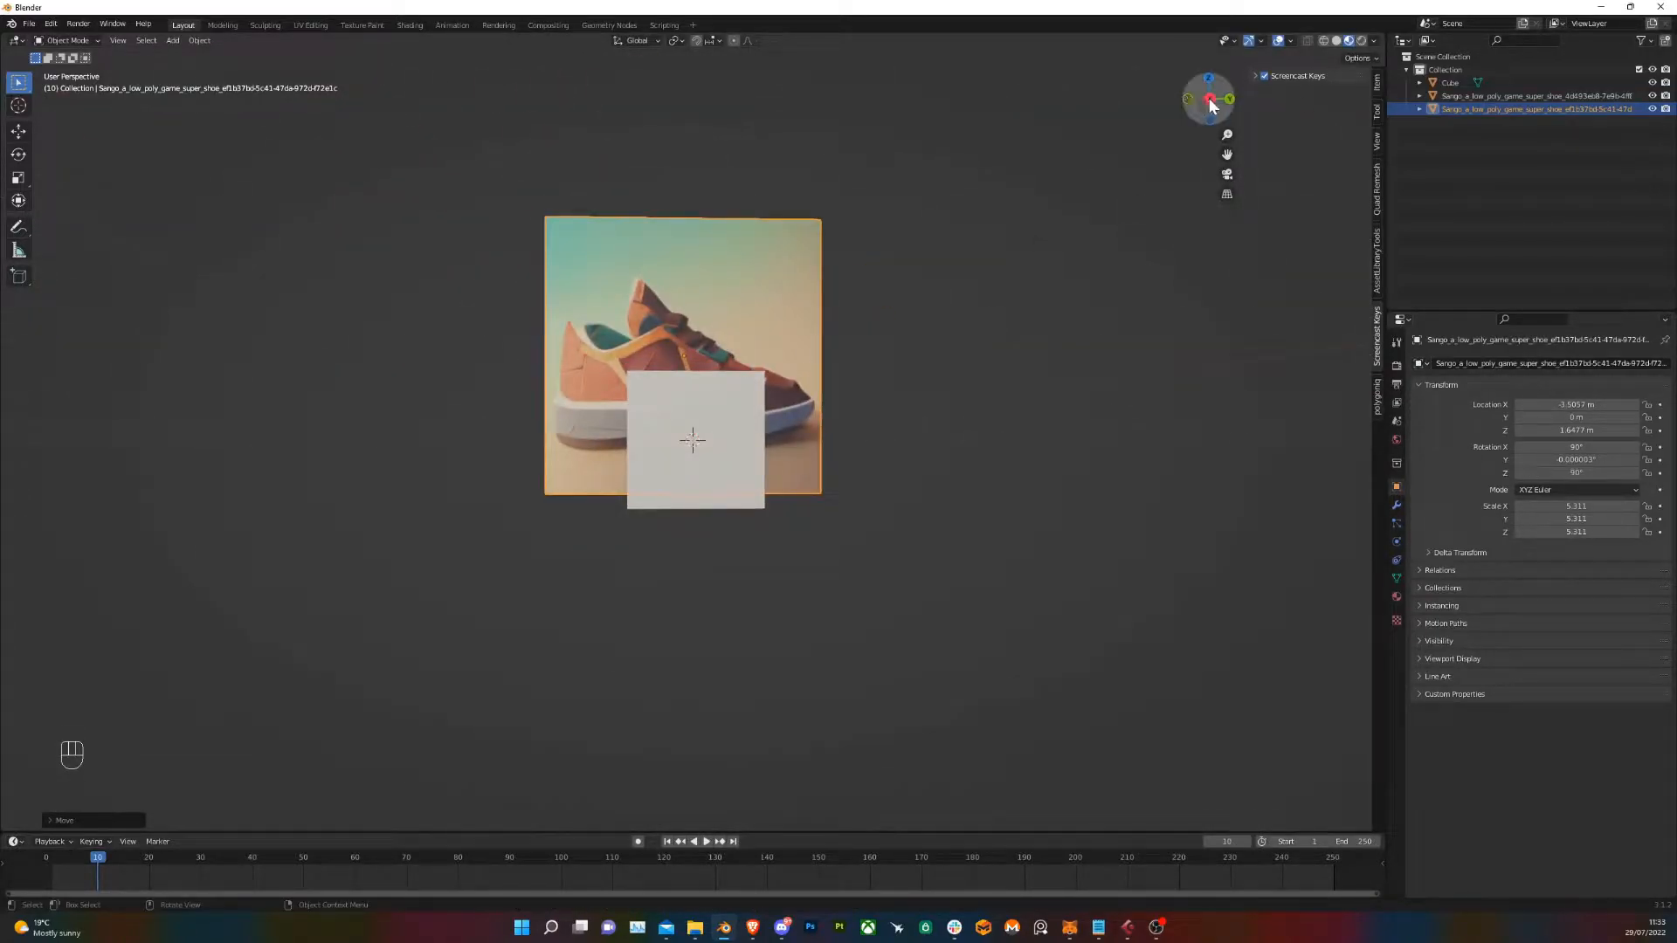
left_click(1228, 98)
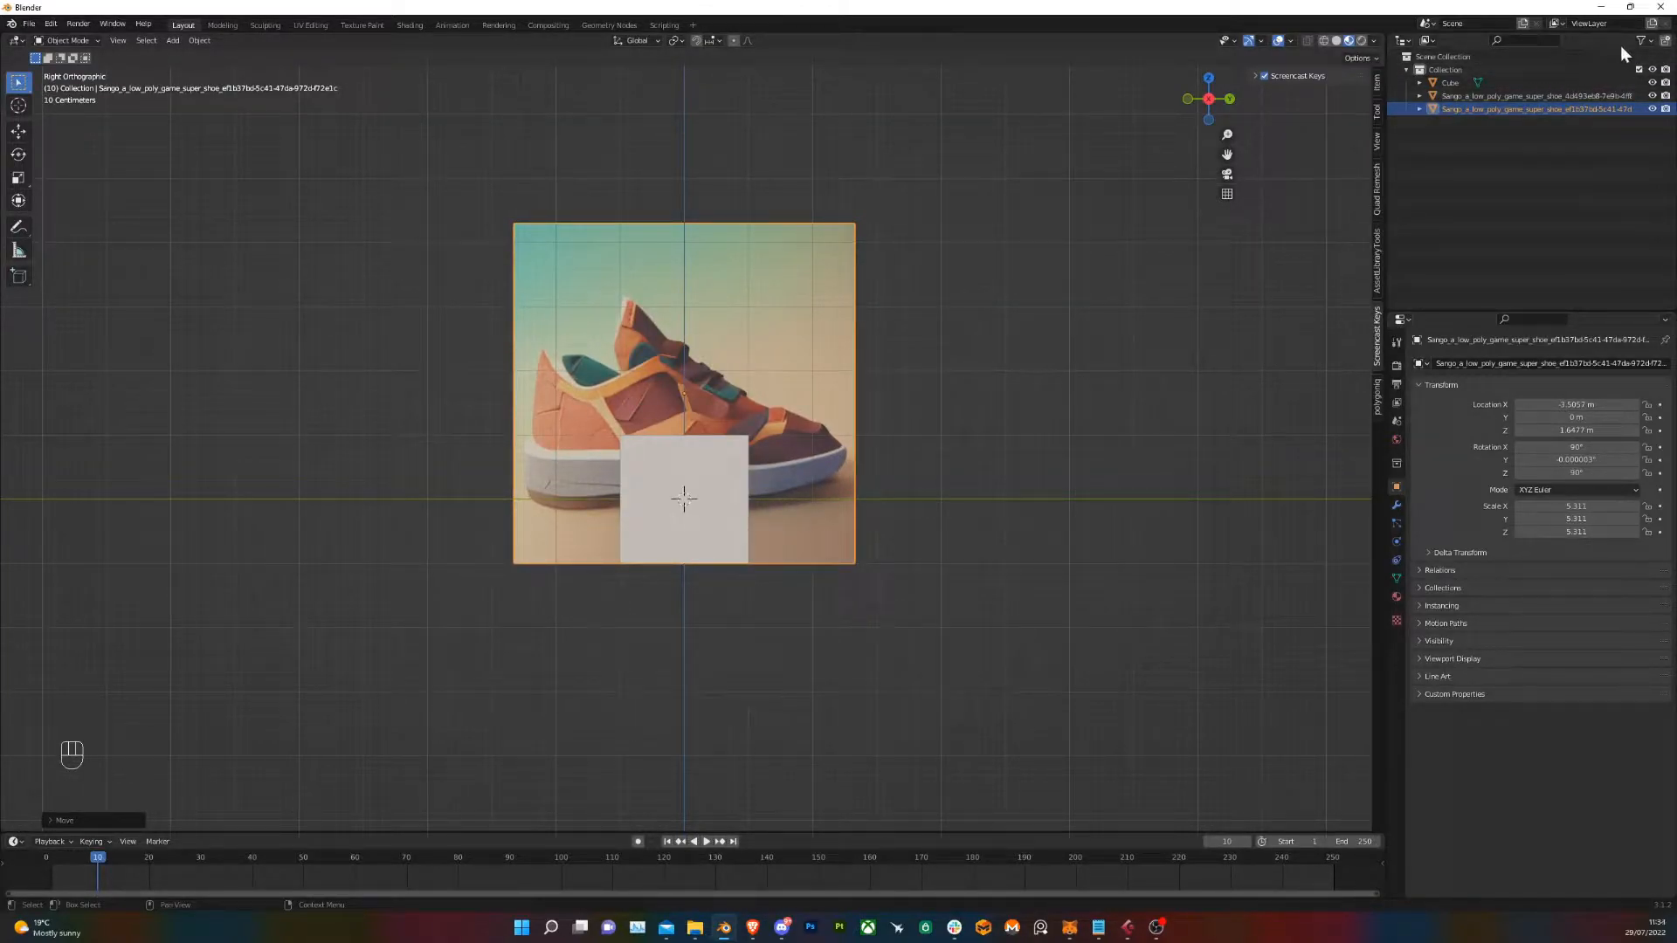
Make the image planes unselectable, move the cube over the shoe's heel and enter Edit Mode
left_click(1651, 40)
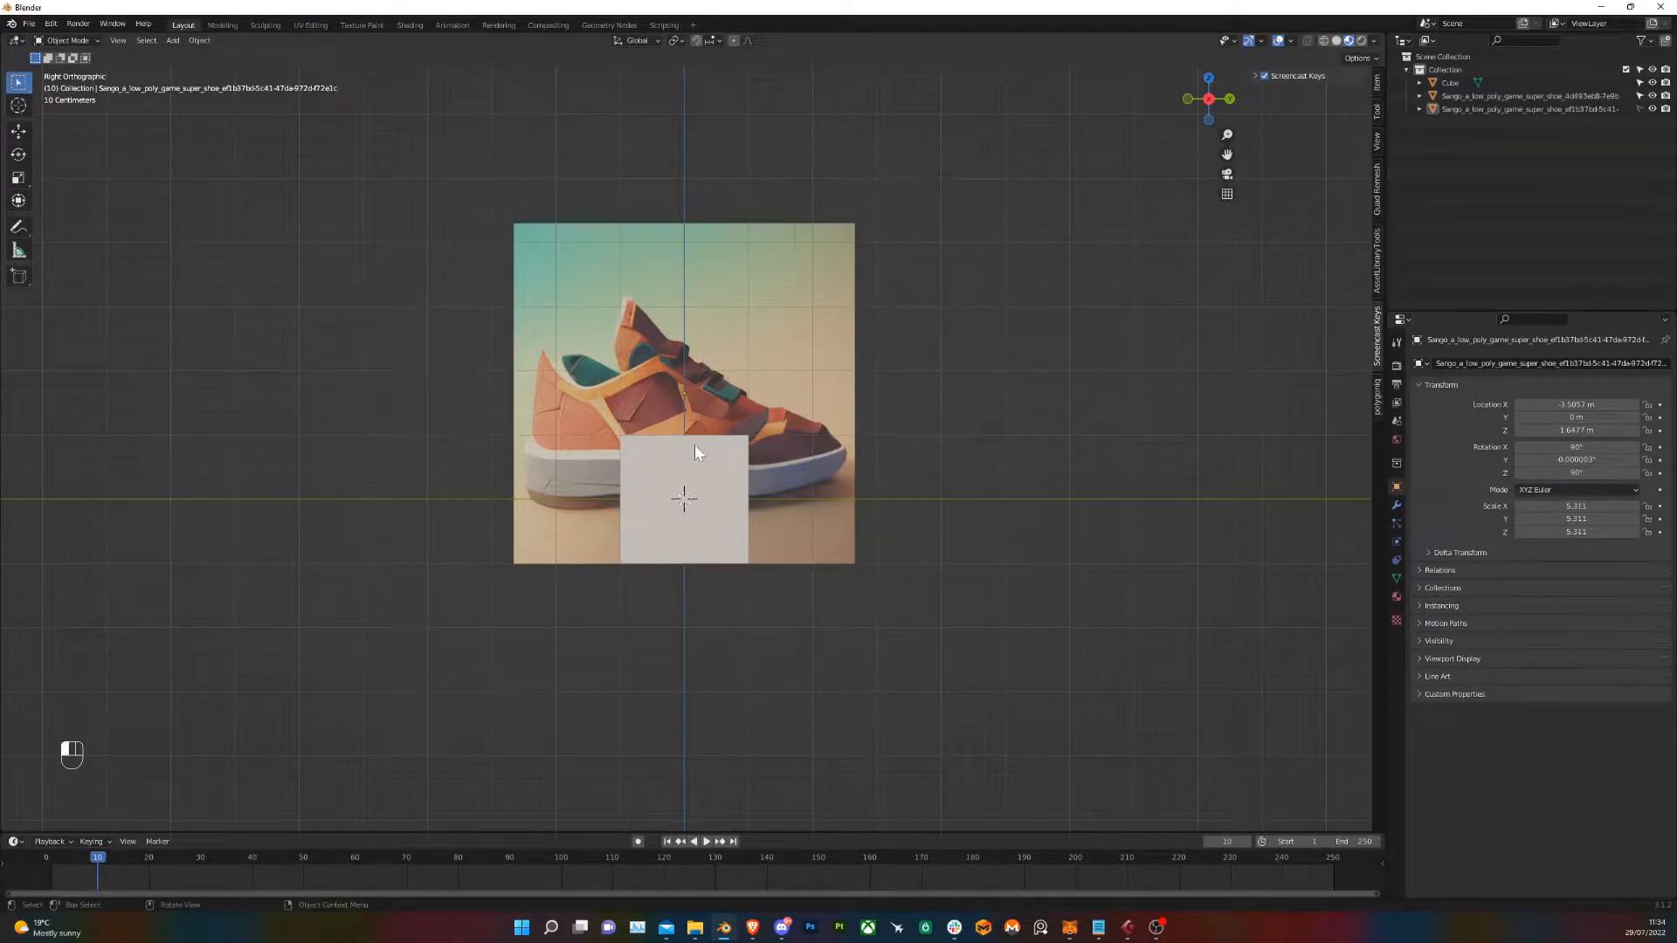
key("g")
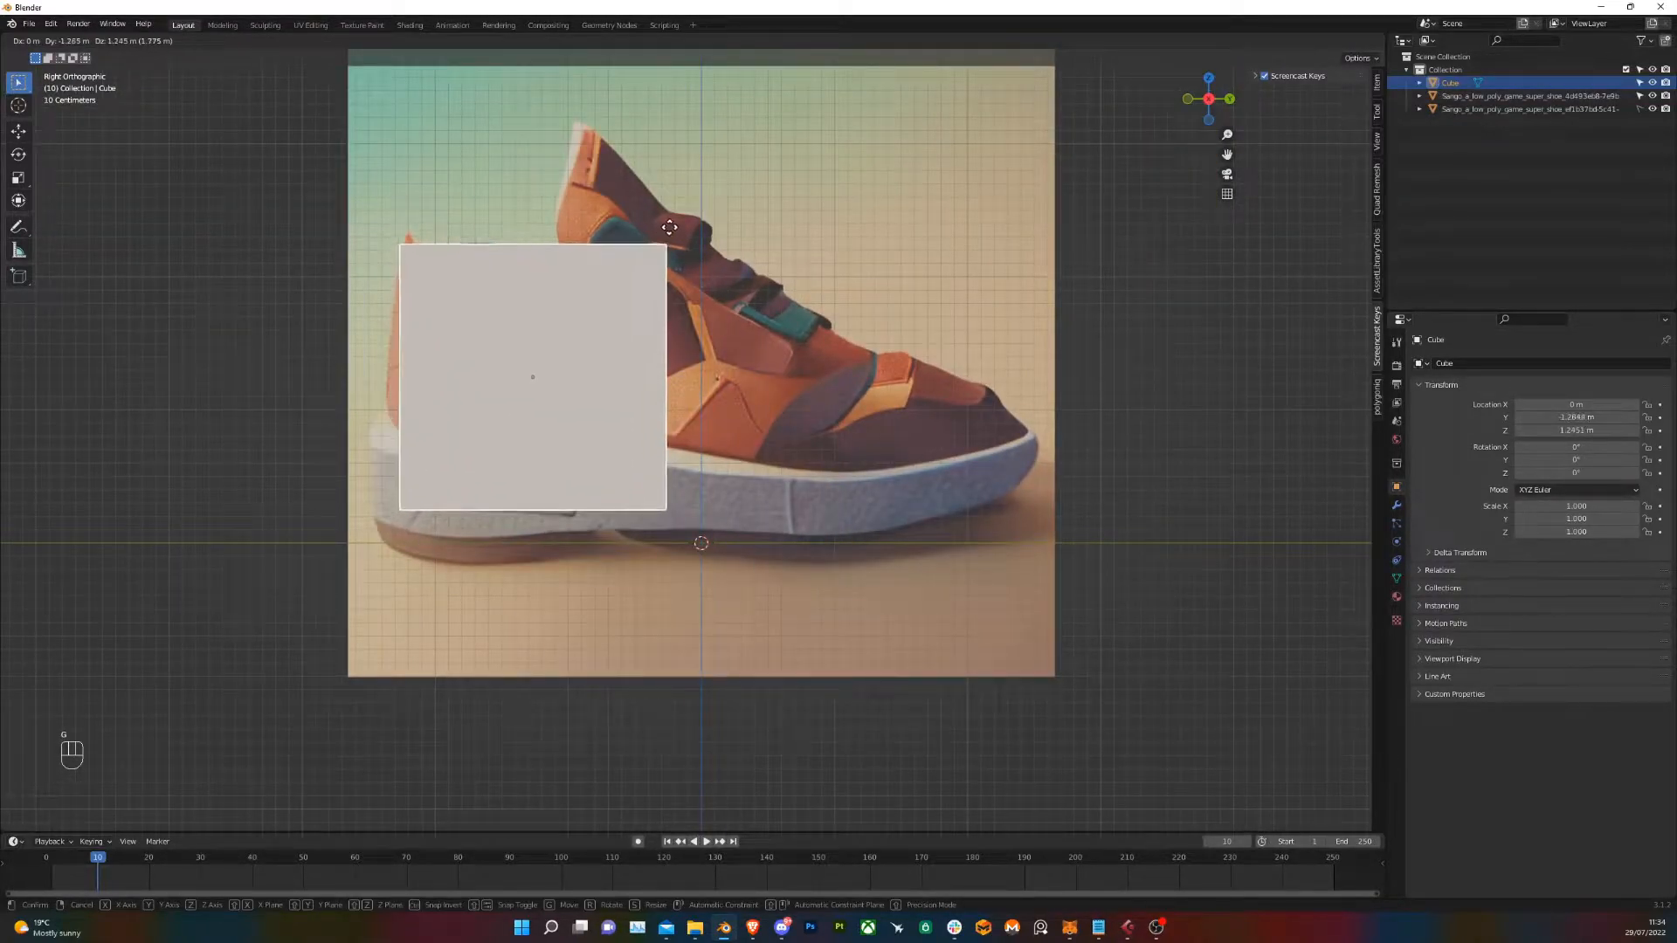
left_click(646, 351)
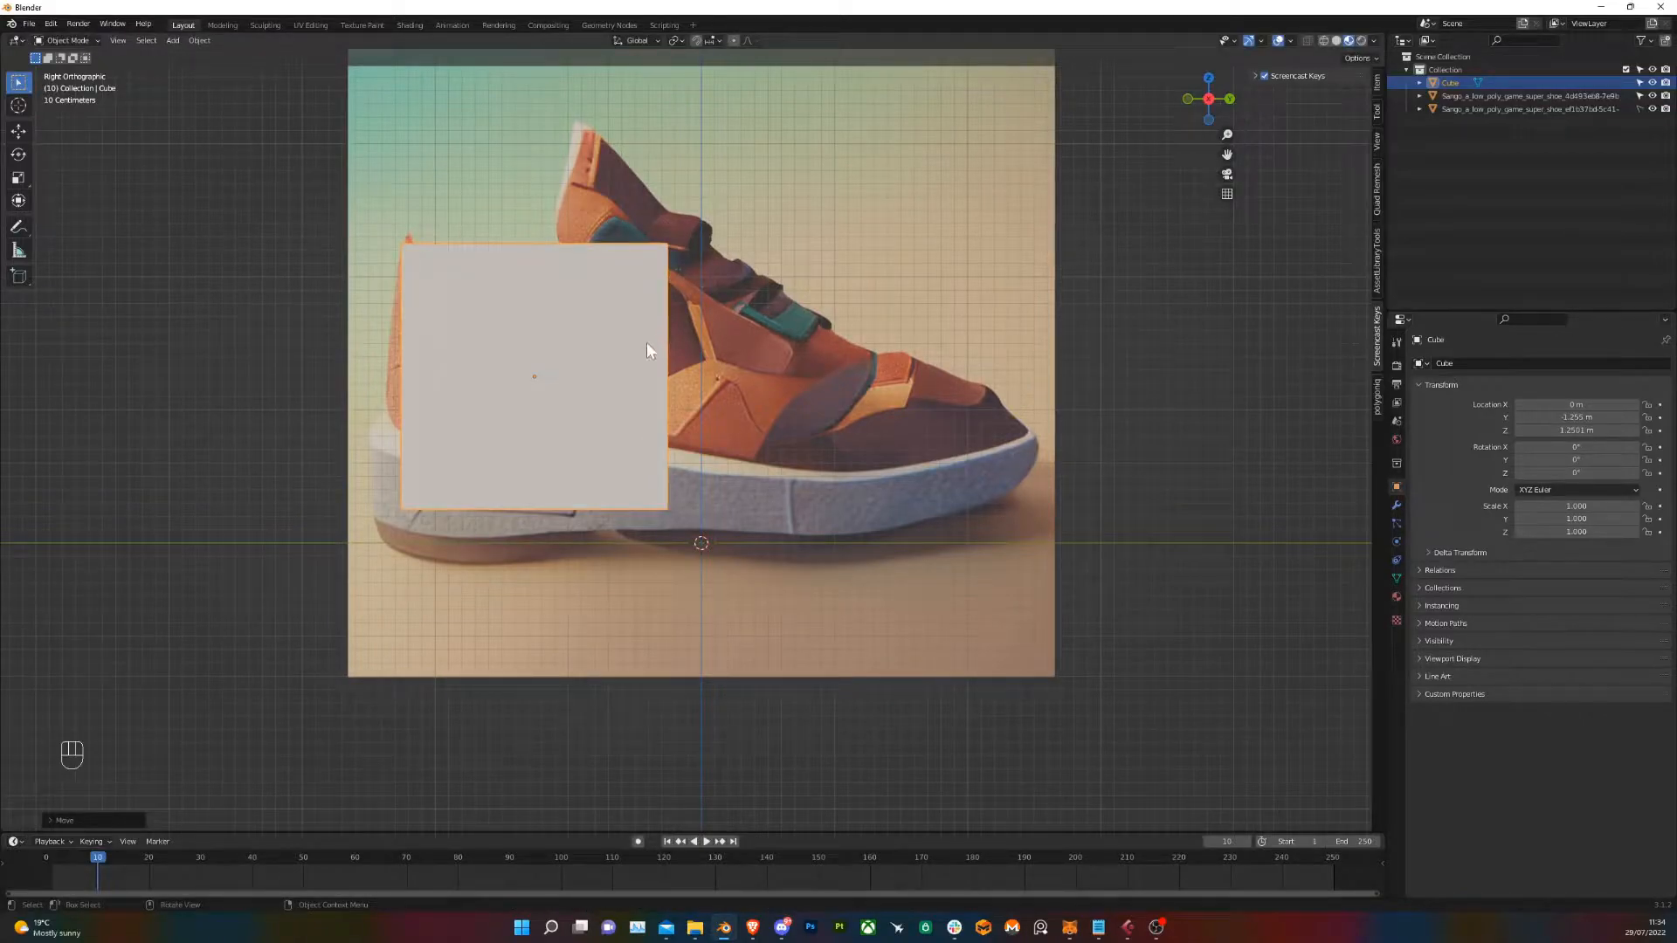
key("Tab")
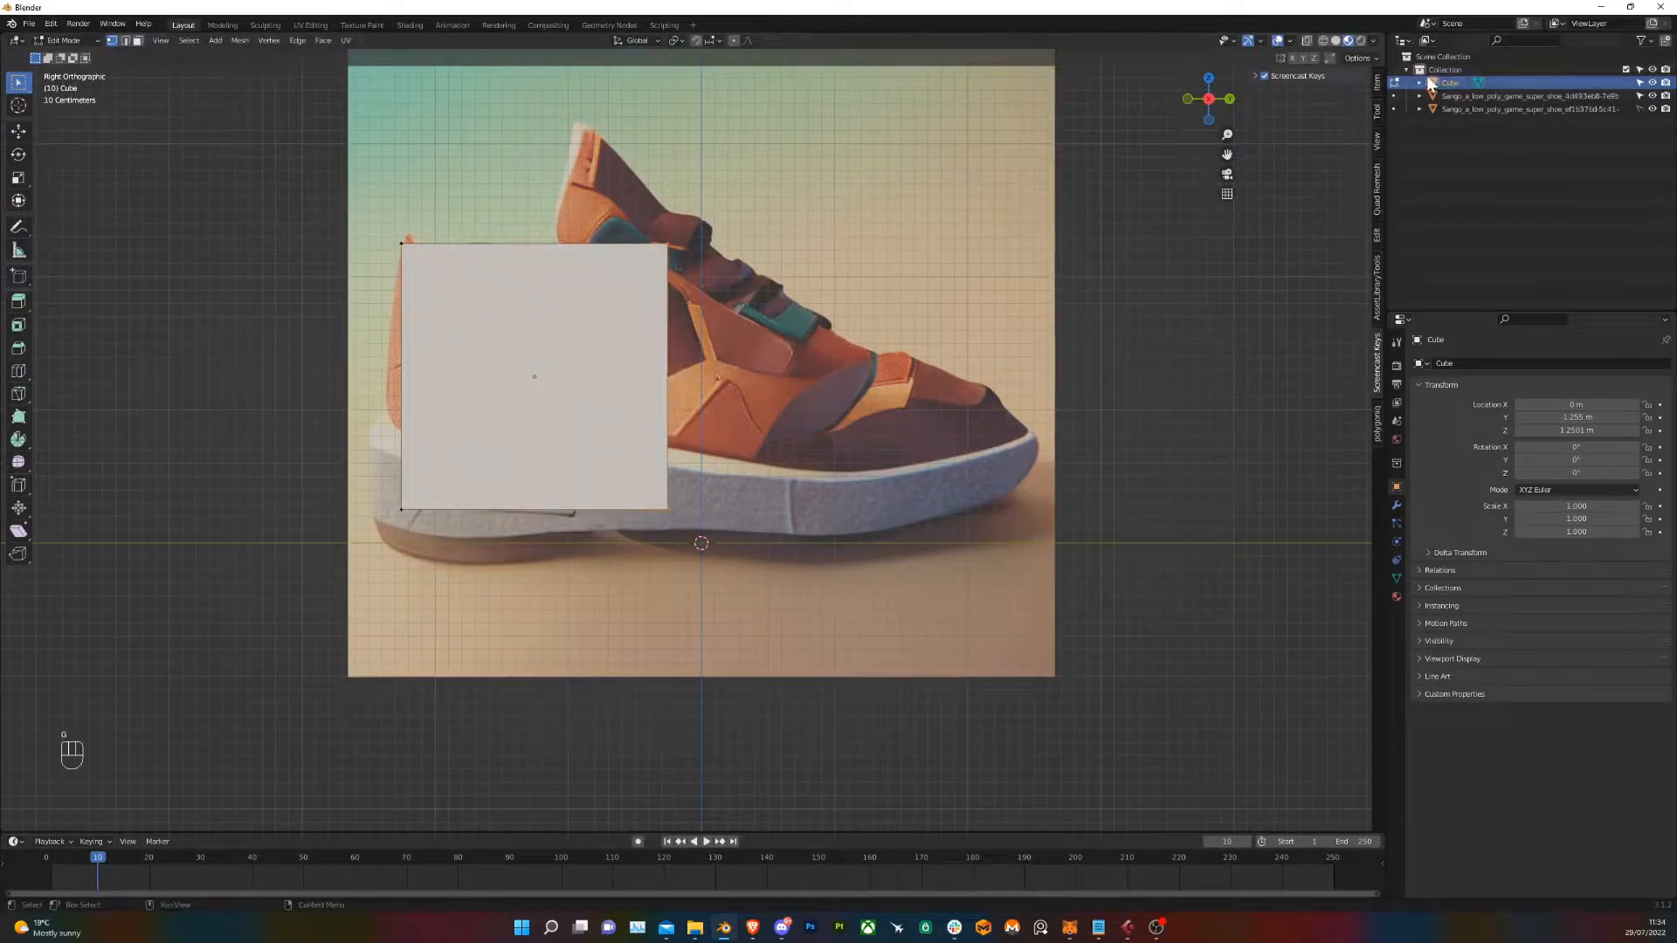
mouse_move(1308, 40)
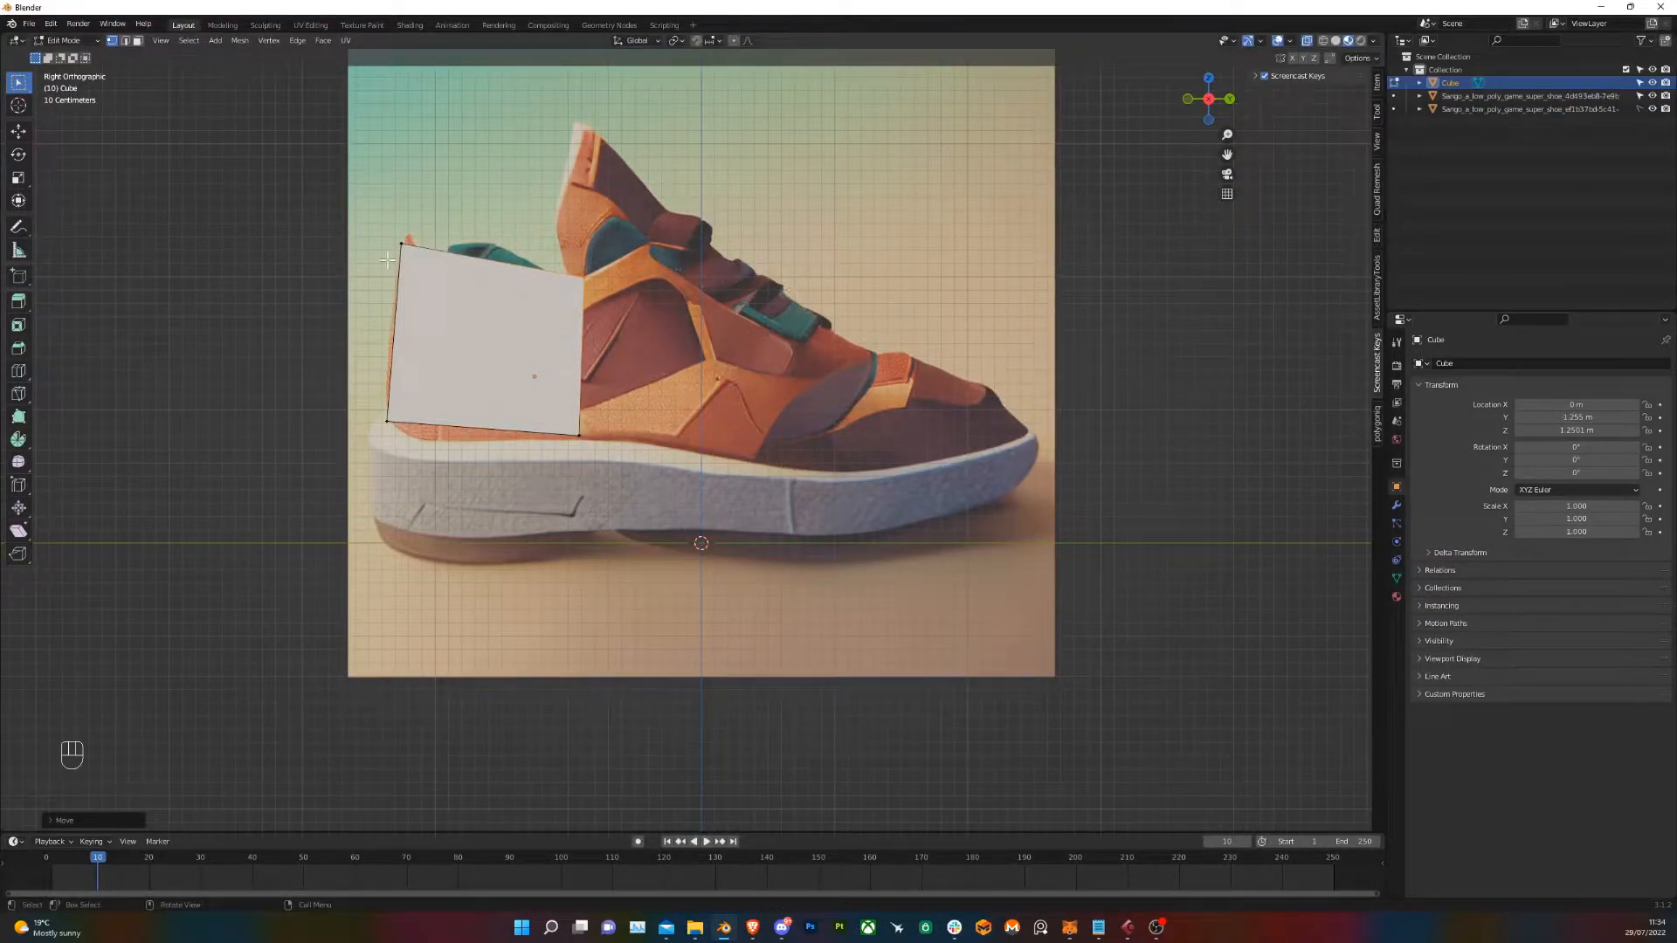
Raise the cube's rear corners and add angled edge loops following the sneaker's upper outline
key("g")
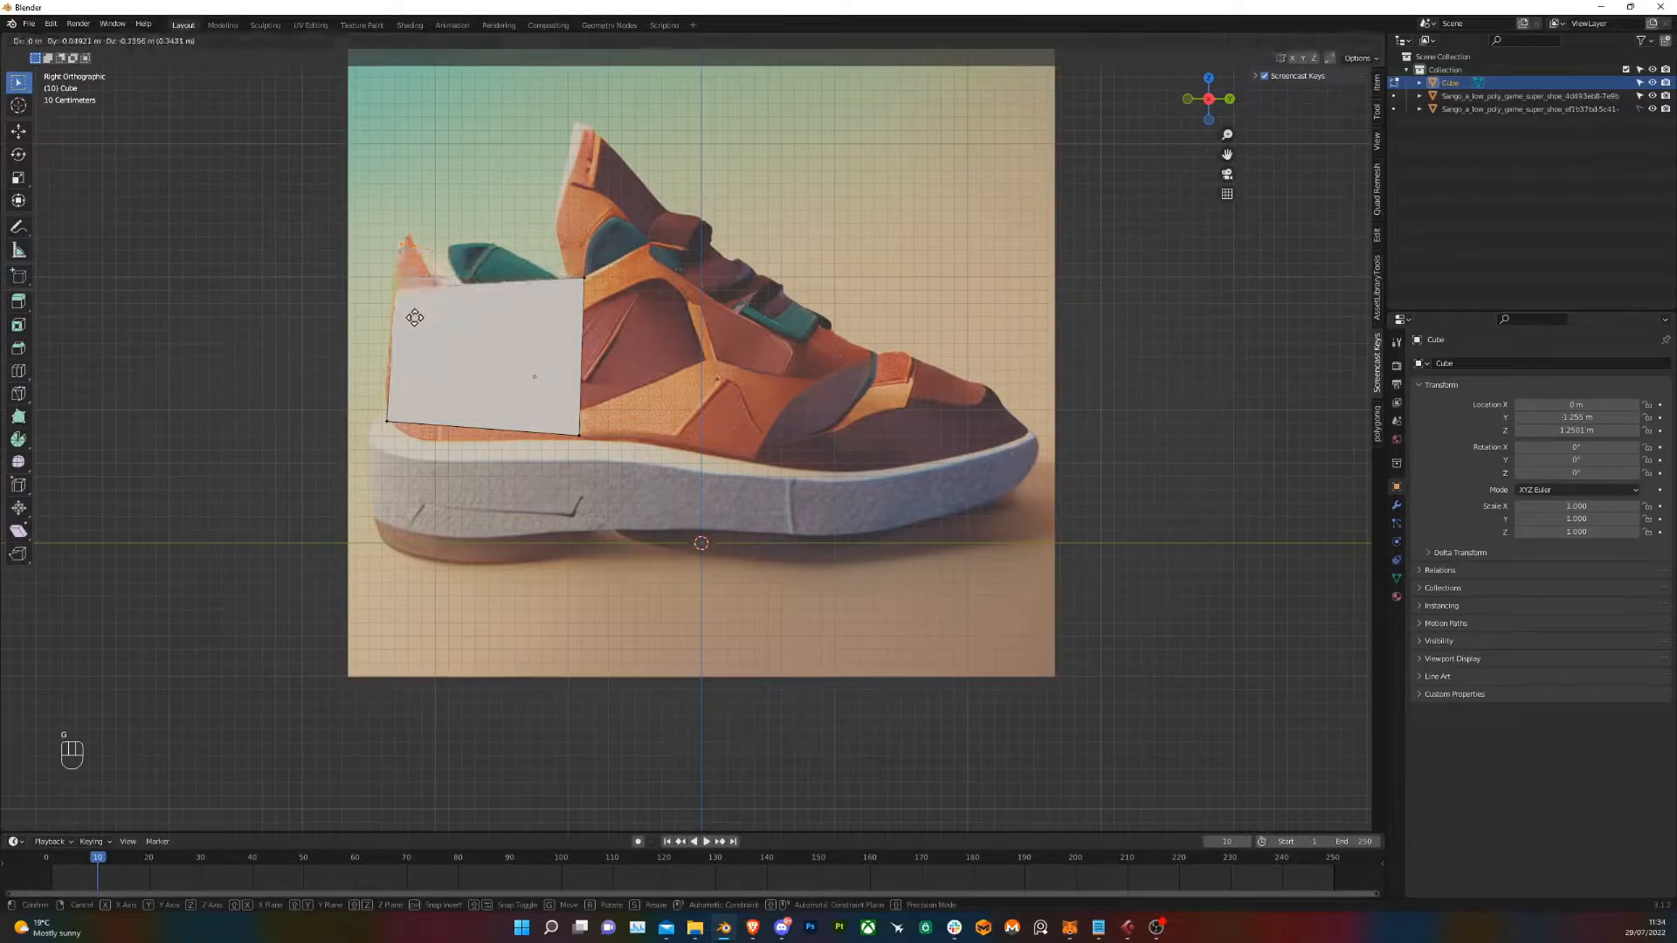
mouse_move(606, 363)
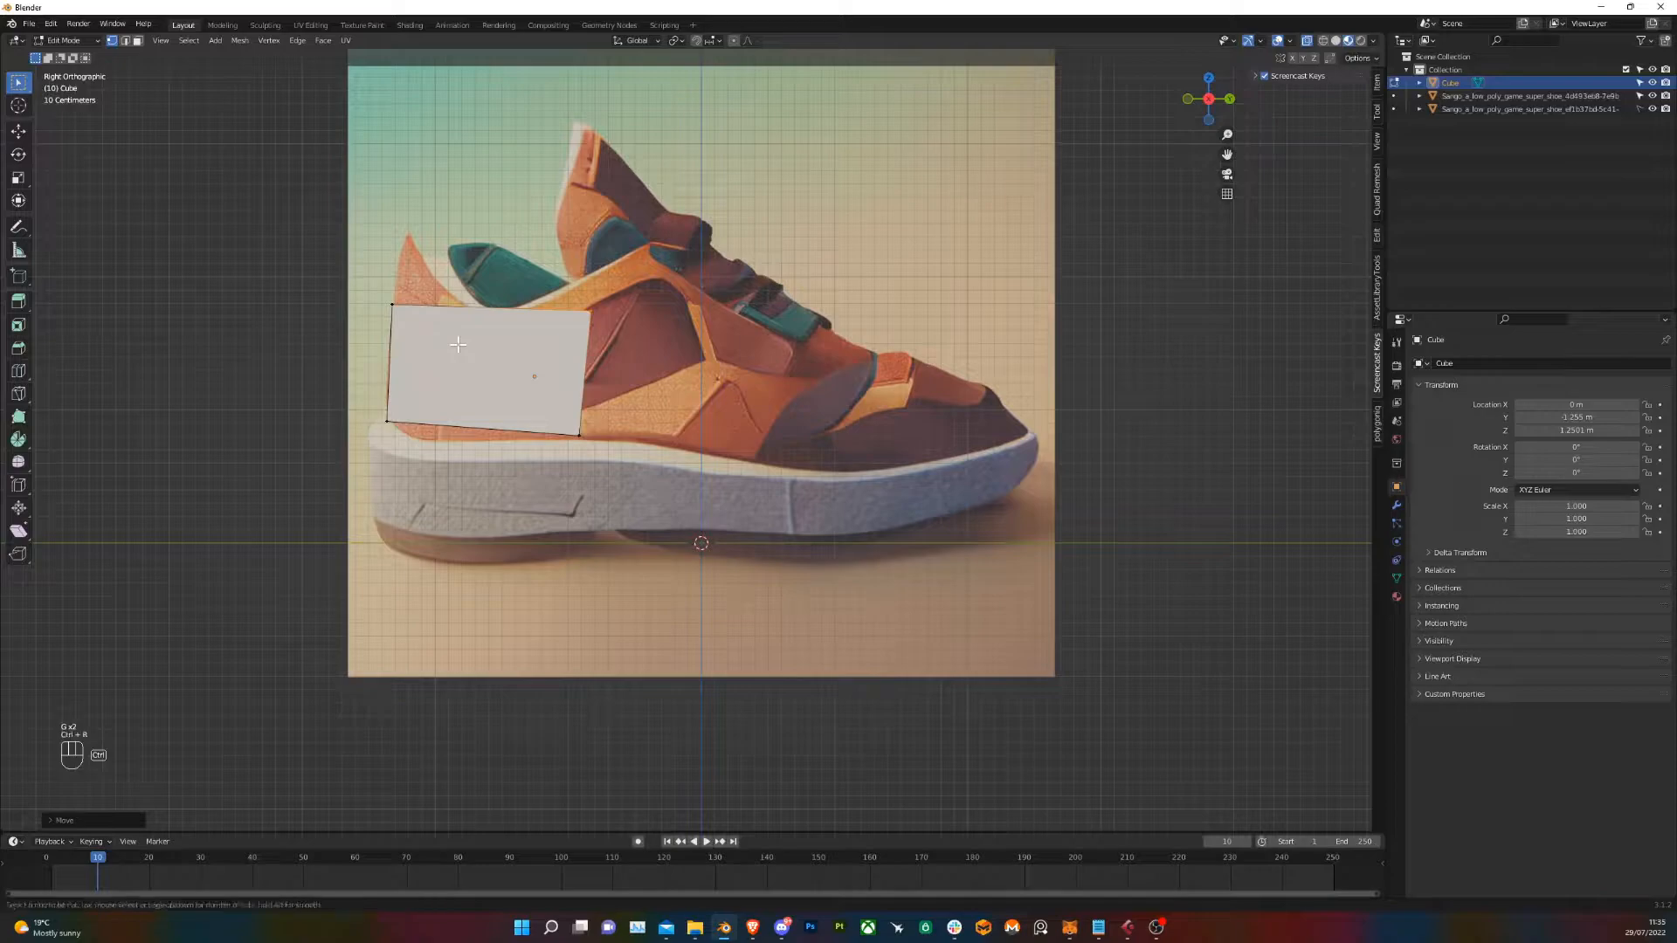
key("ctrl+r")
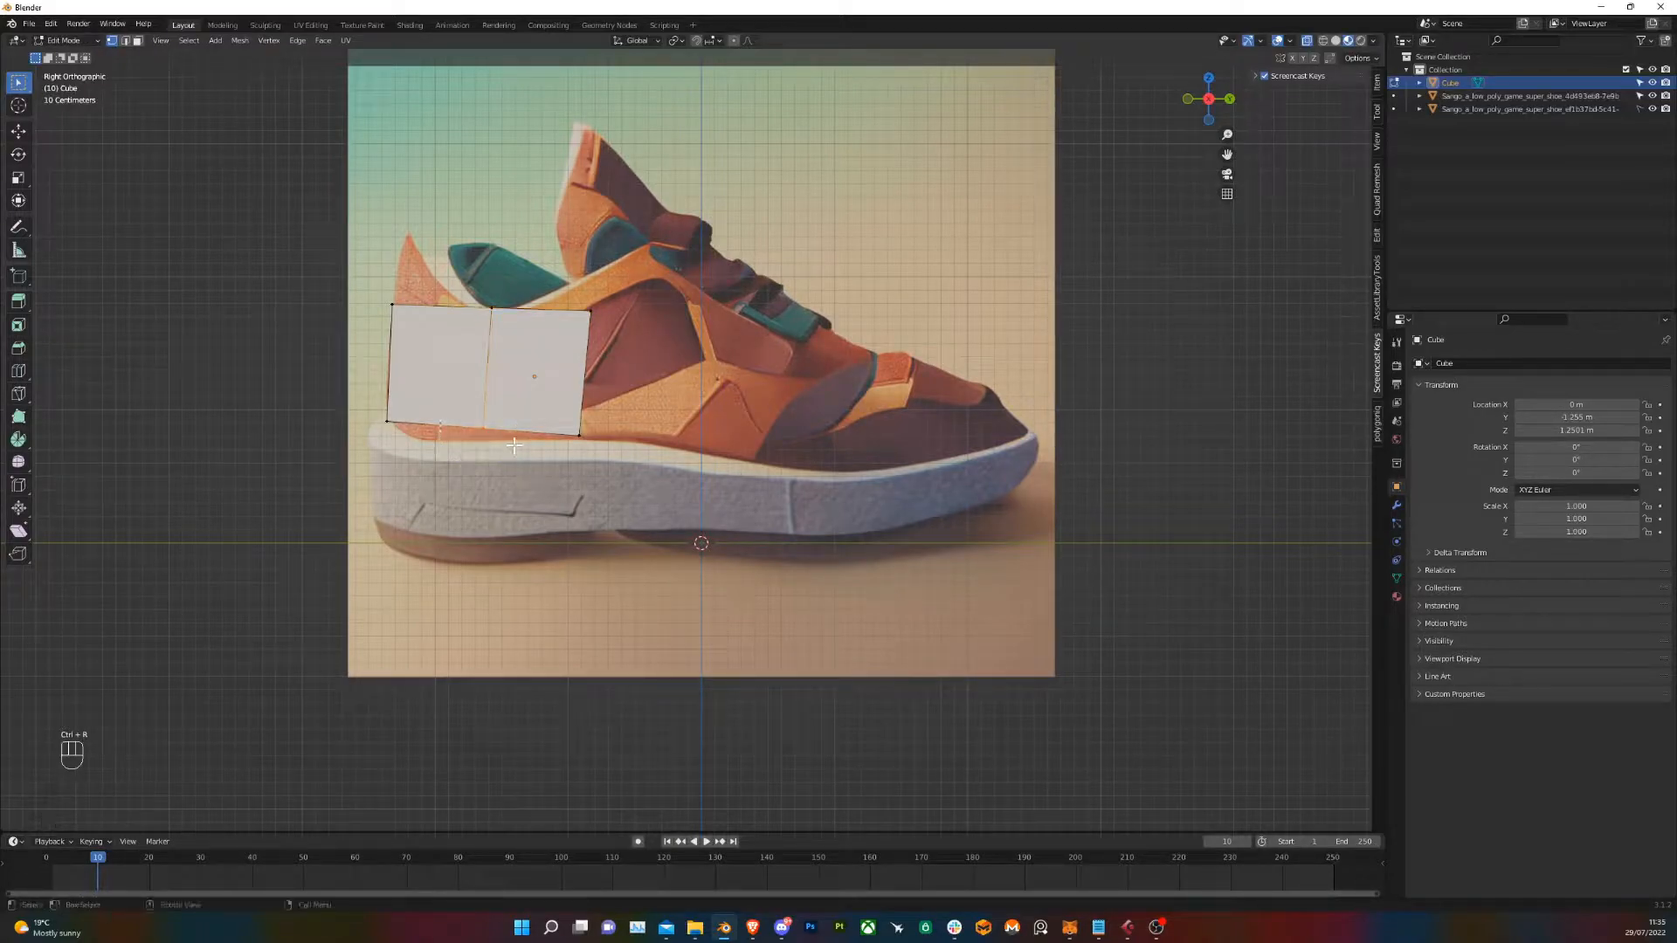
key("g")
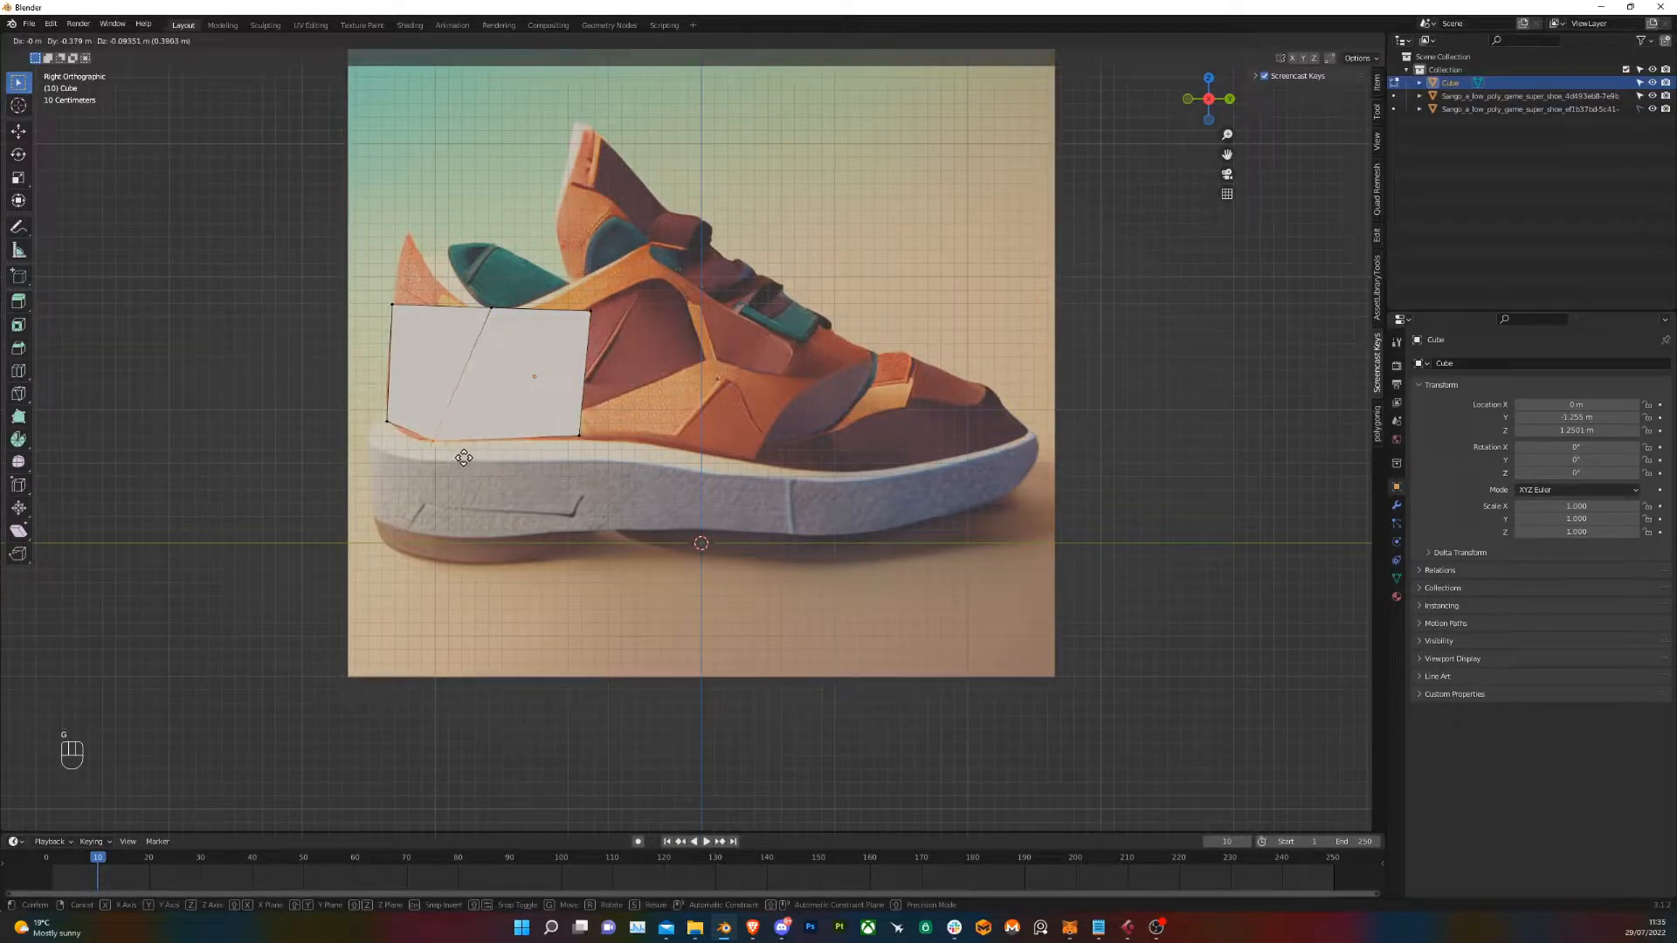
mouse_move(513, 349)
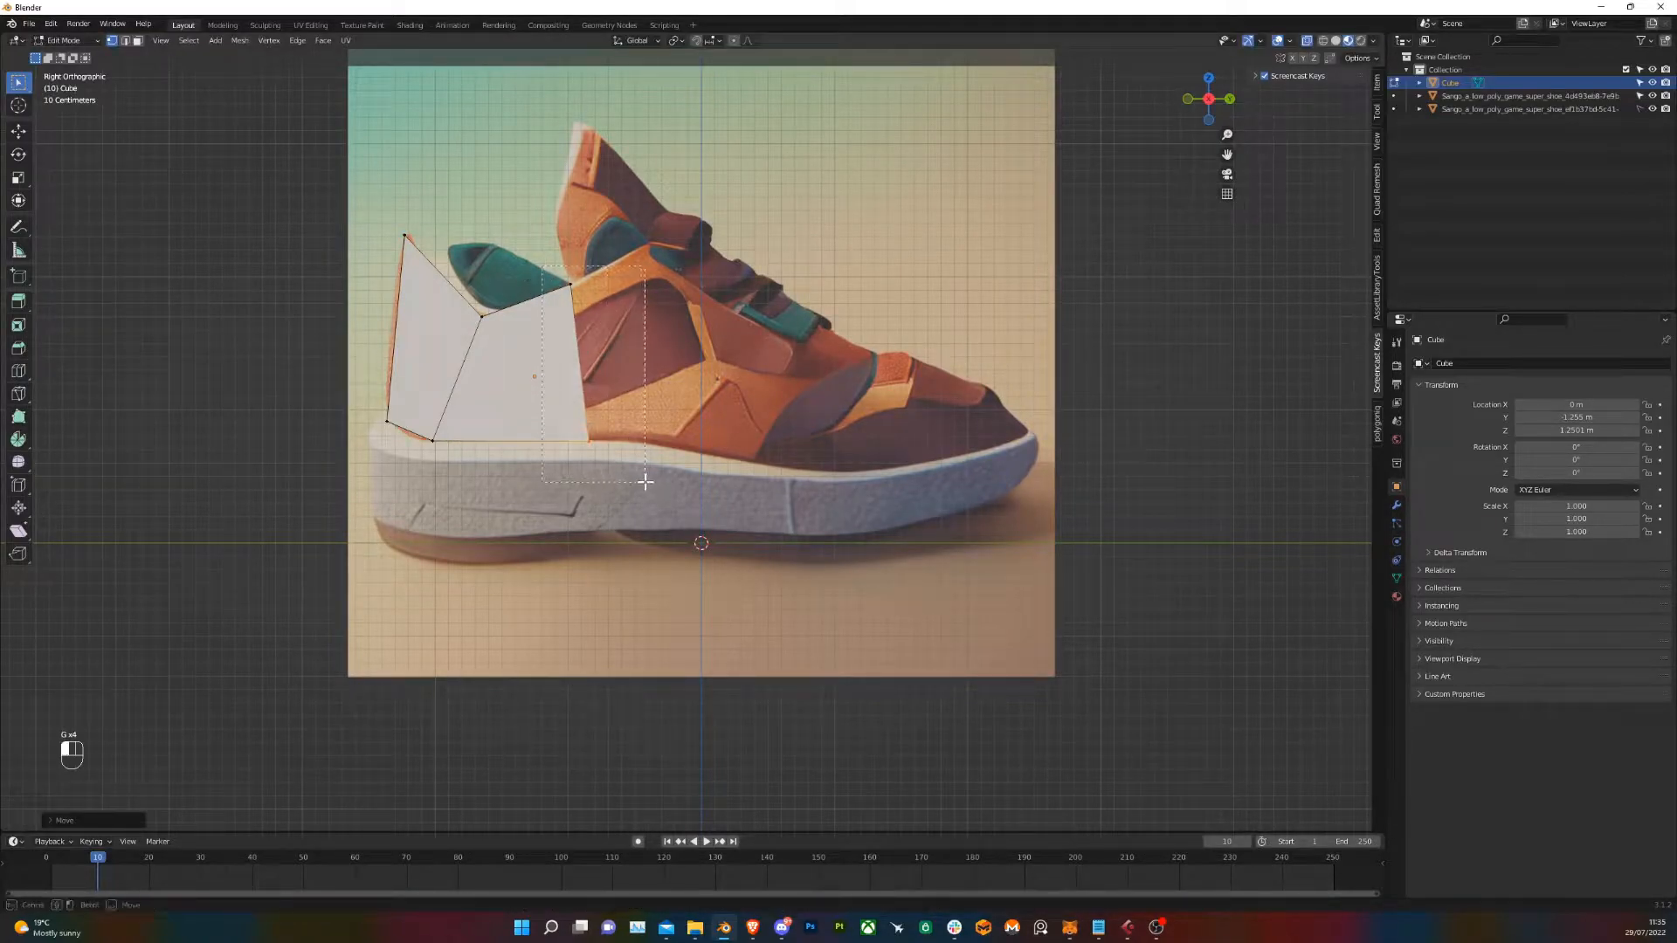
mouse_move(760, 565)
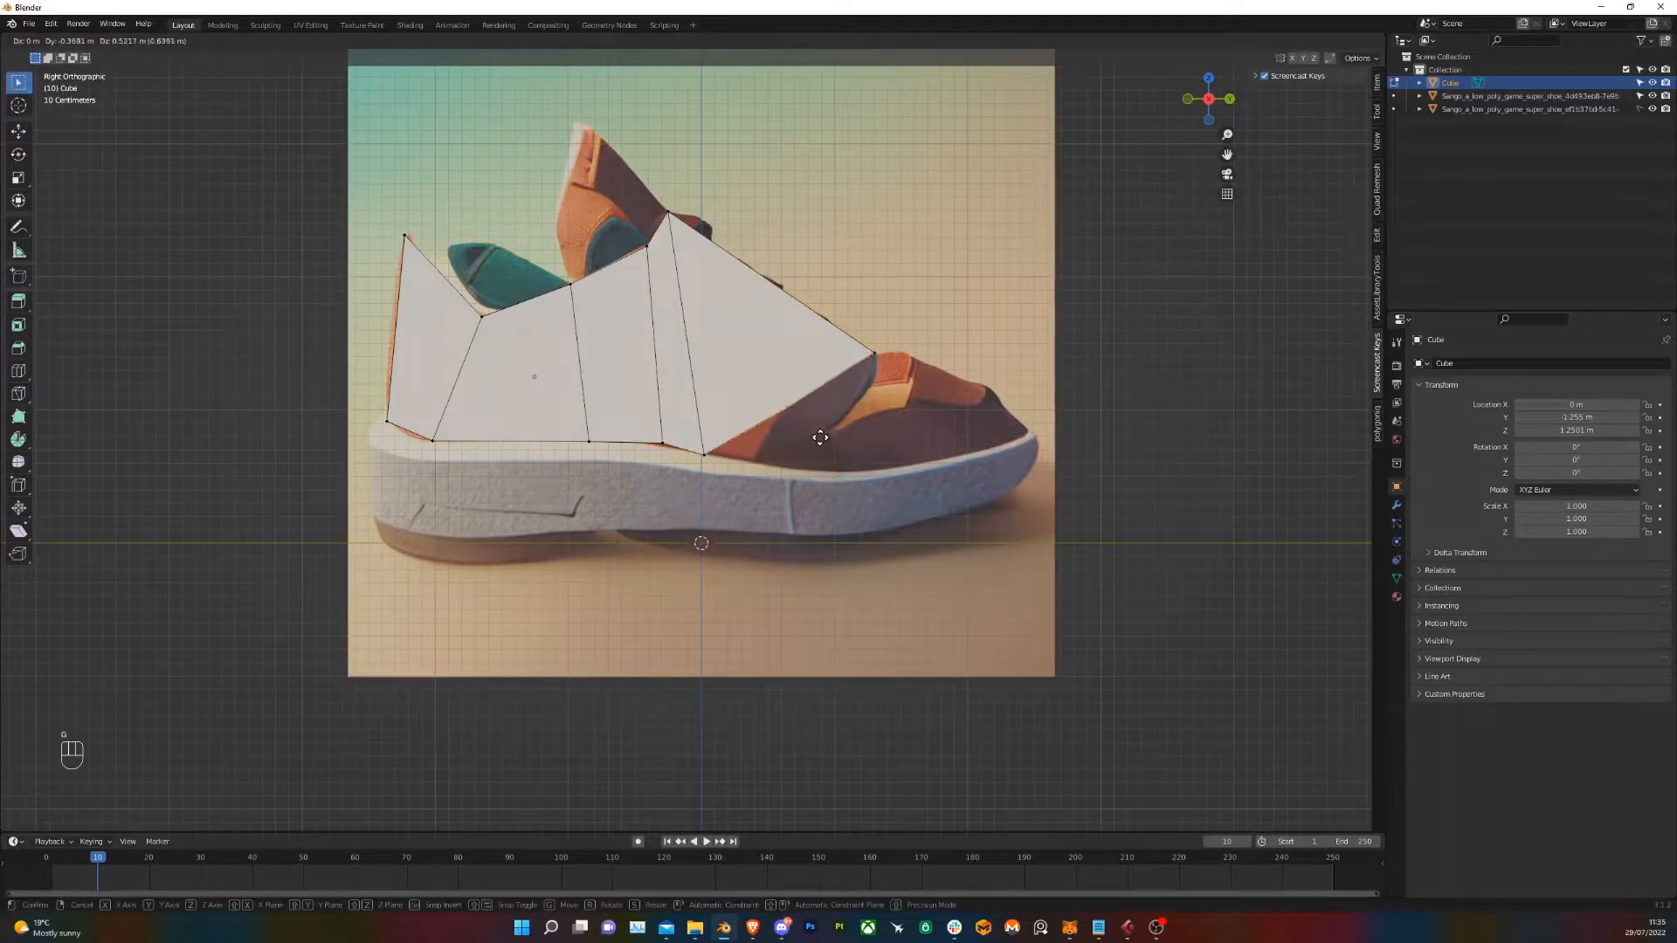
mouse_move(839, 494)
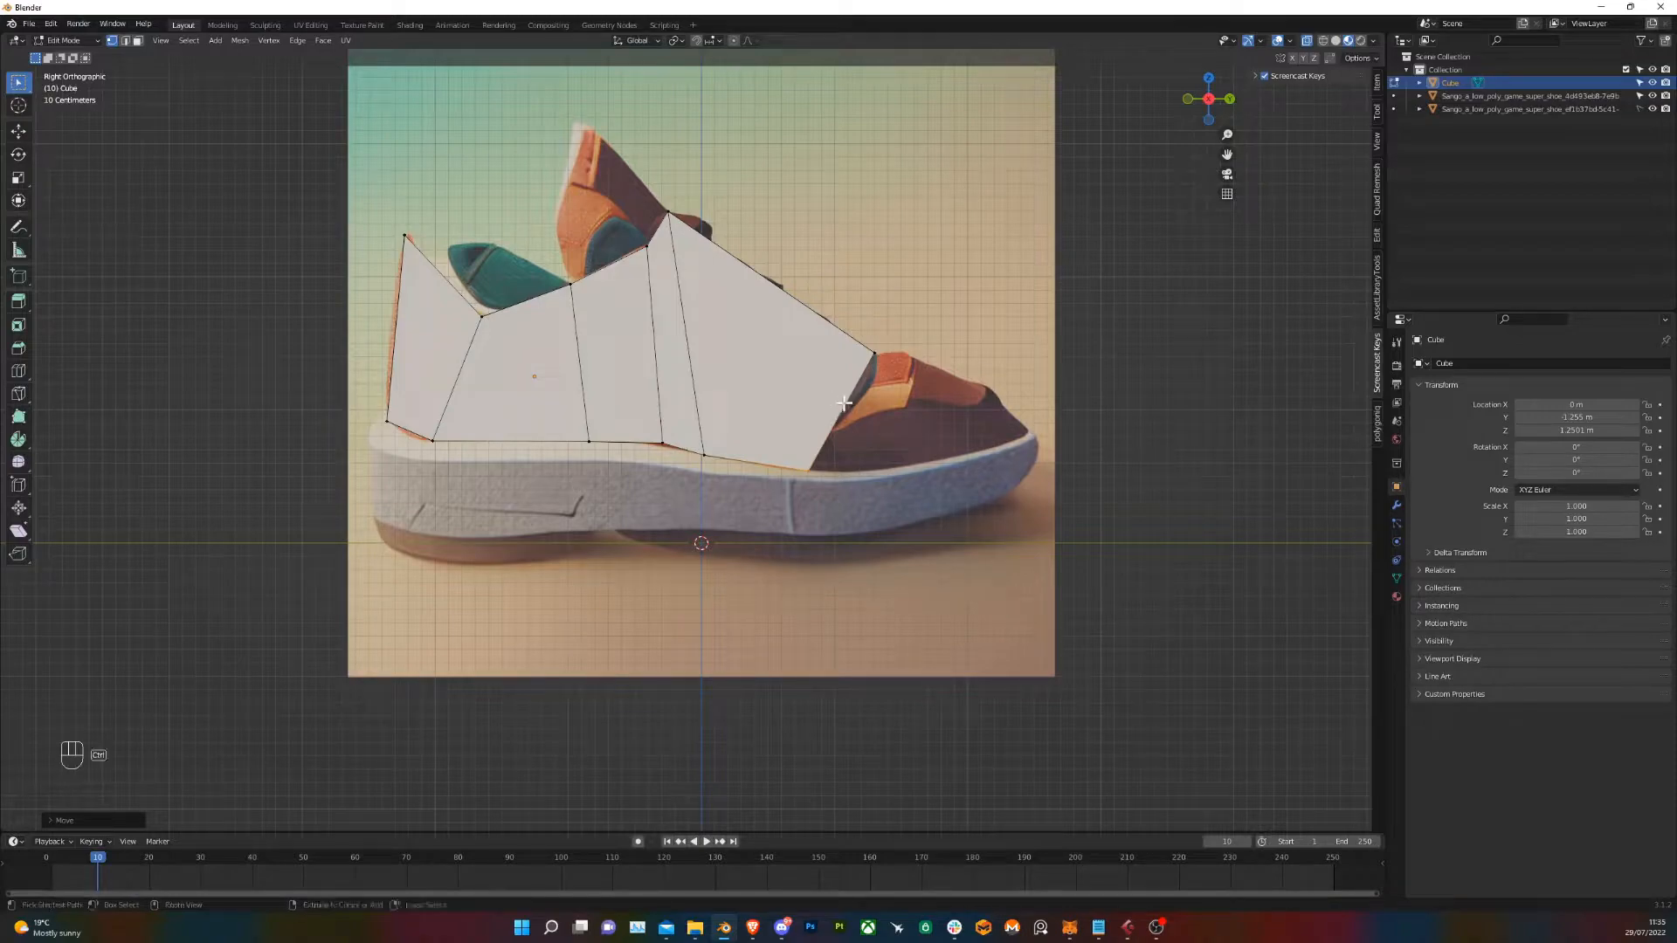
key("ctrl+r")
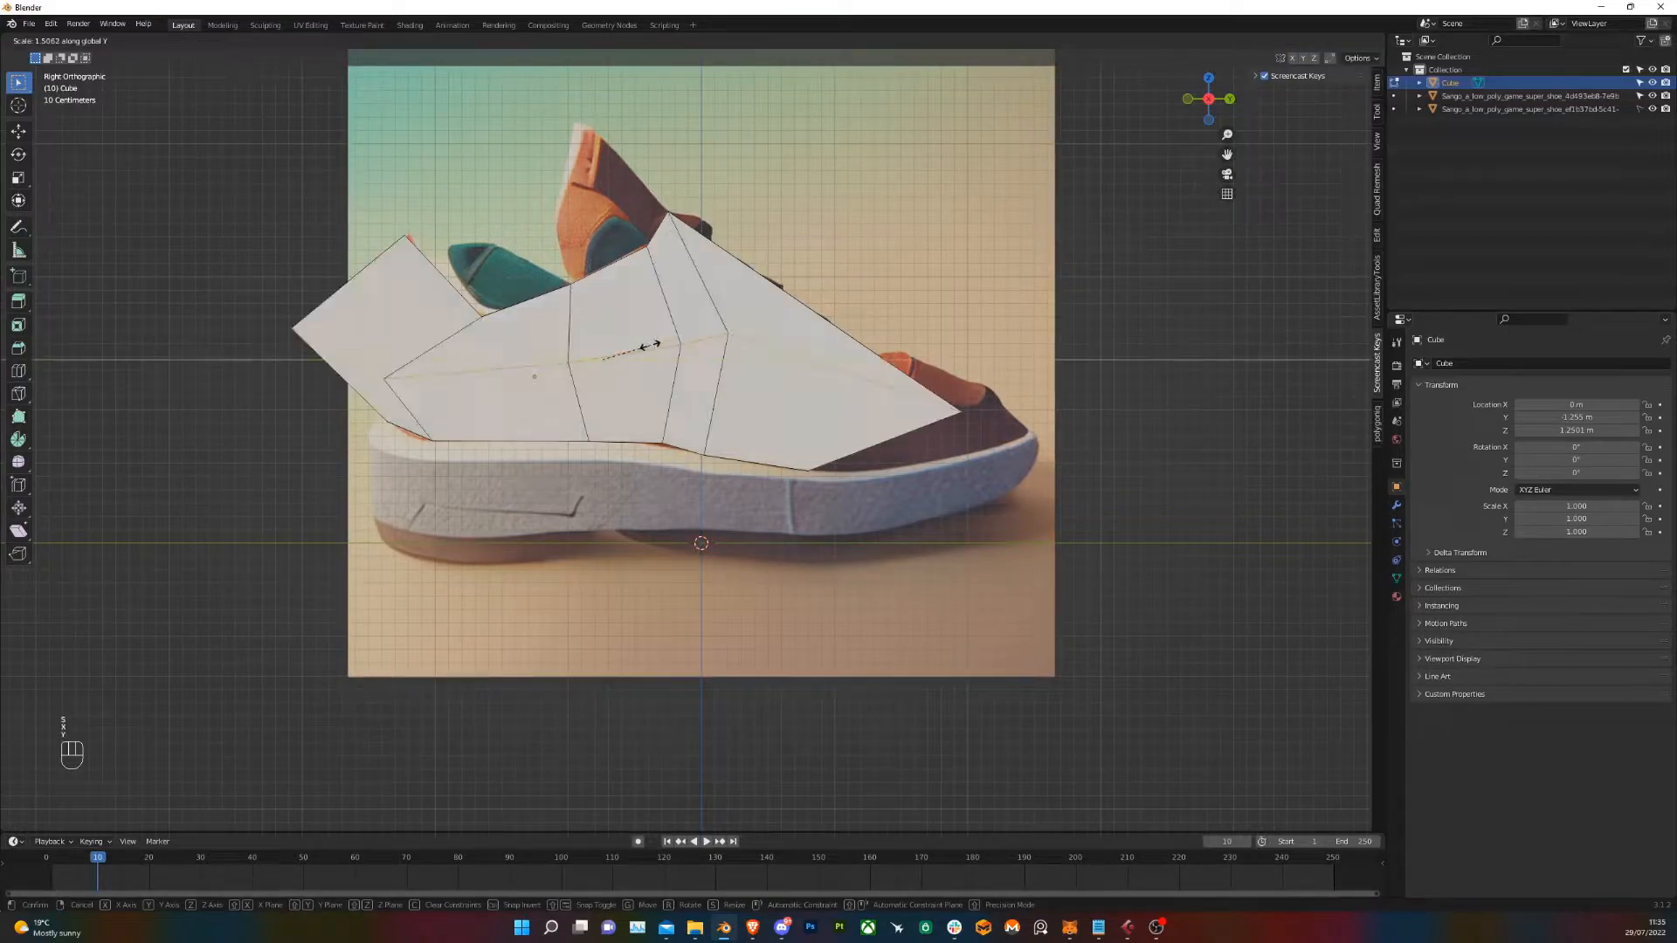
Extrude the heel collar edge upward and move its new vertices to the ankle tip
left_click(636, 348)
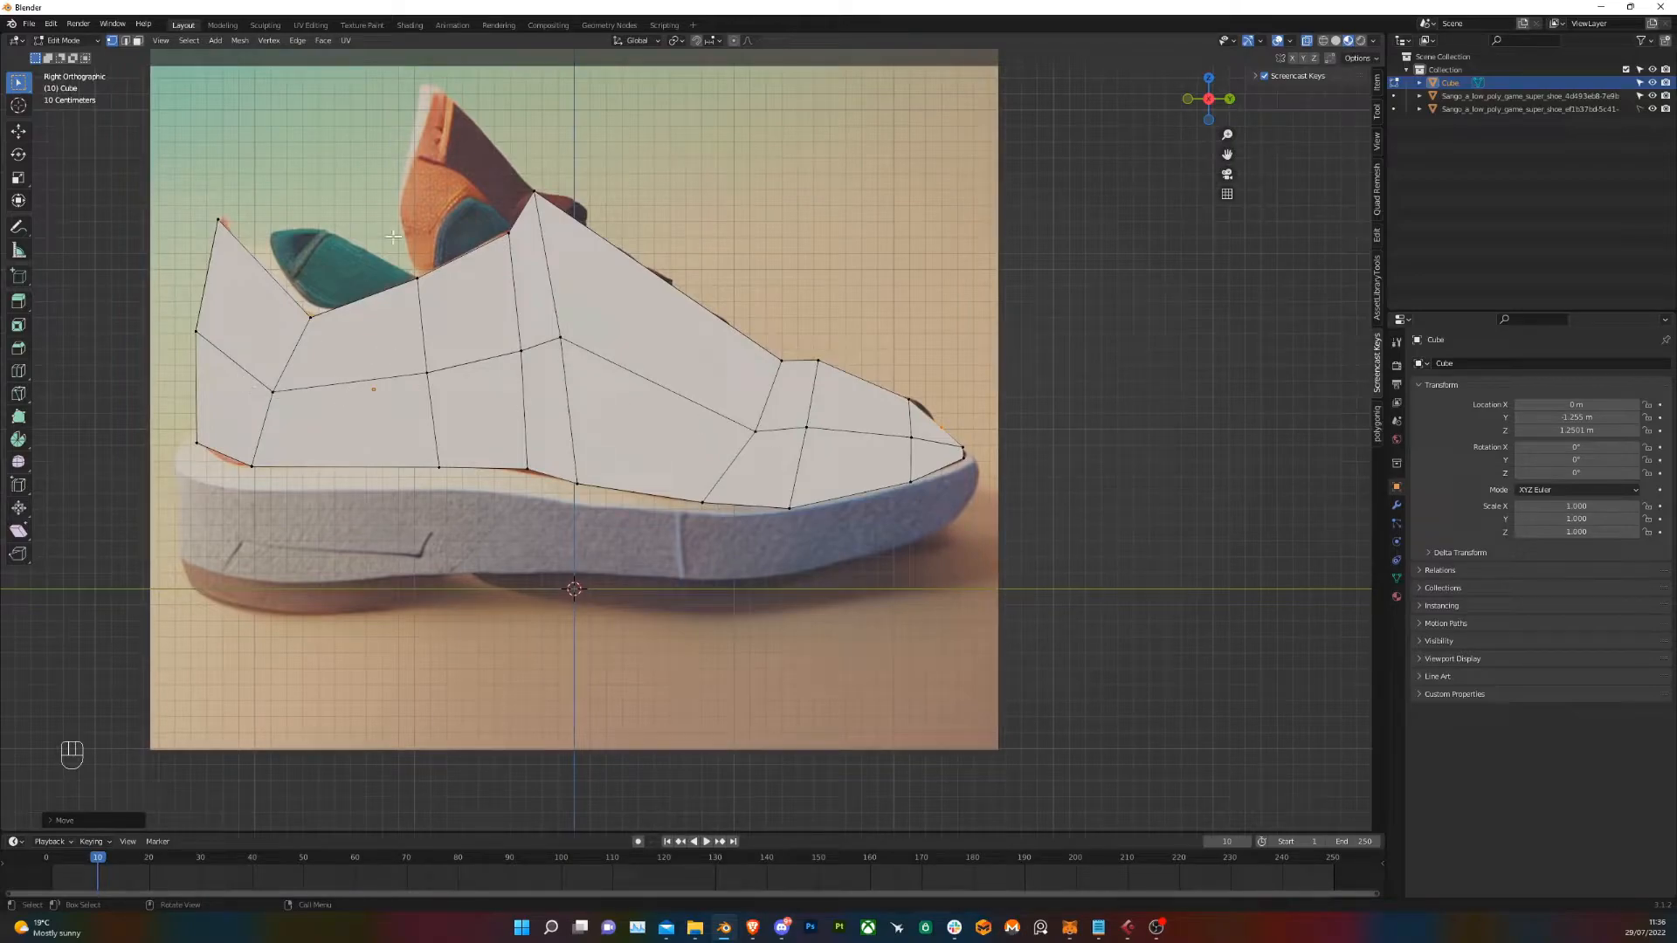
scroll("down", 3)
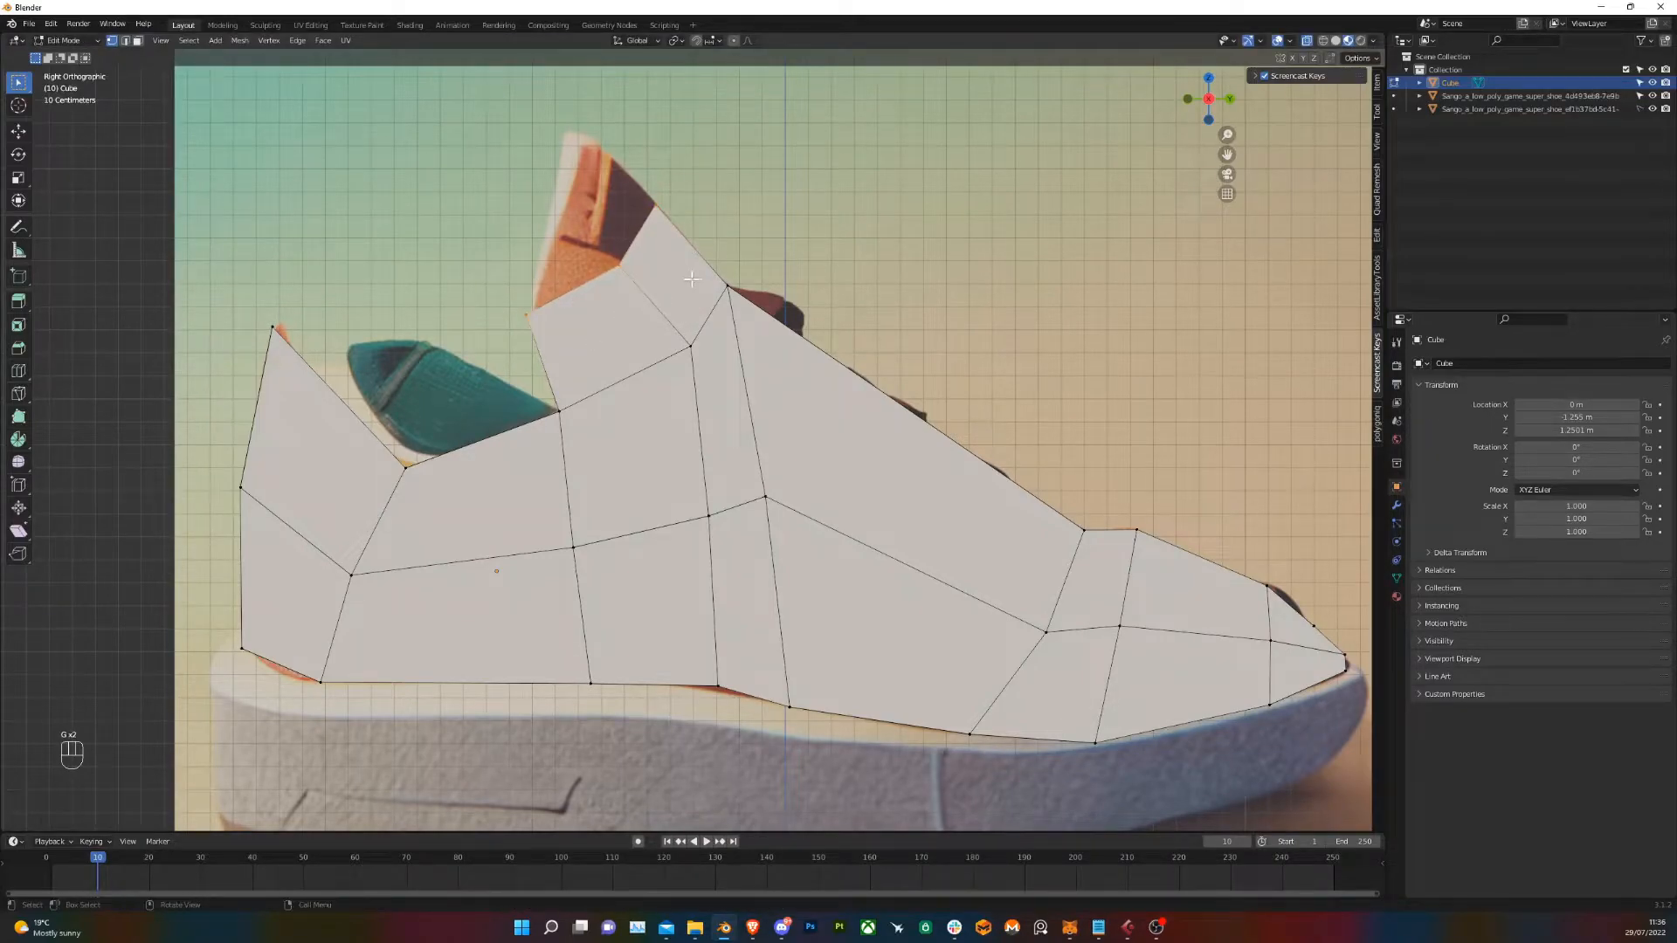
key("g")
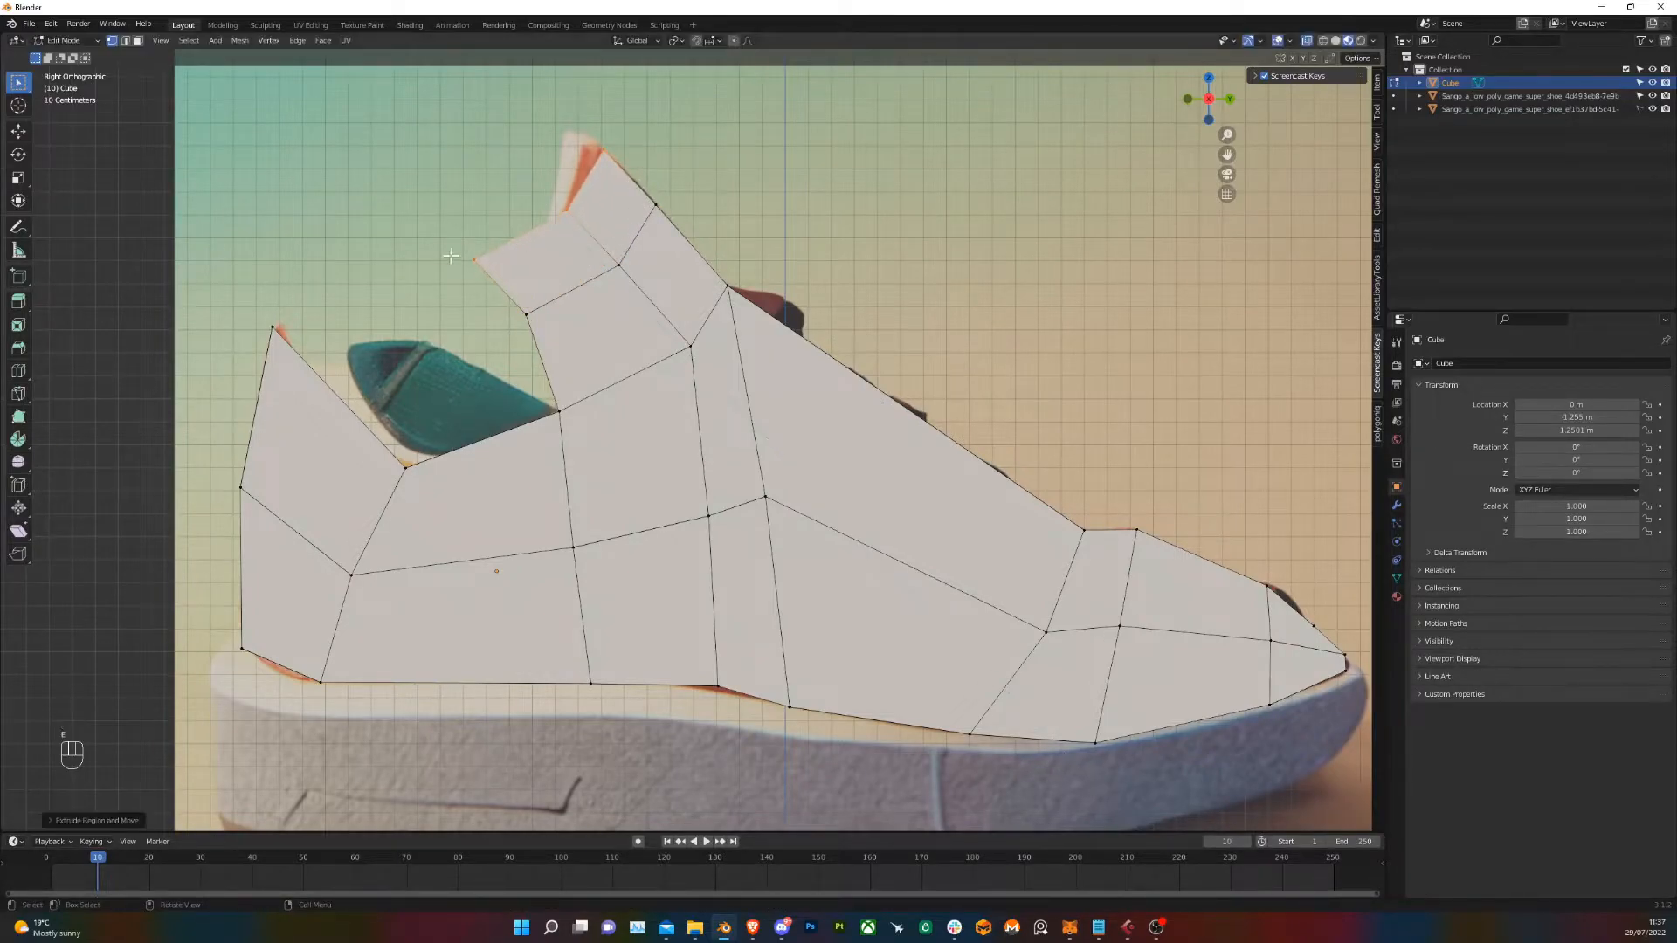
key("g")
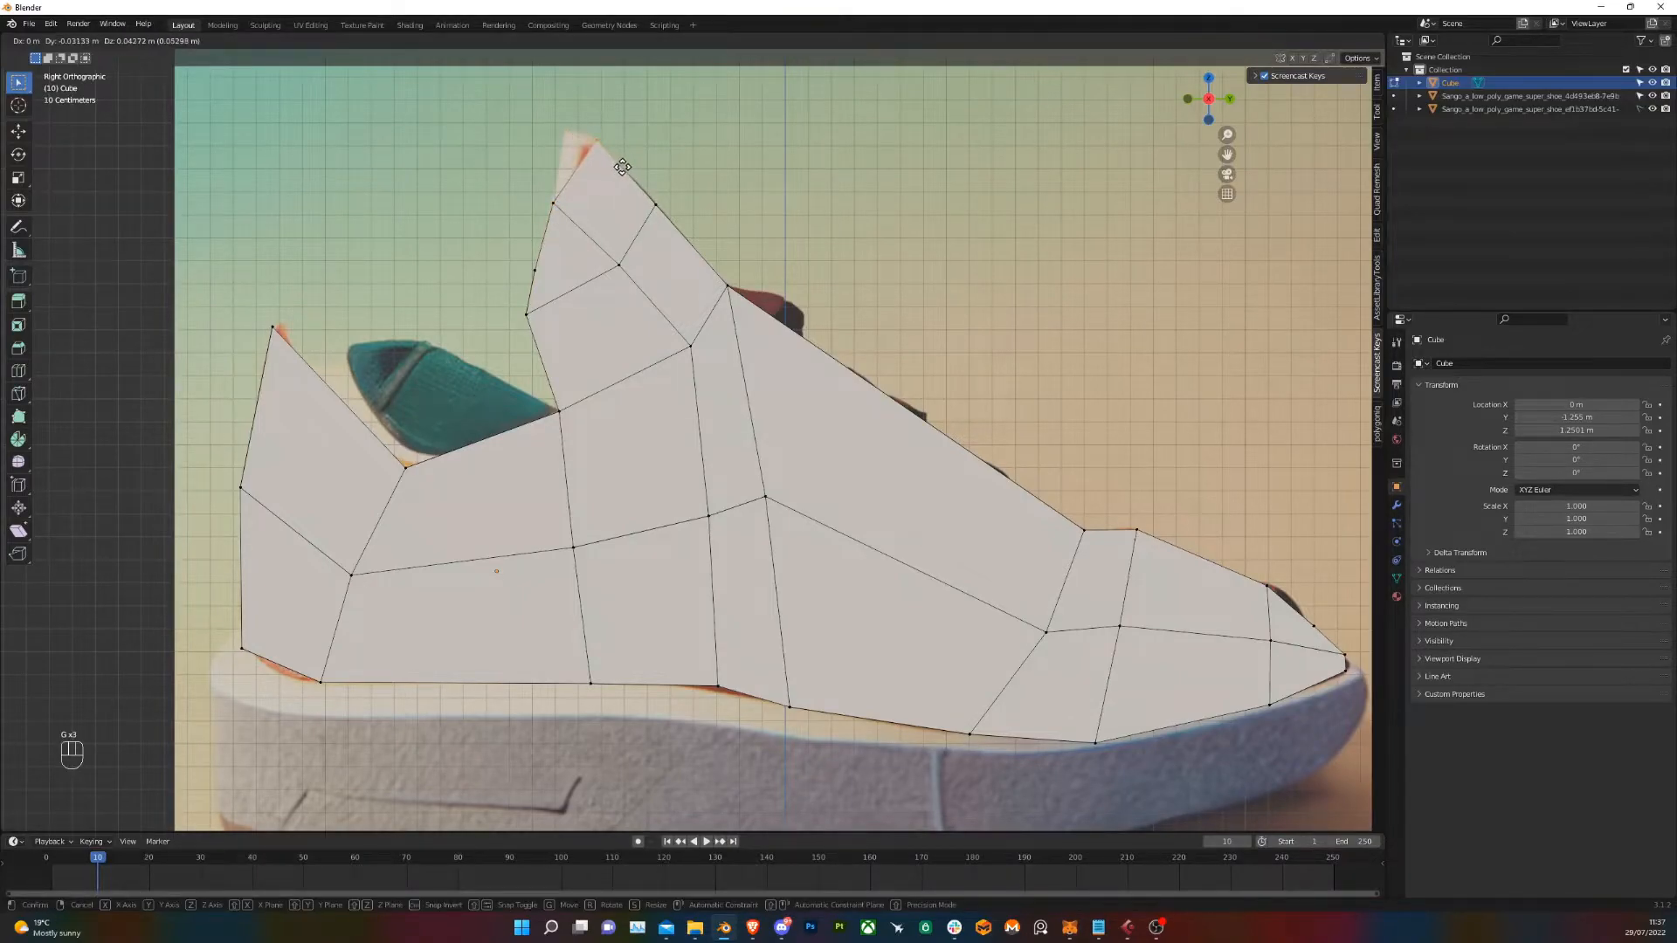
mouse_move(624, 164)
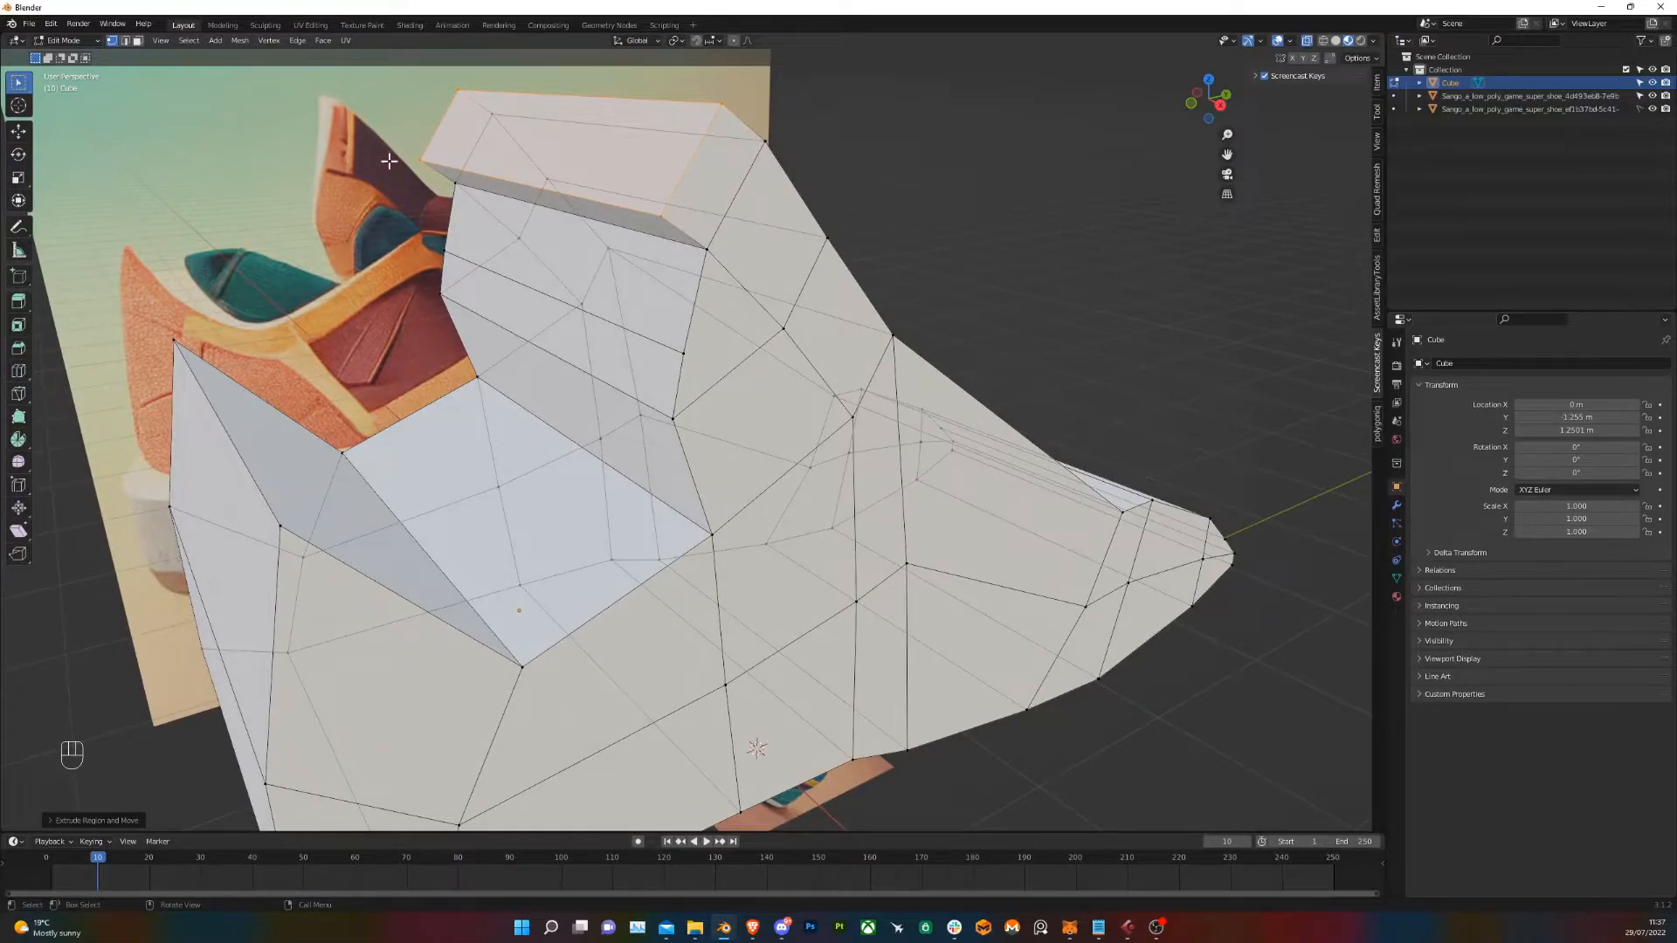
Merge selected upper vertices At Last and bring up shortcut options for that merge command
left_click(706, 257)
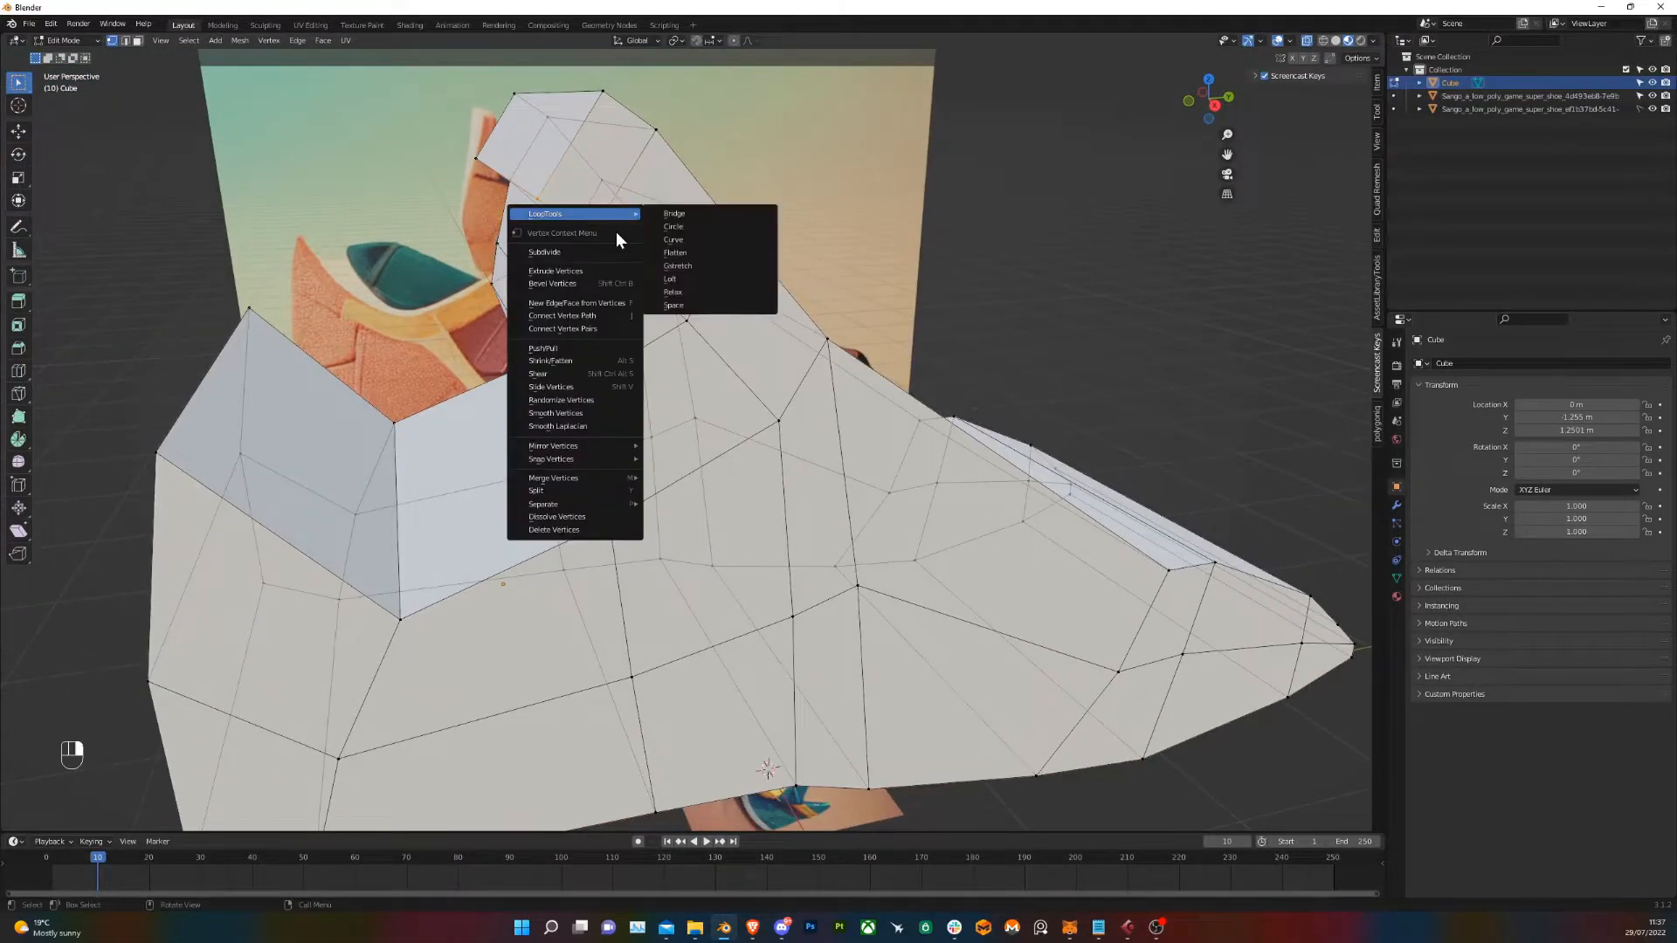
left_click(553, 479)
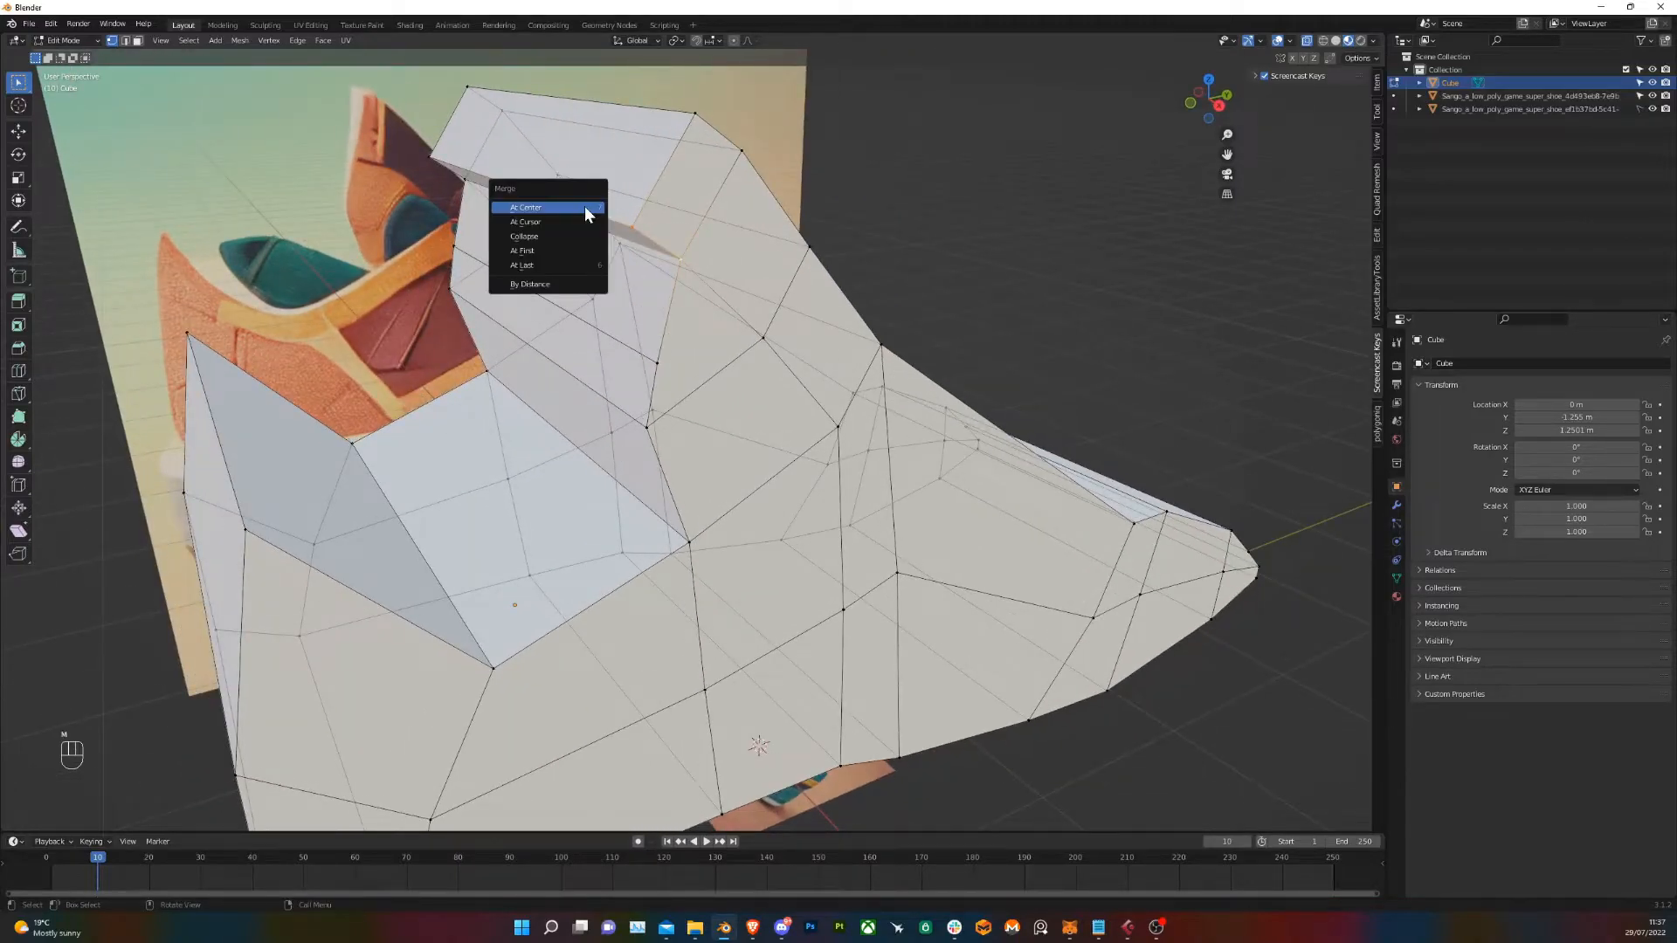
mouse_move(550, 265)
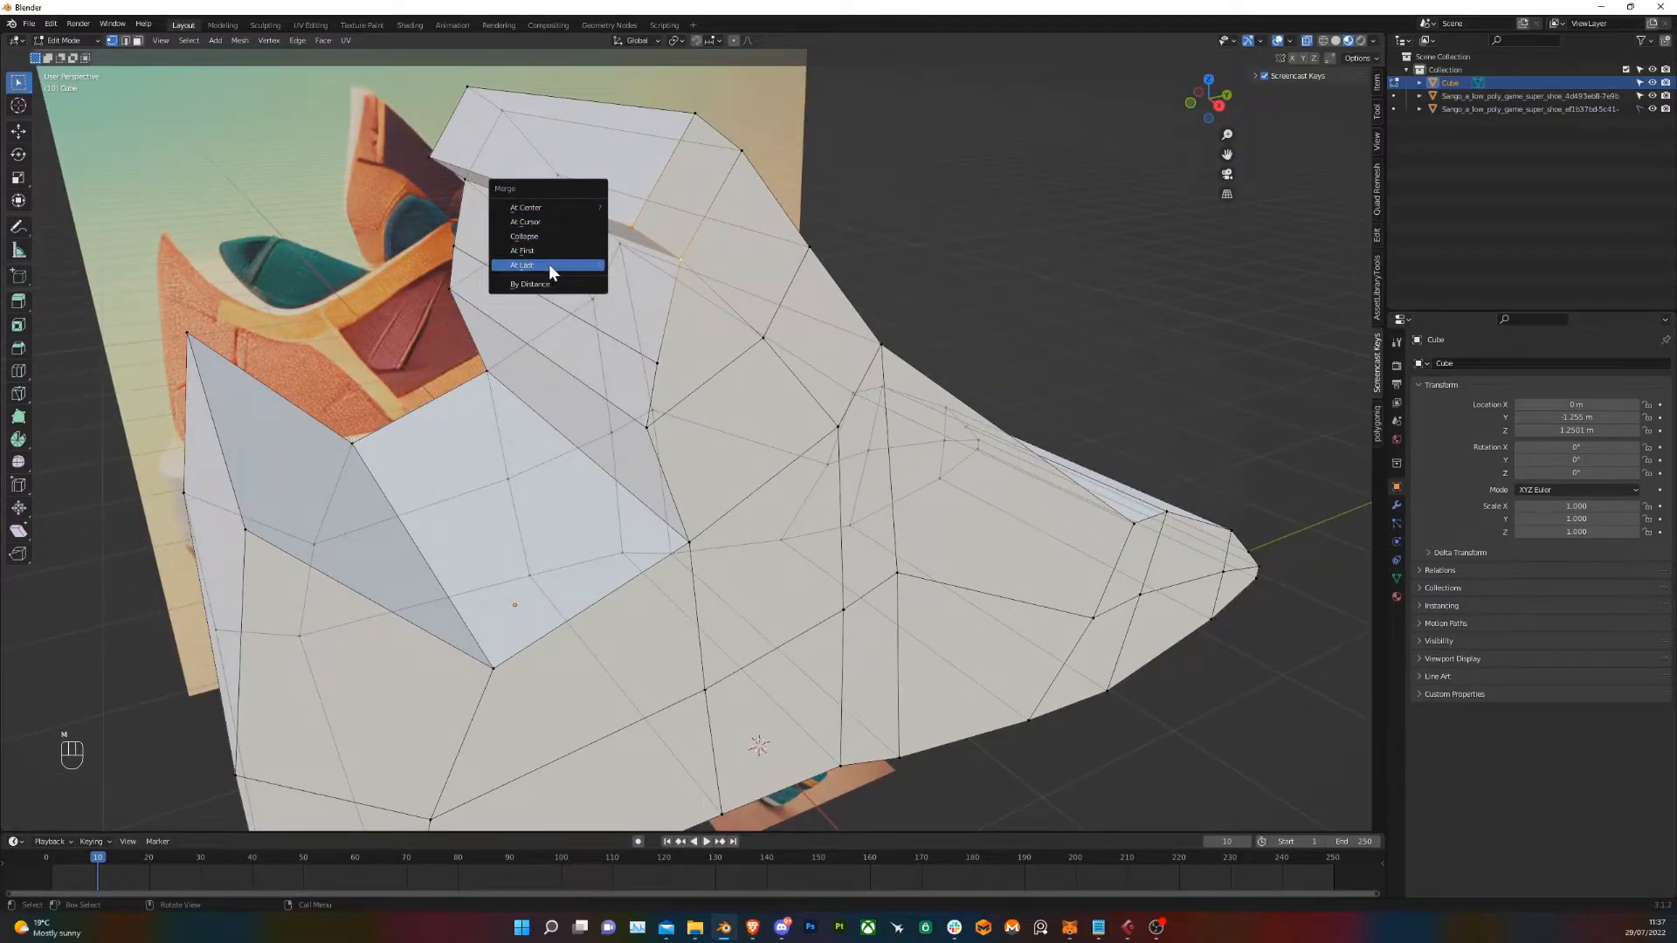
left_click(523, 264)
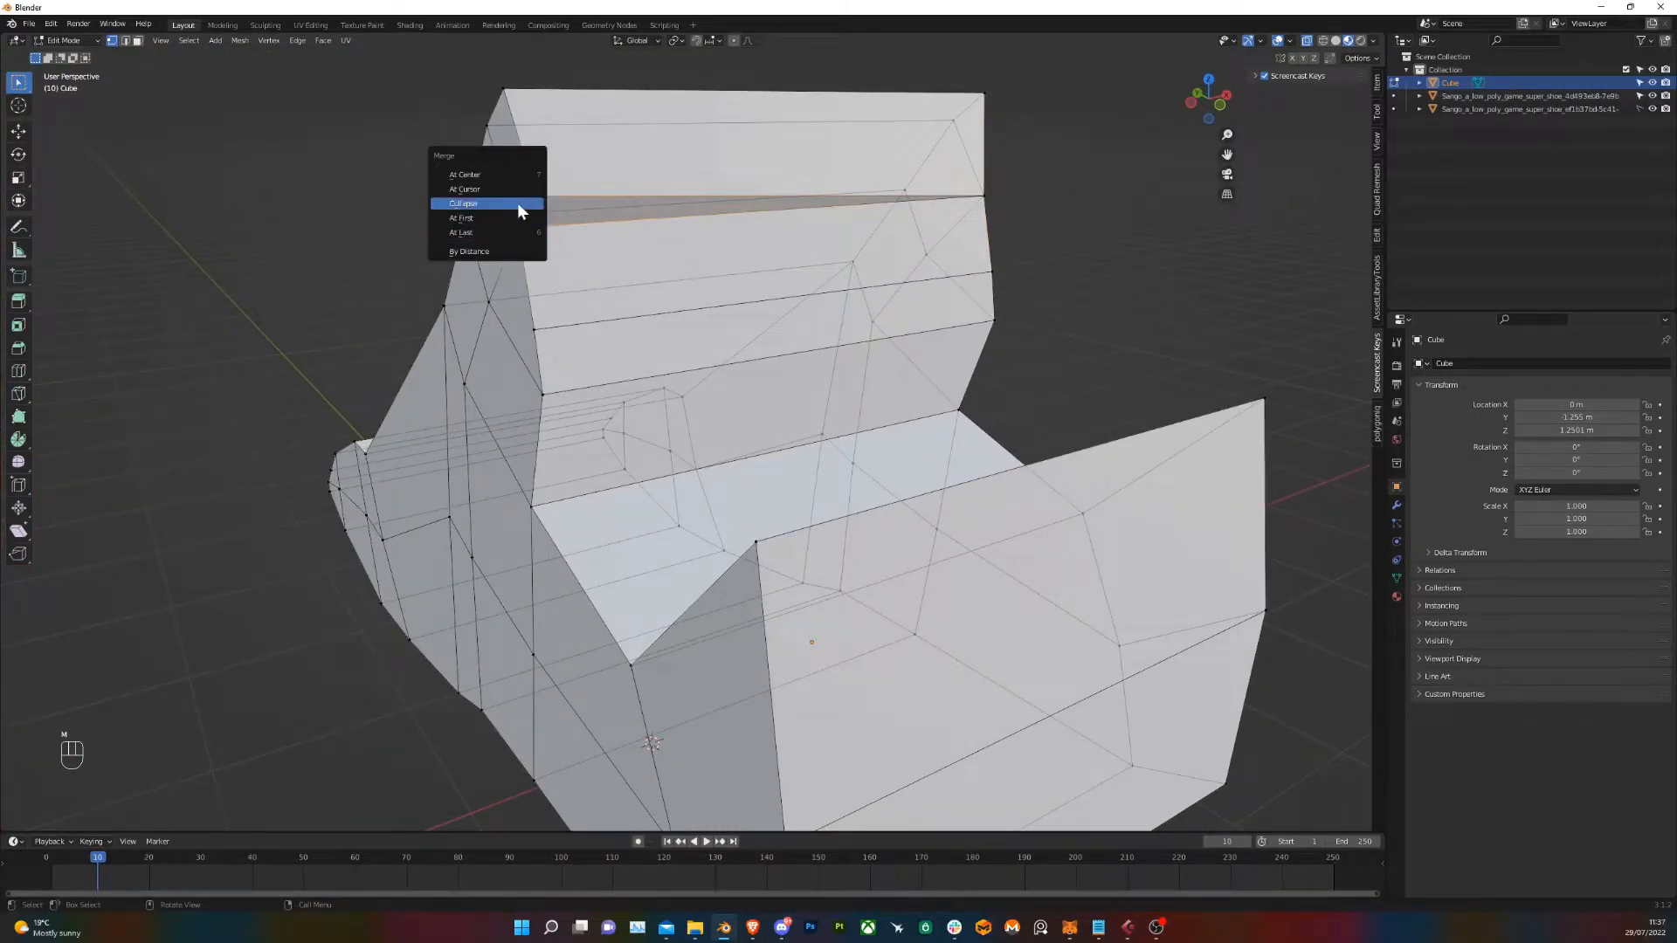
mouse_move(519, 233)
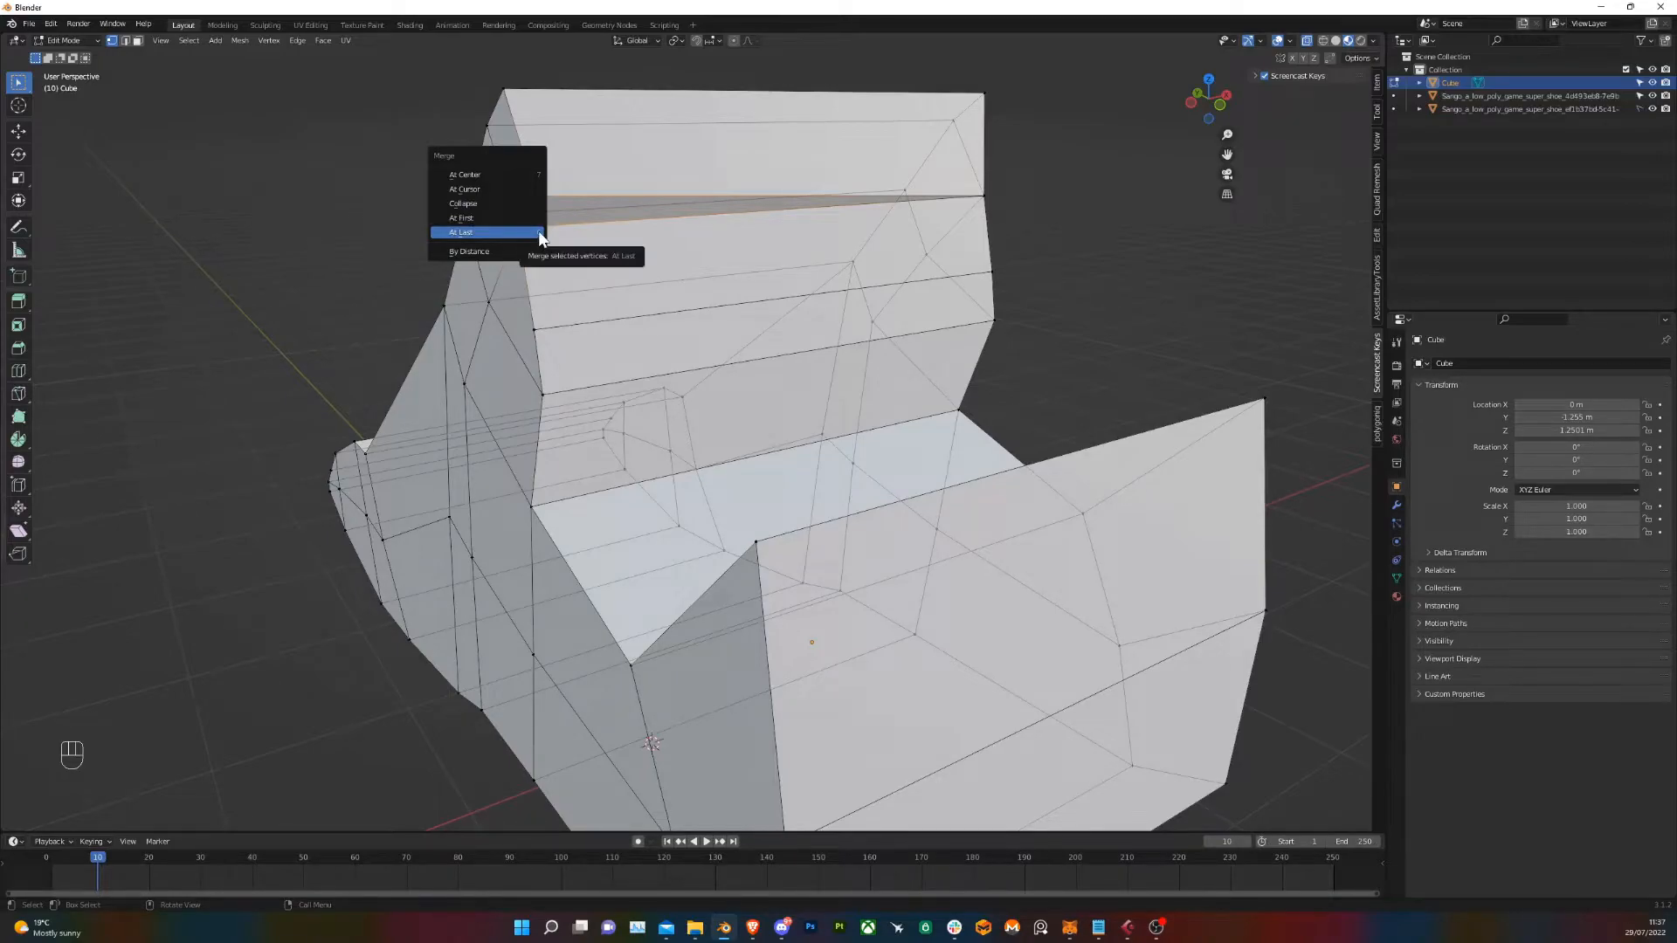
right_click(461, 232)
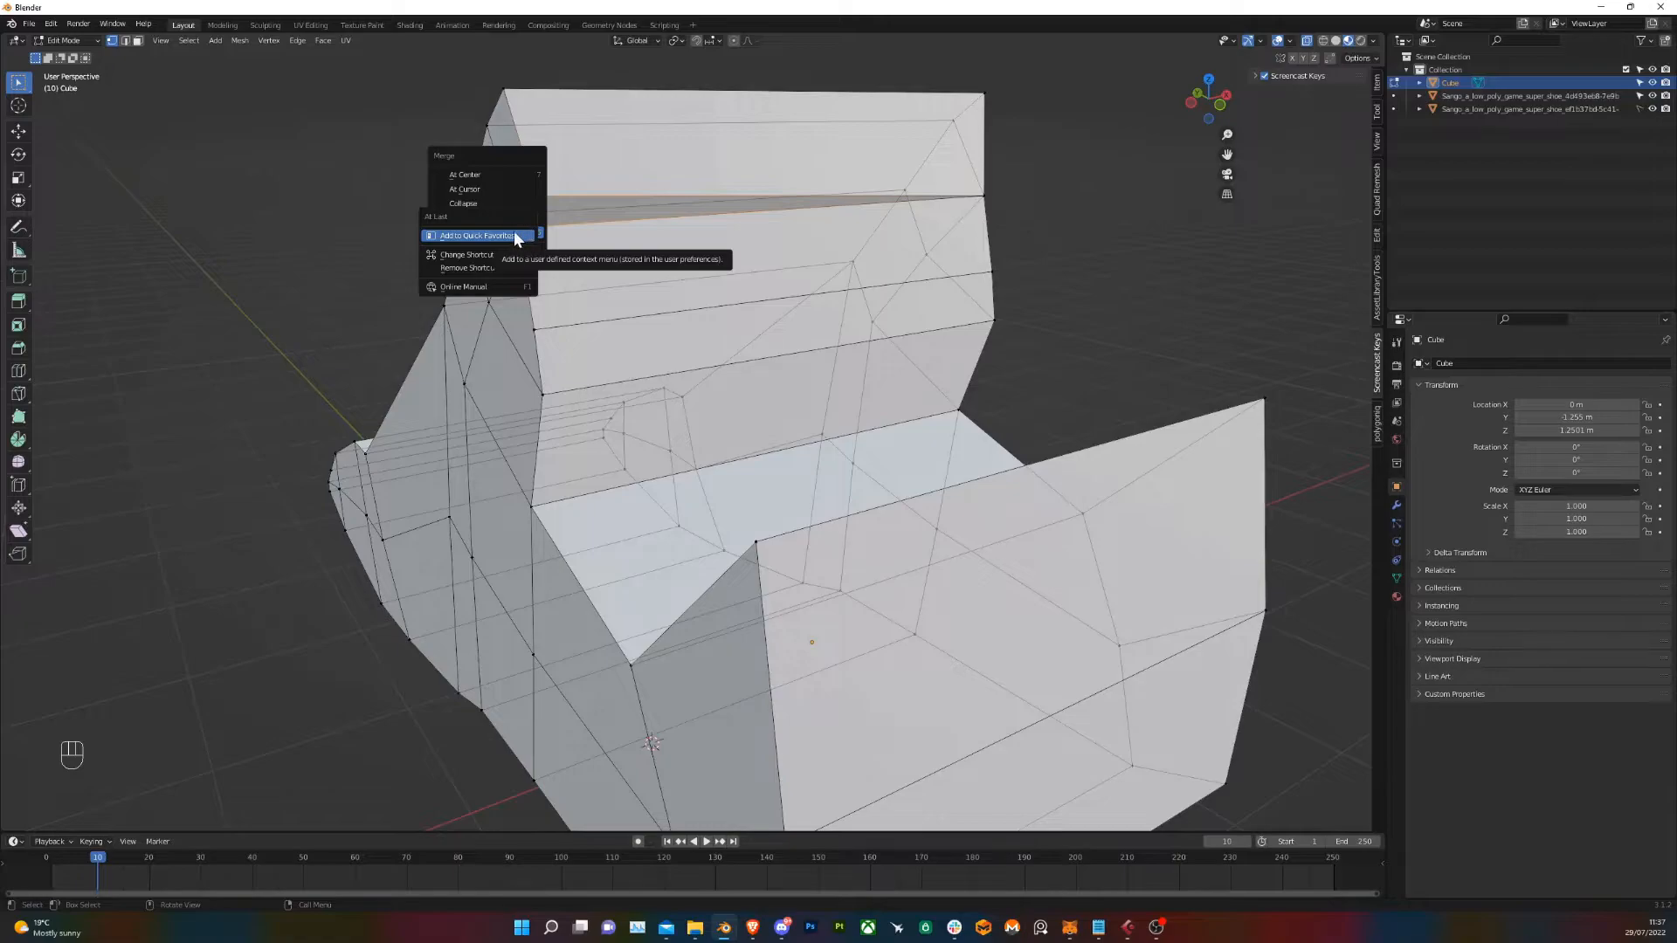
mouse_move(495, 264)
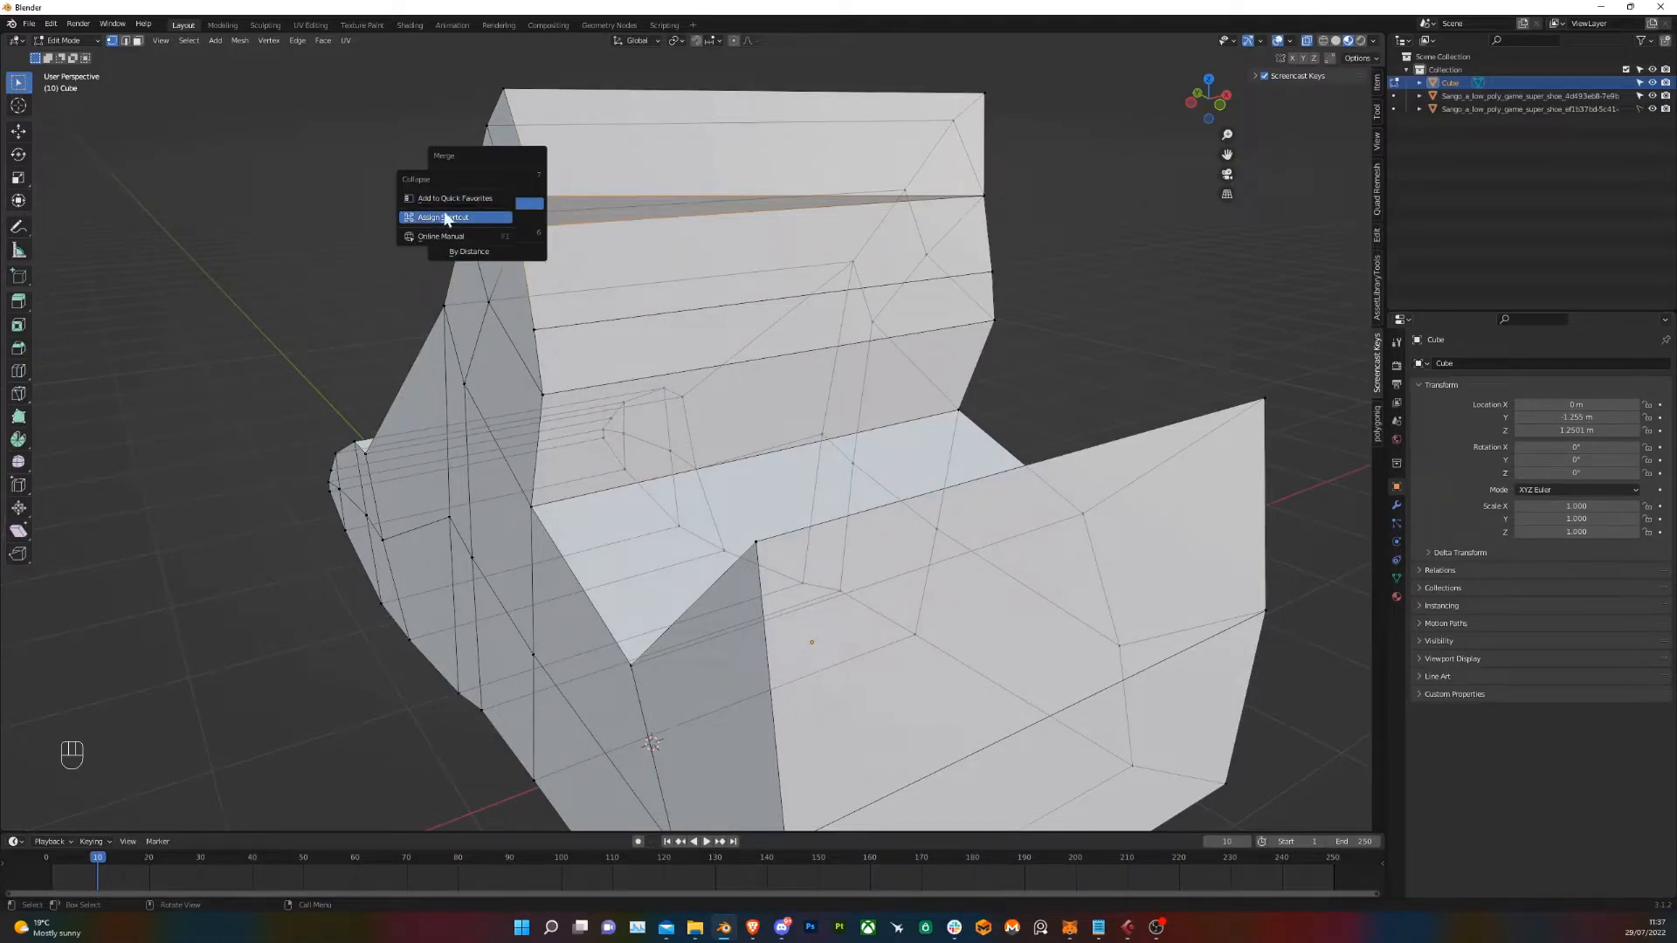
mouse_move(540, 201)
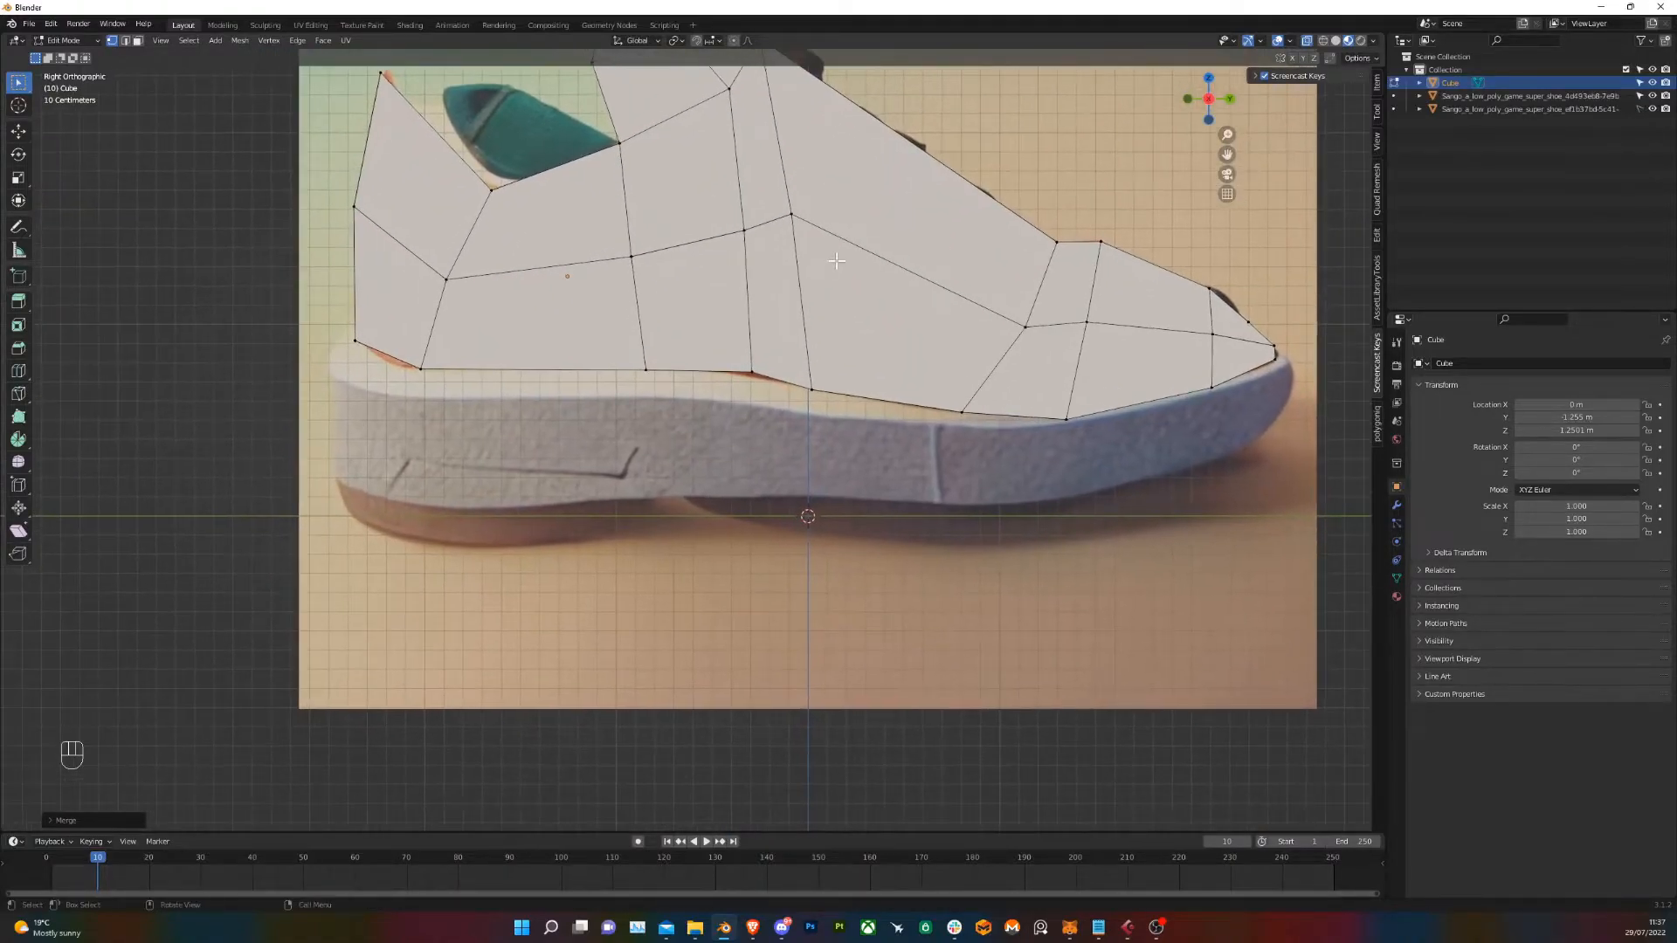
From top view, scale the toe edge rows inward along X with proportional falloff to a pointed tip
scroll("down", 3)
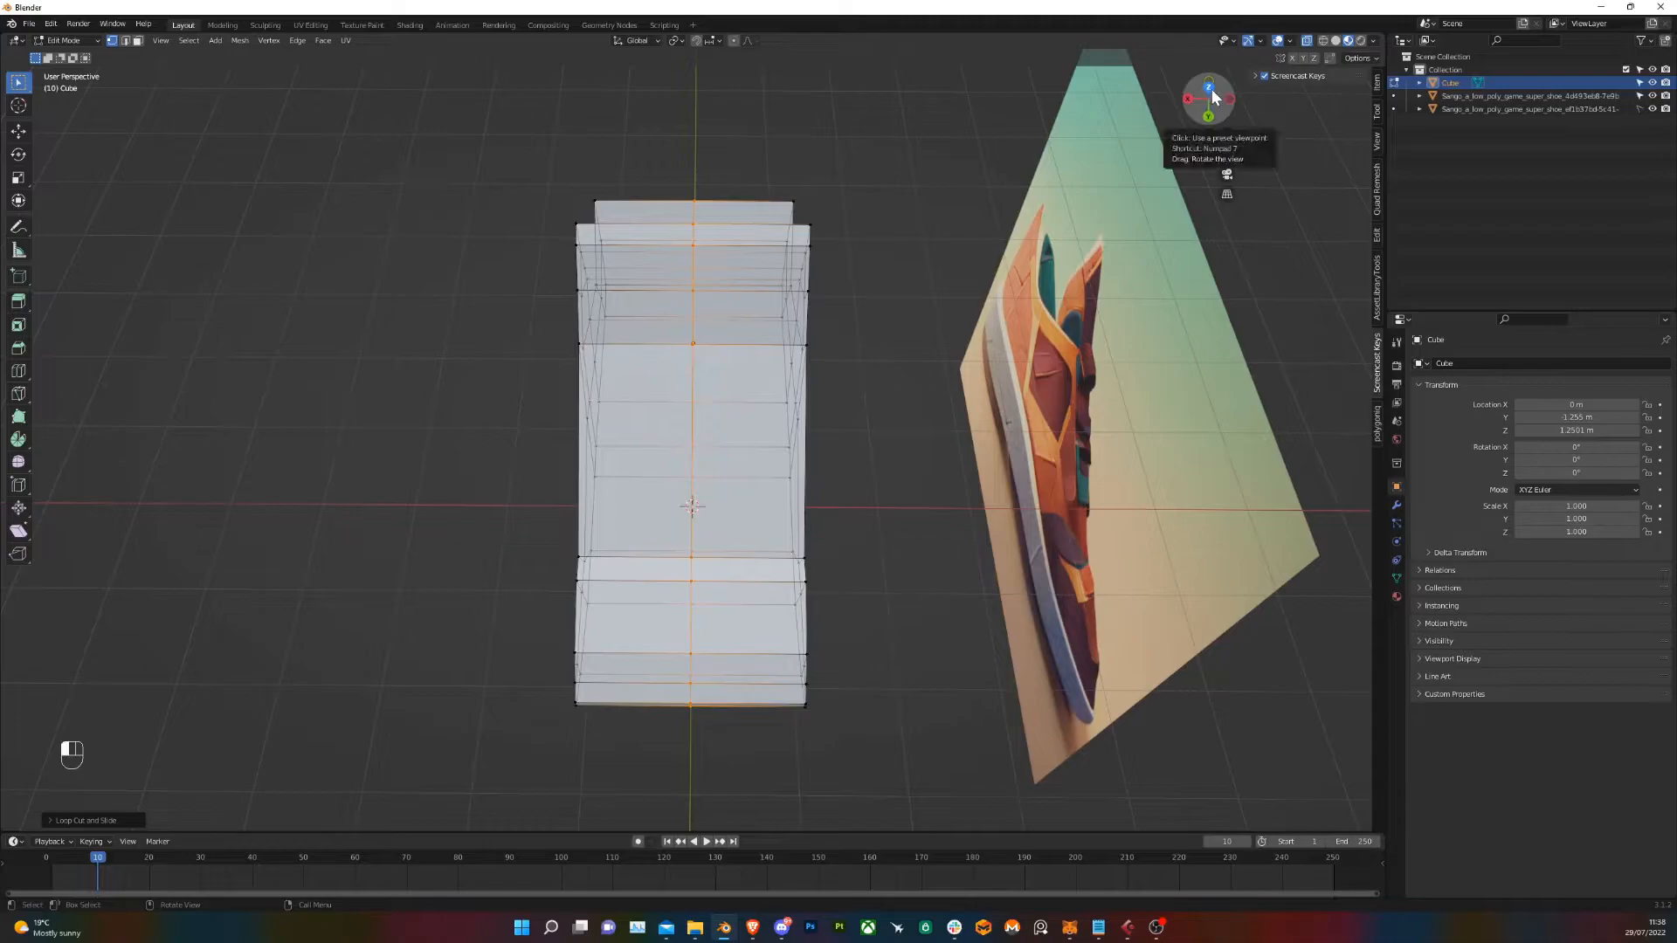
left_click(1207, 77)
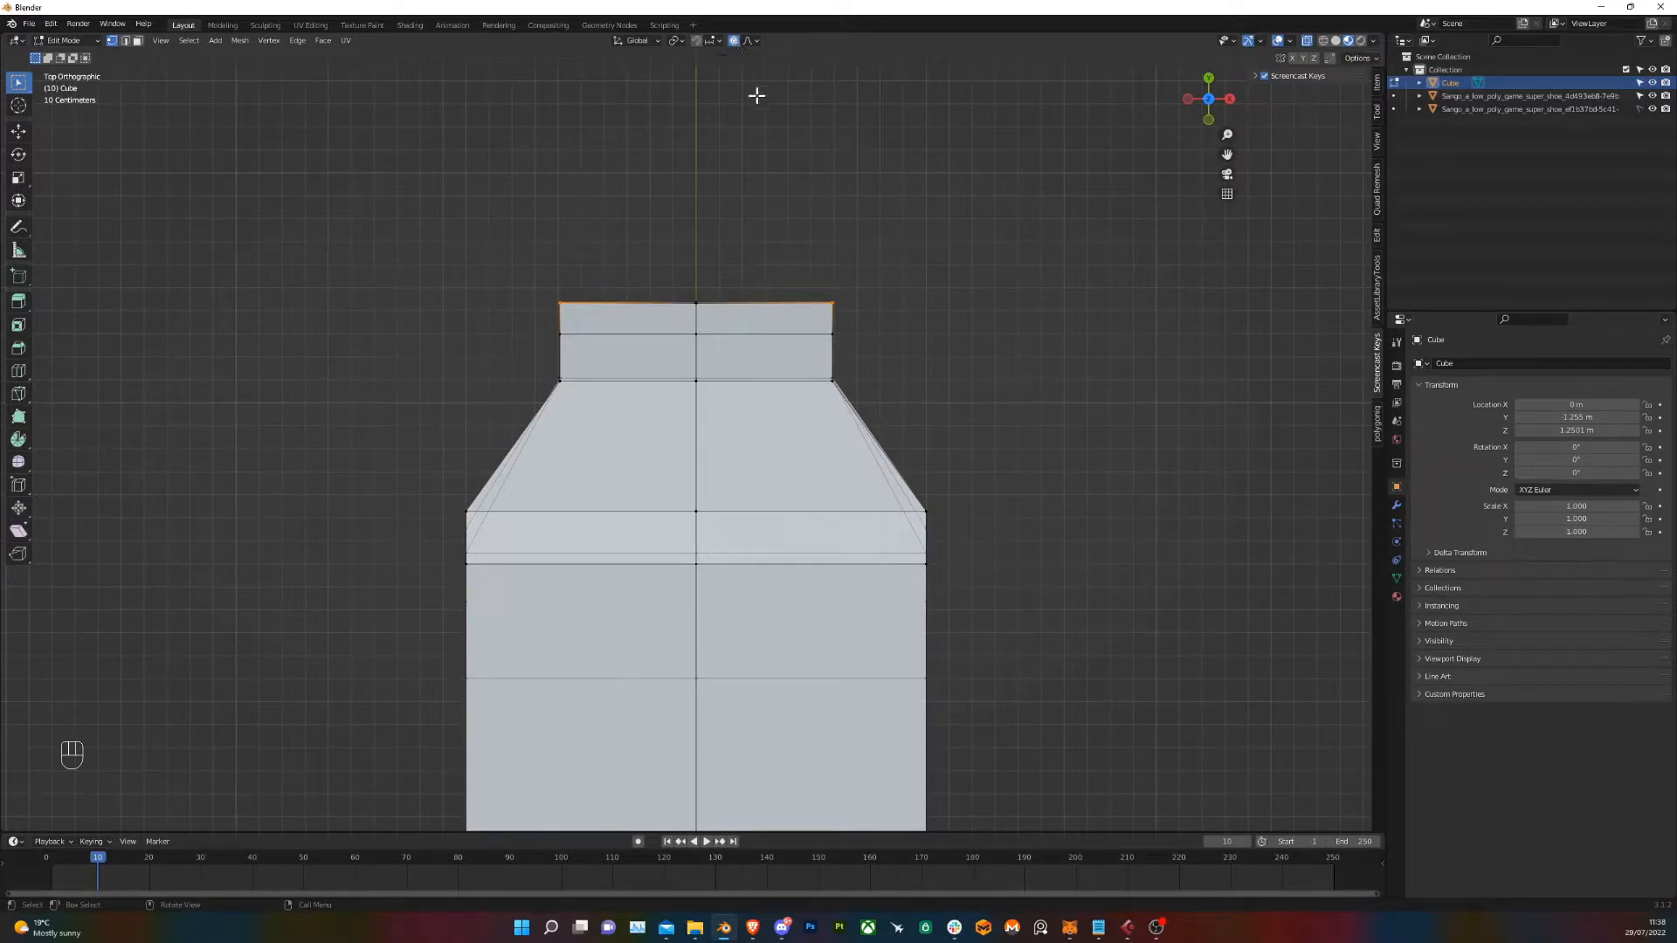
key("s")
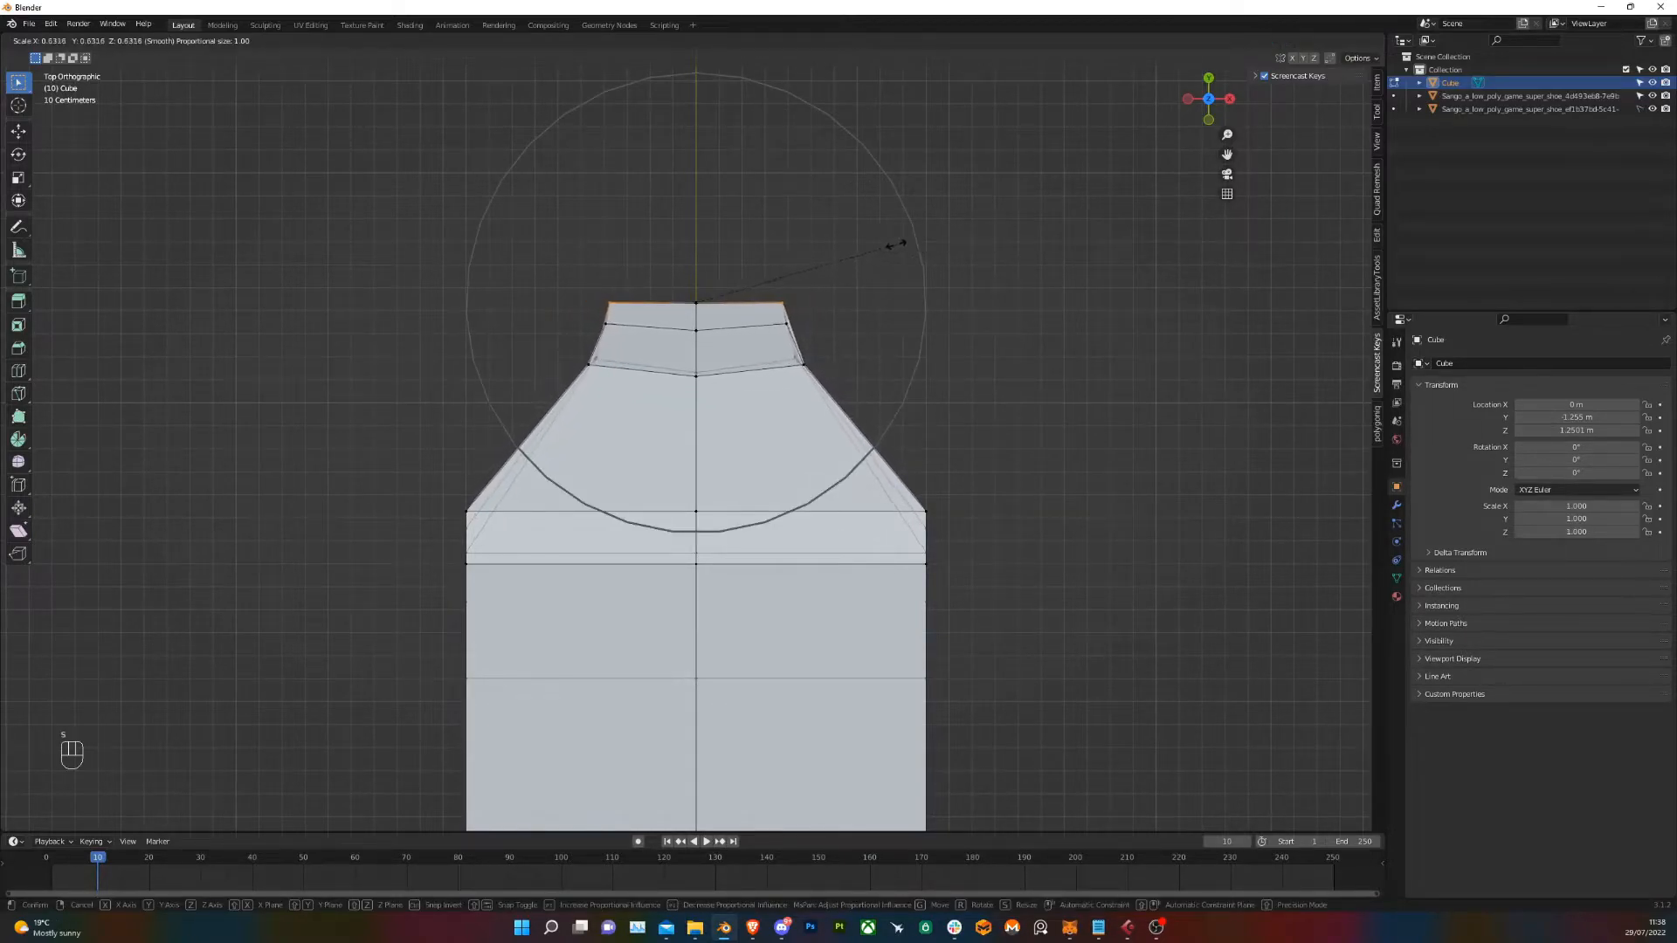
mouse_move(797, 273)
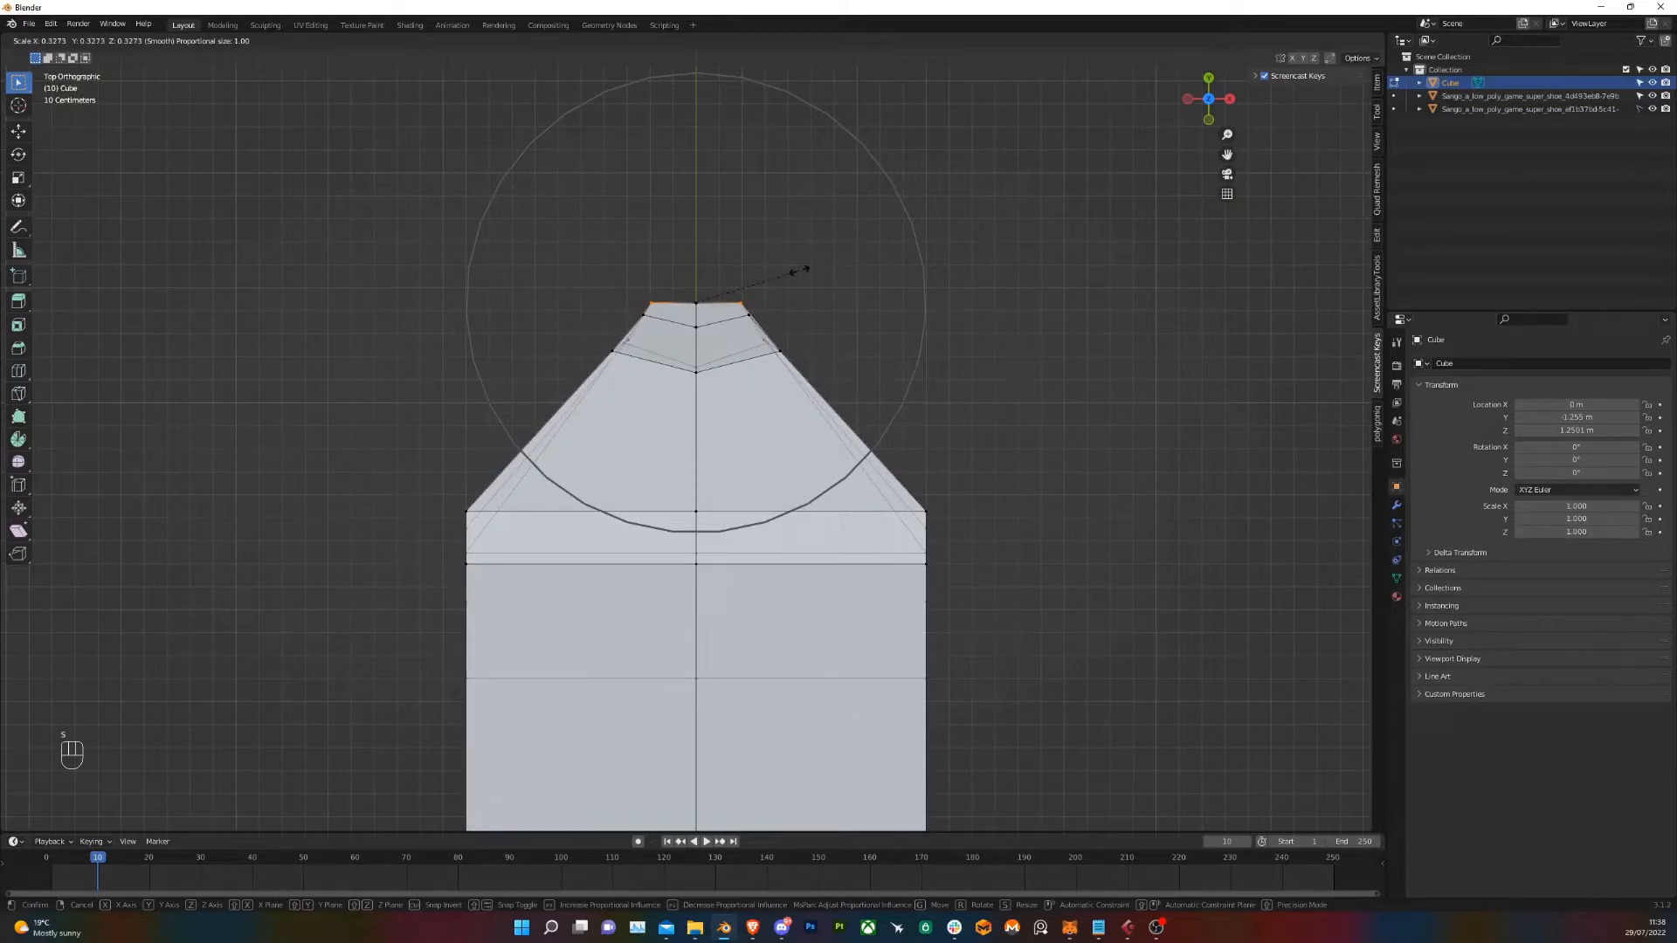
mouse_move(1074, 288)
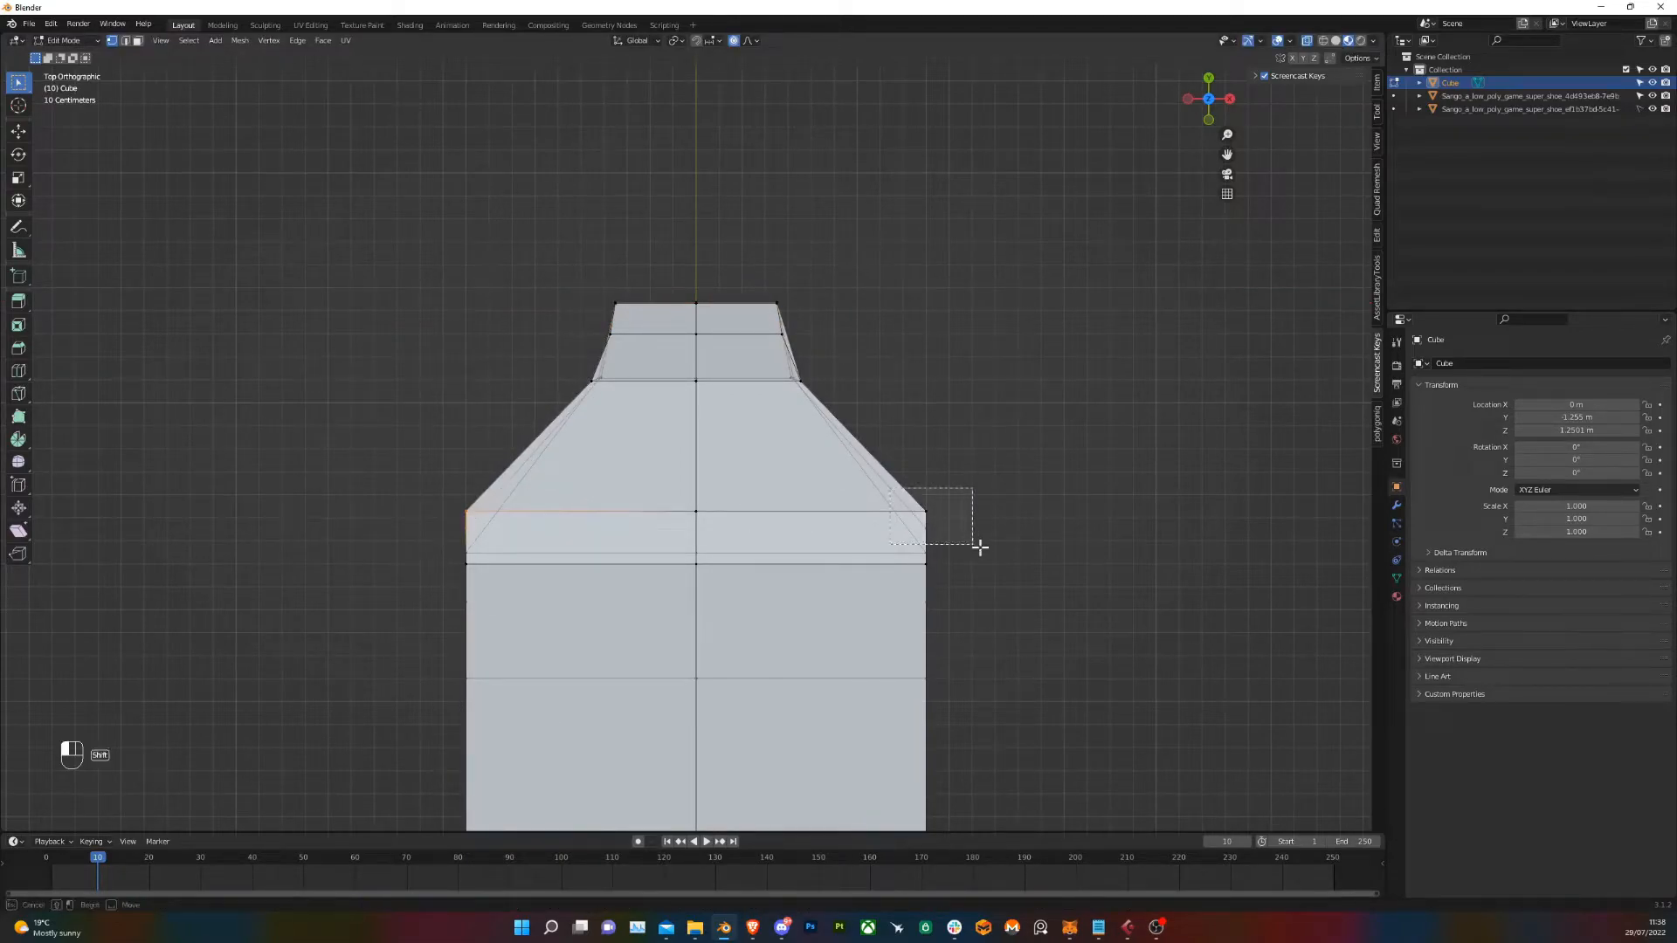
key("s")
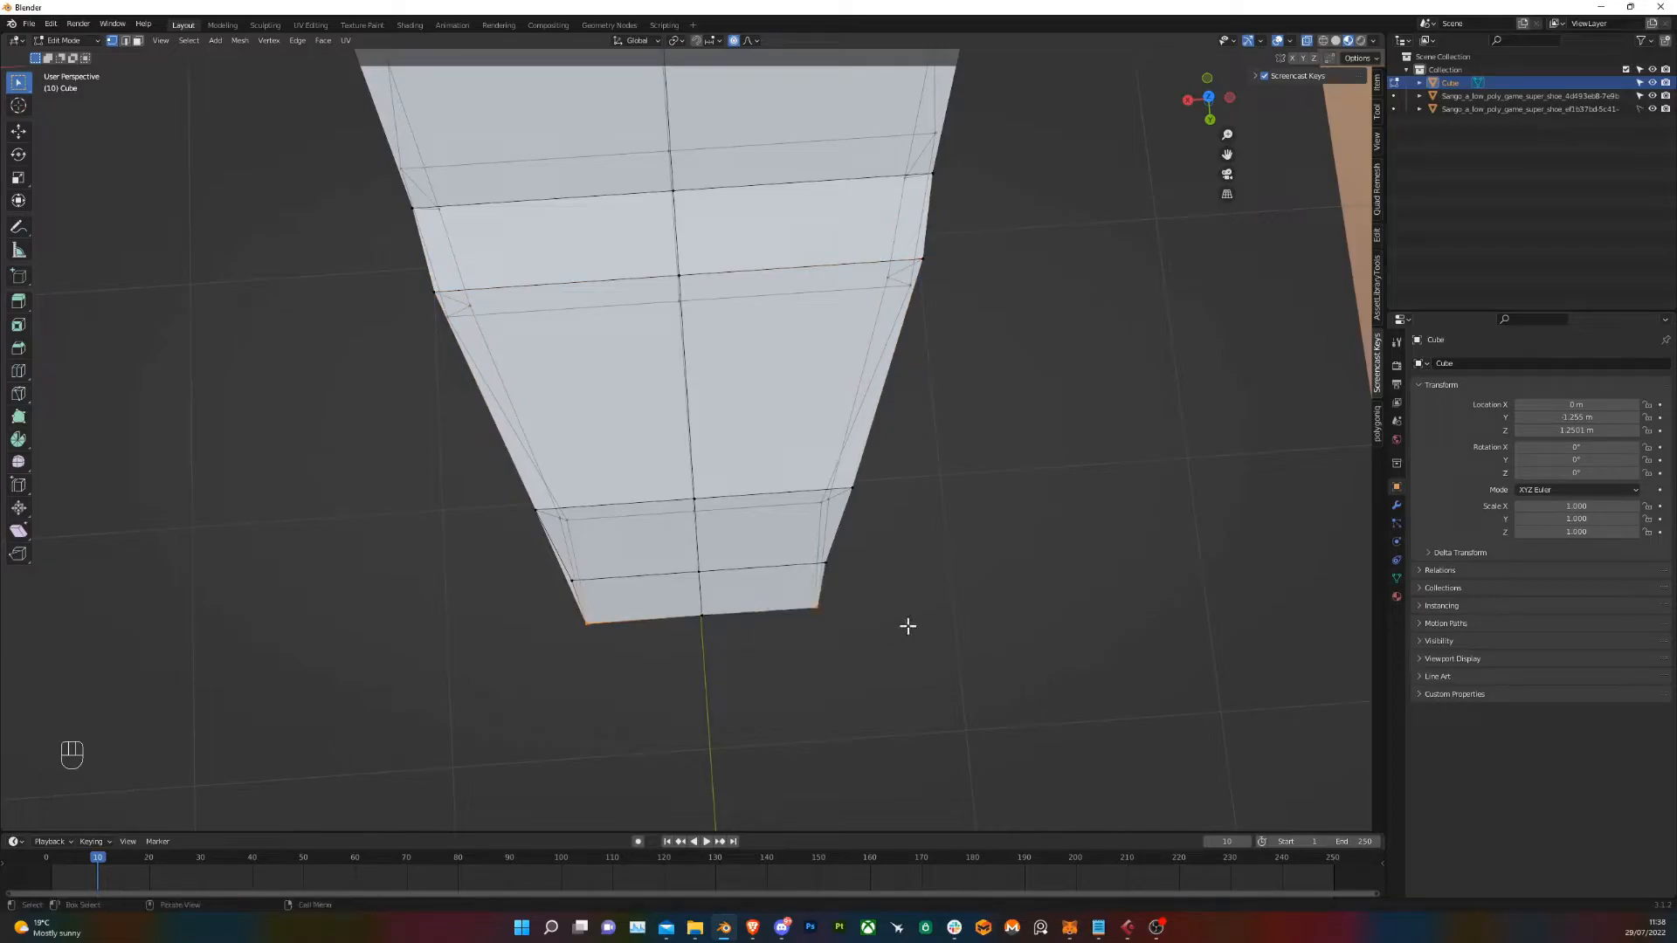
key("s")
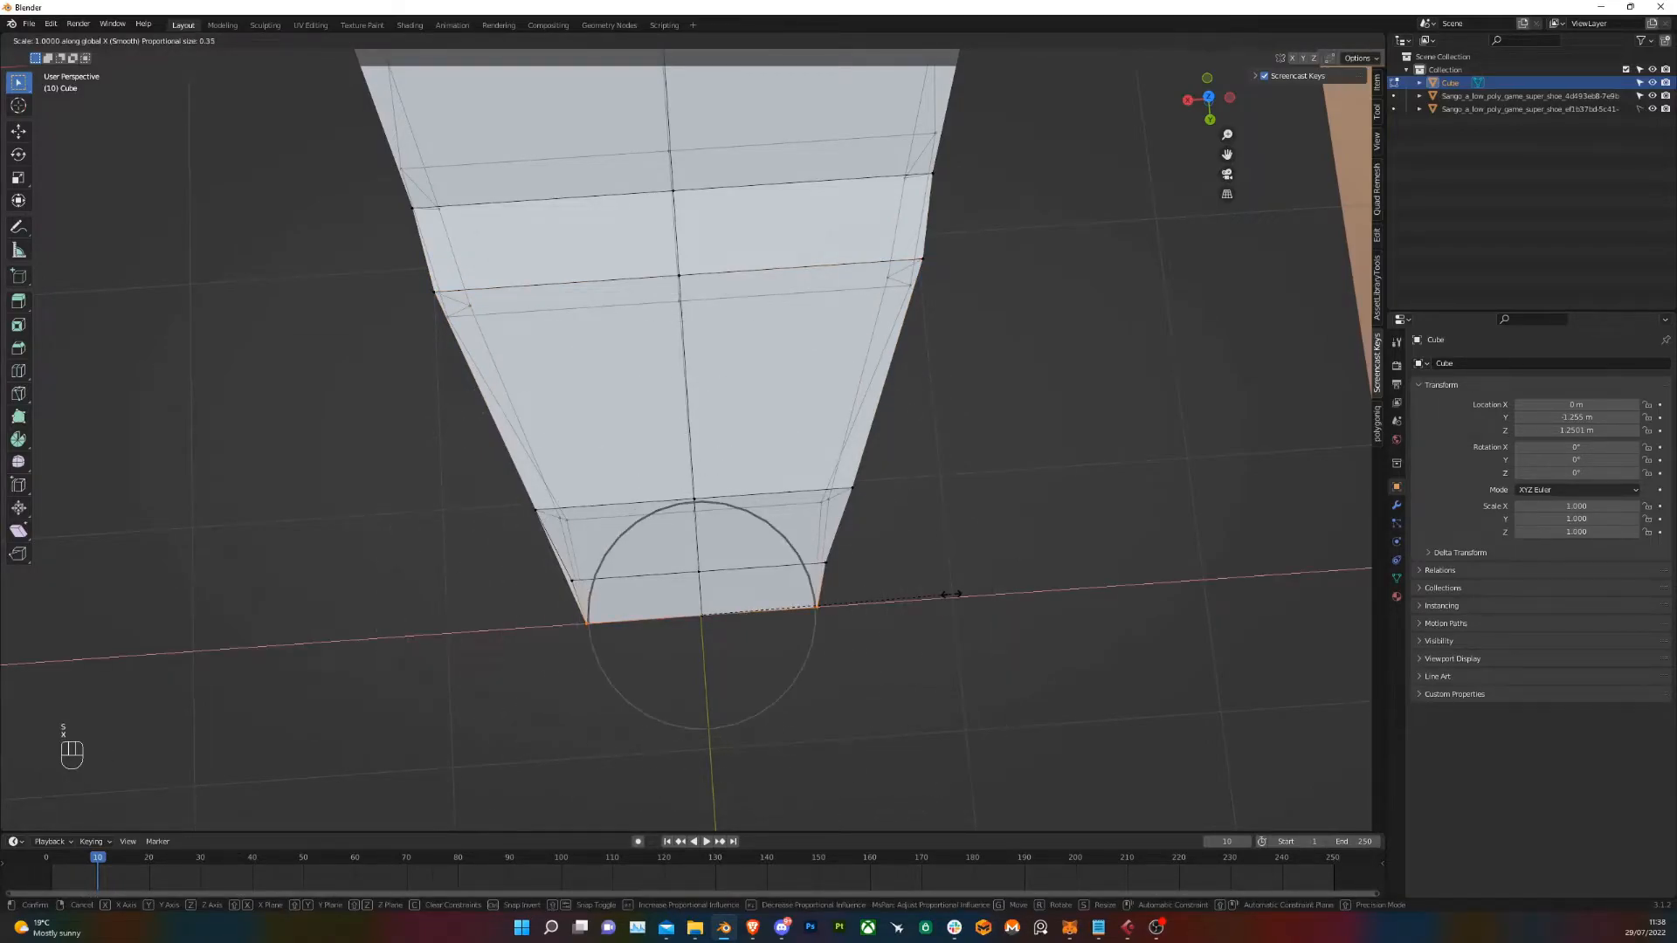
mouse_move(786, 586)
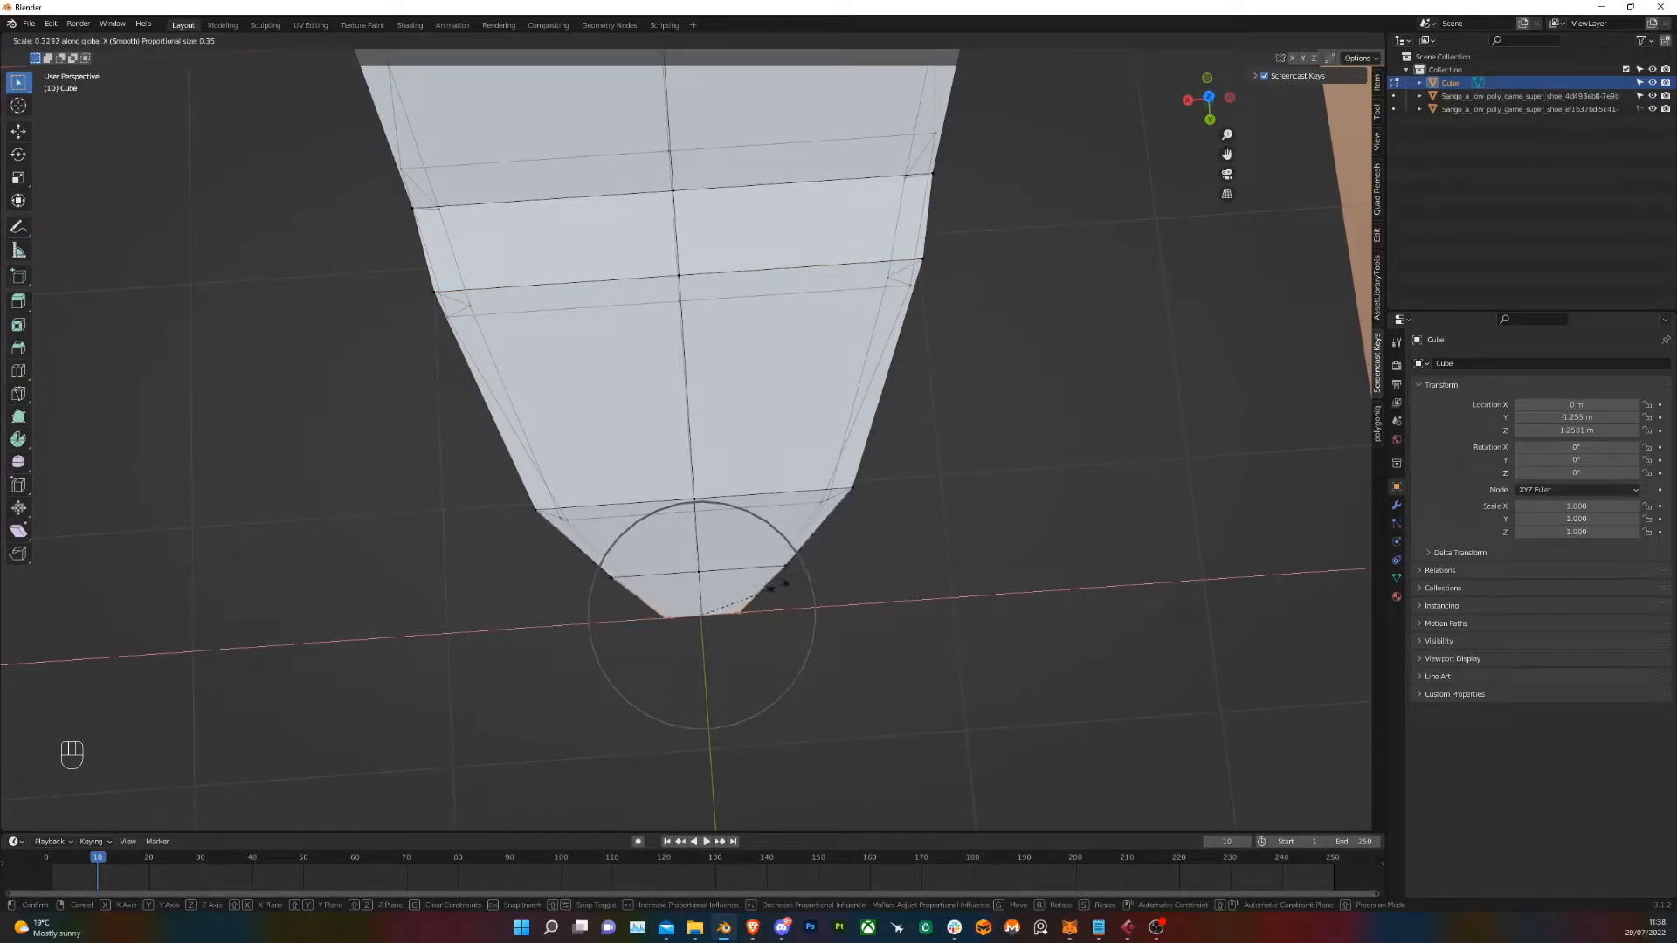
left_click(737, 519)
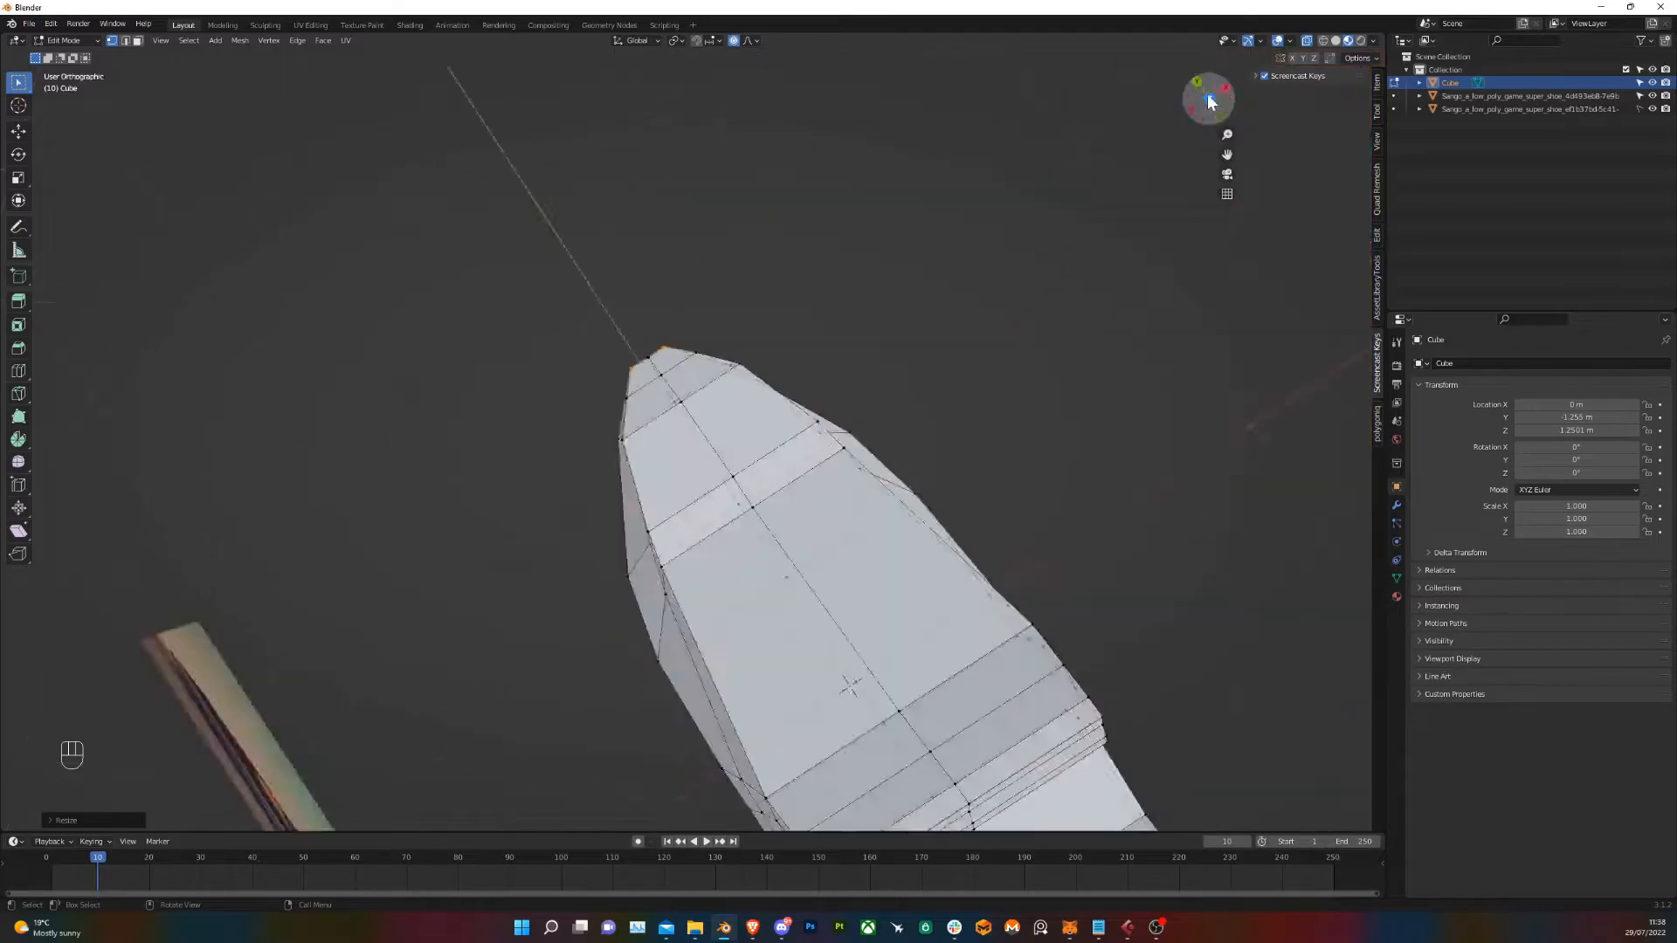
left_click(1207, 79)
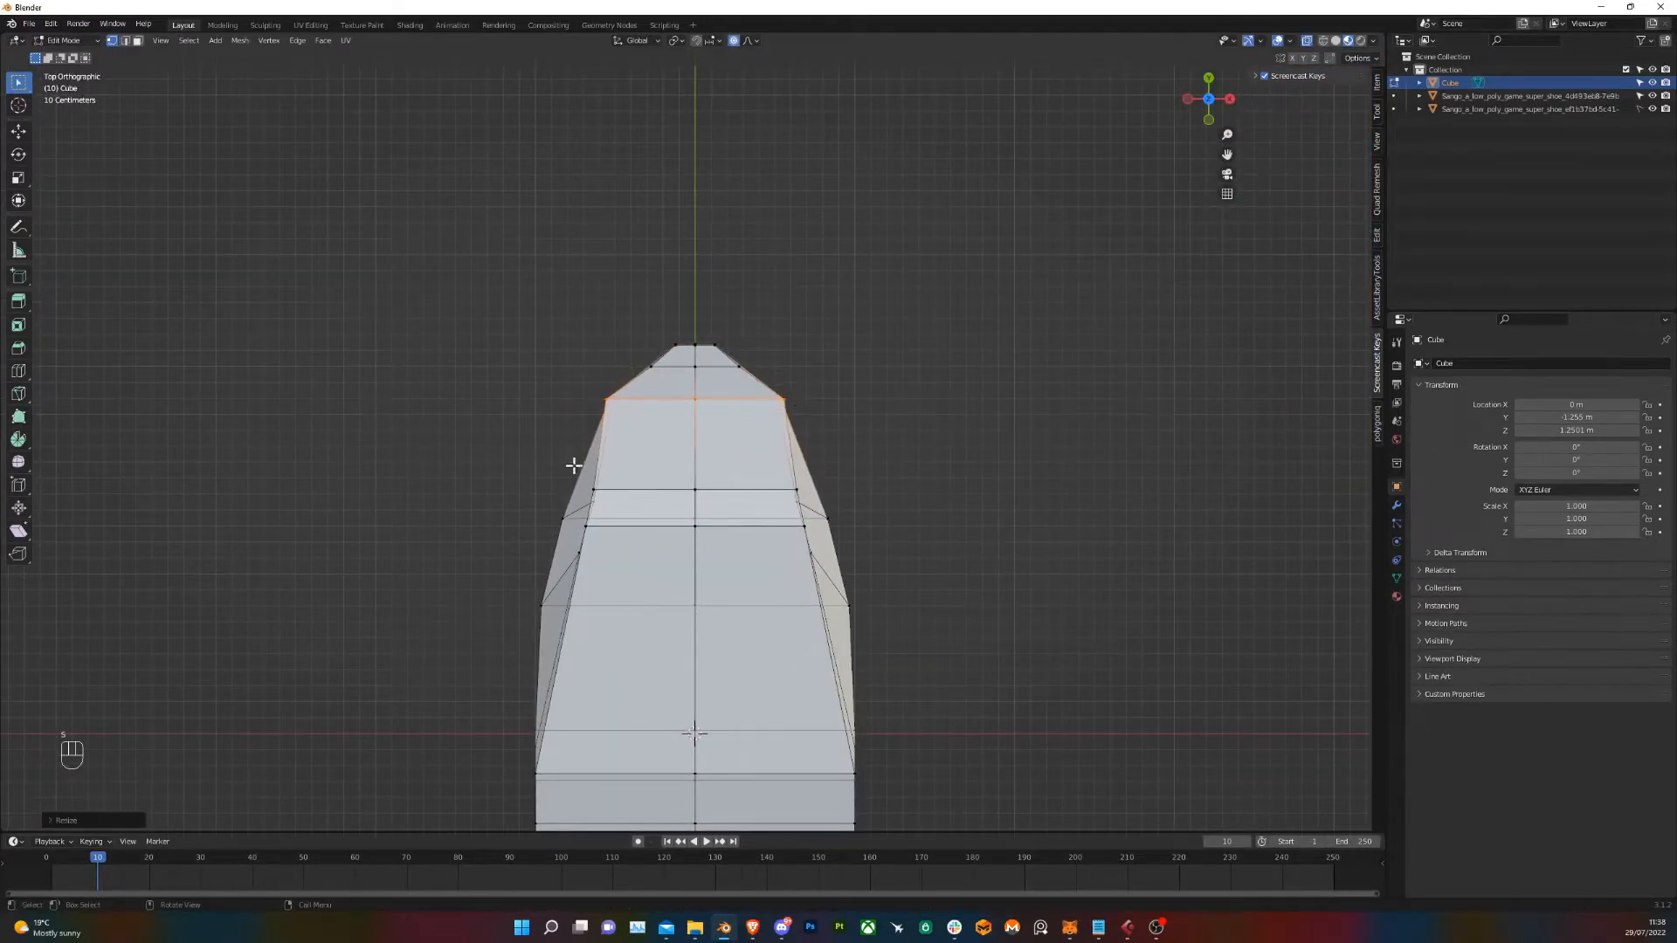
key("s")
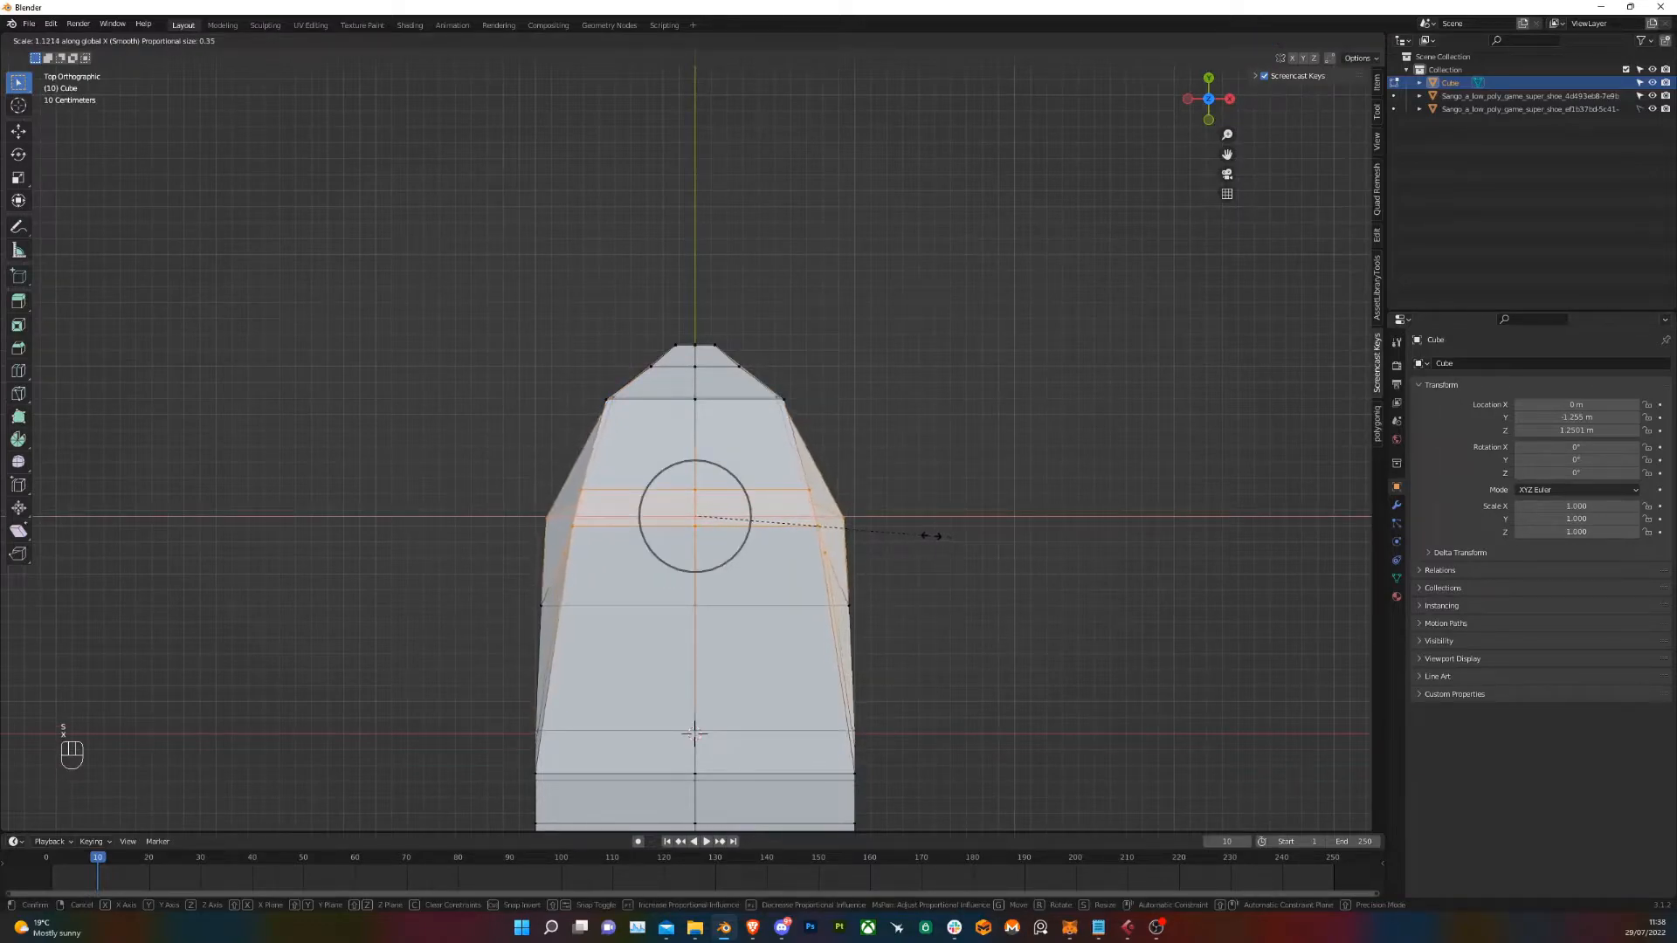
mouse_move(989, 644)
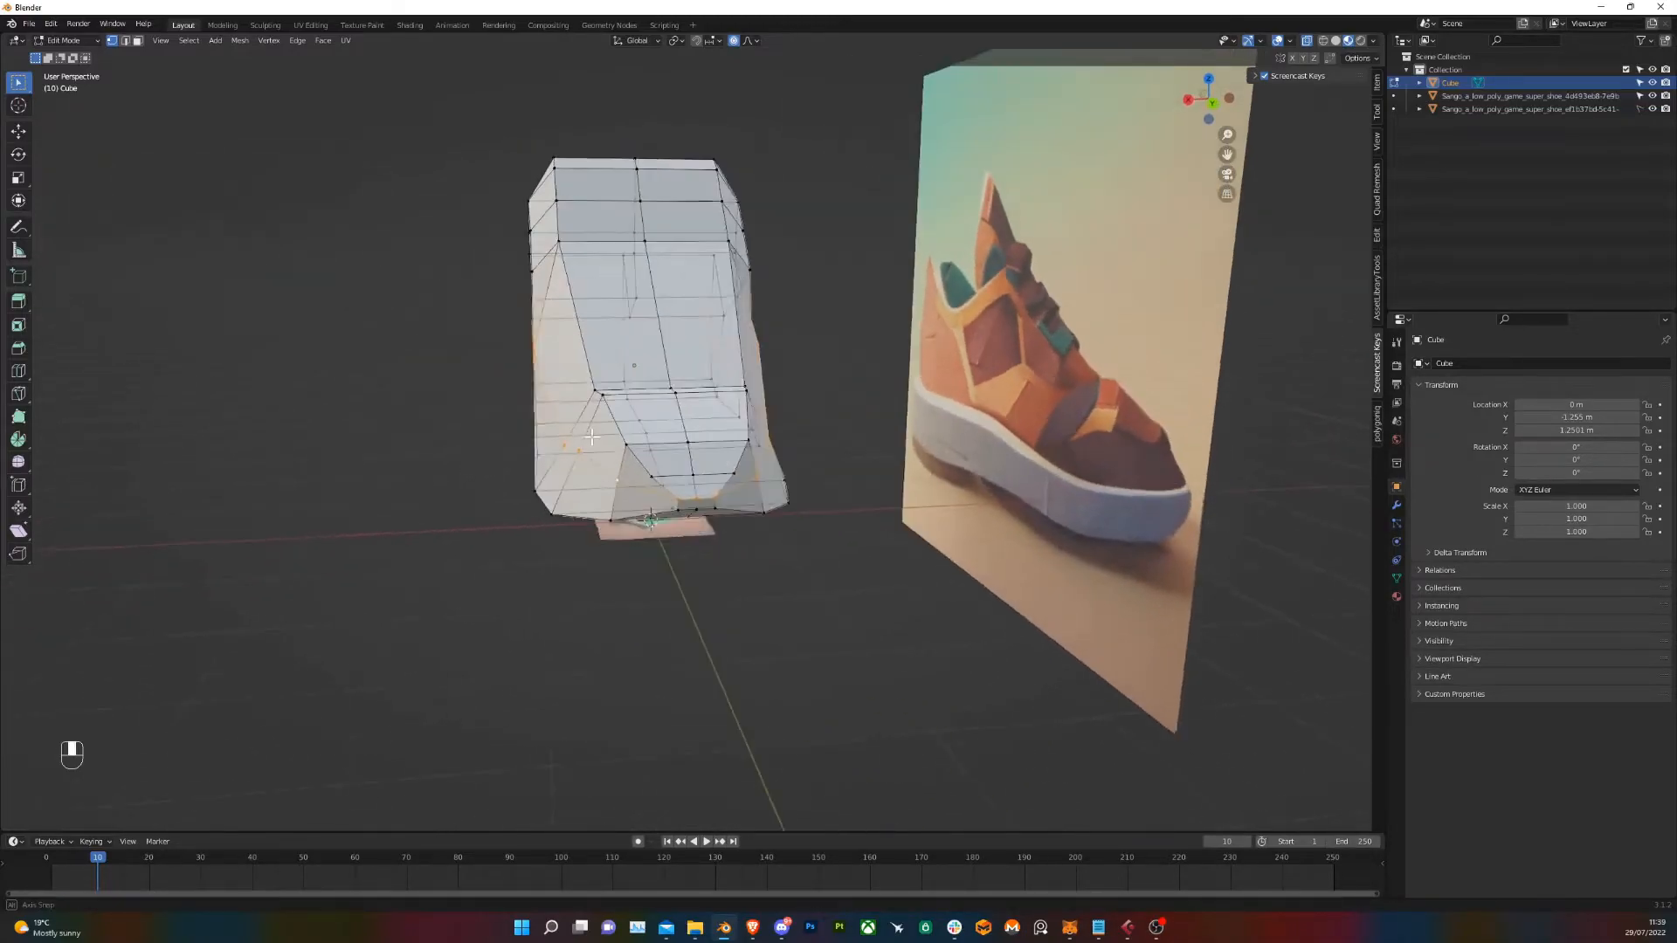
From top view, scale the rear edge rows inward along X to round off the heel
key("s")
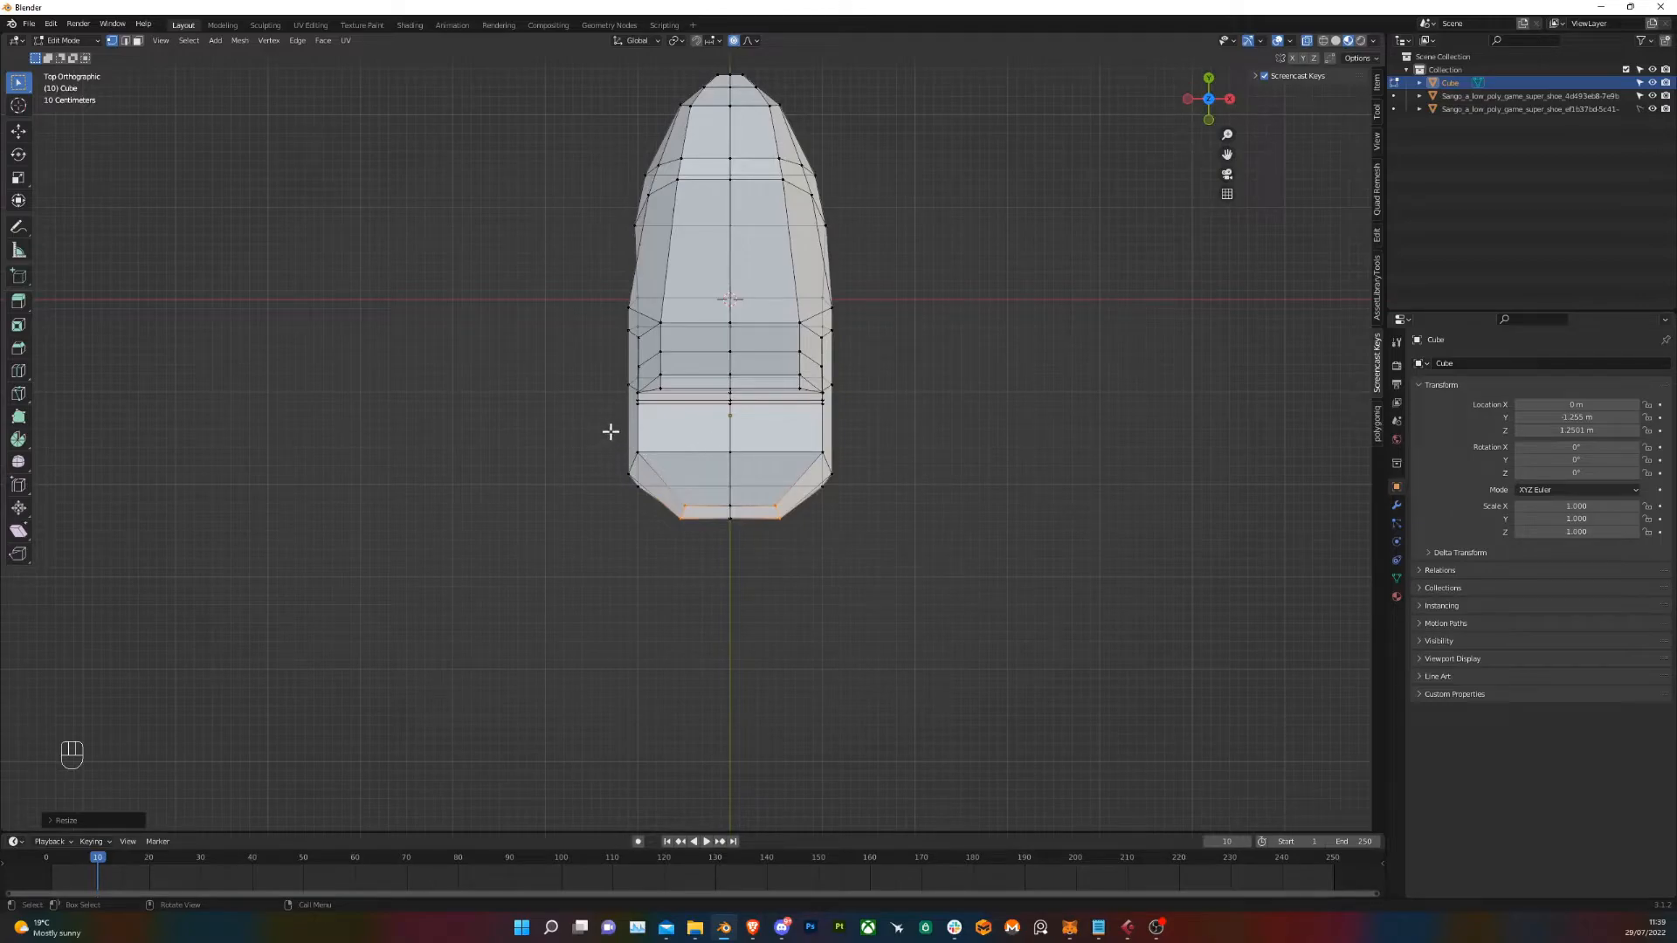
key("s")
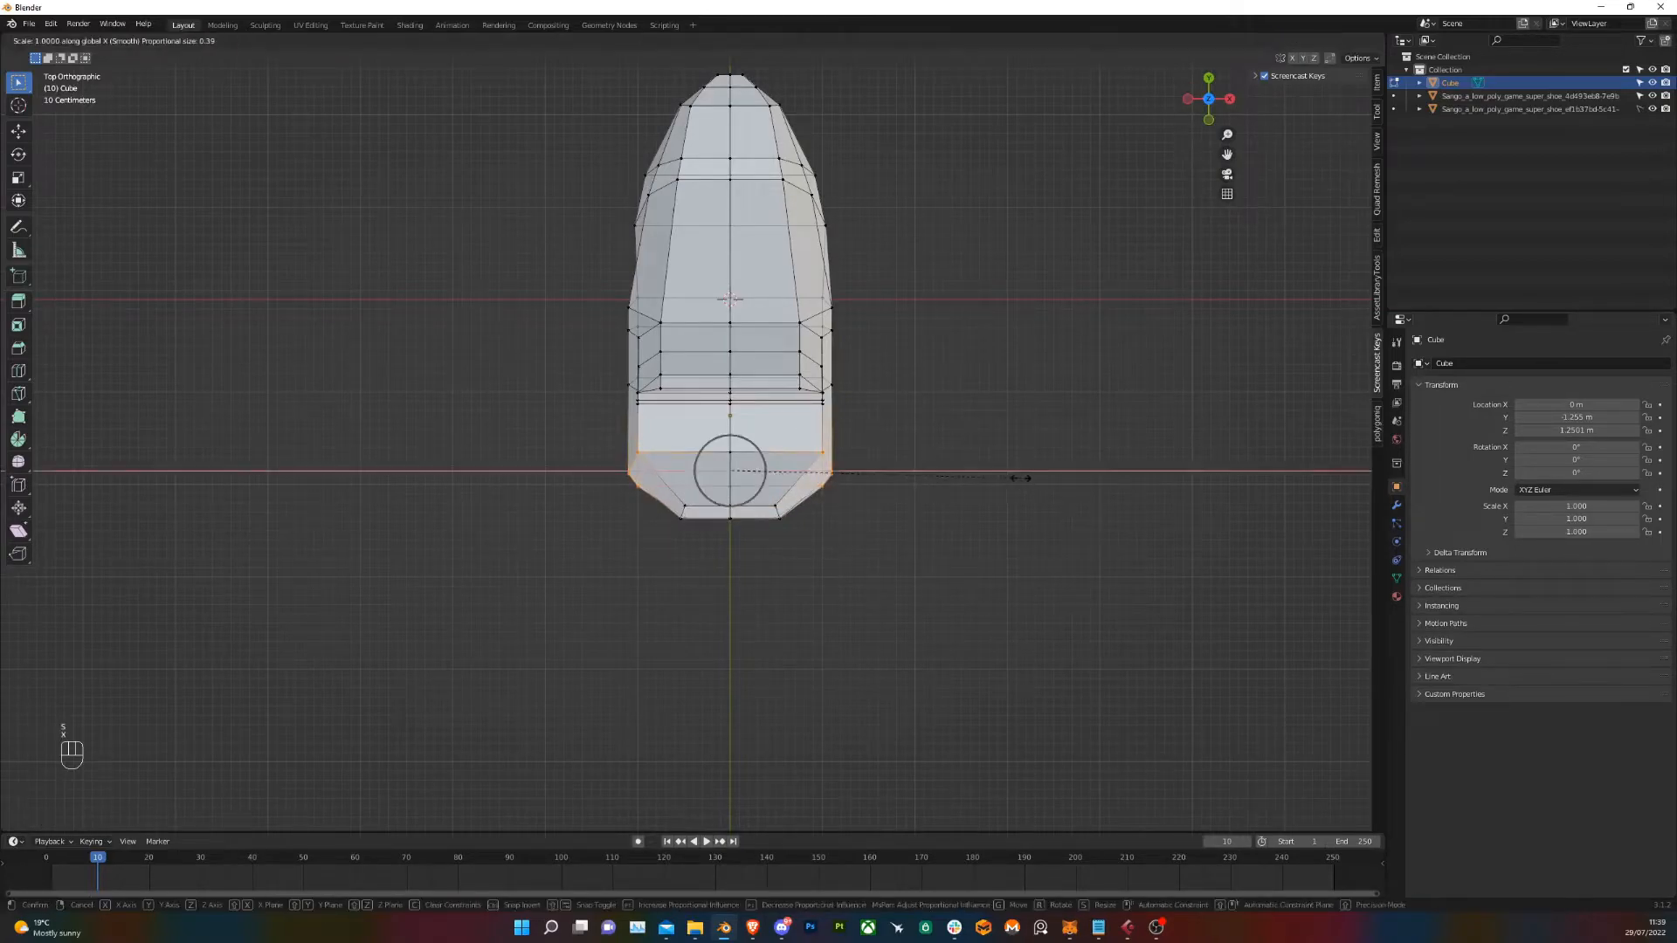
mouse_move(999, 477)
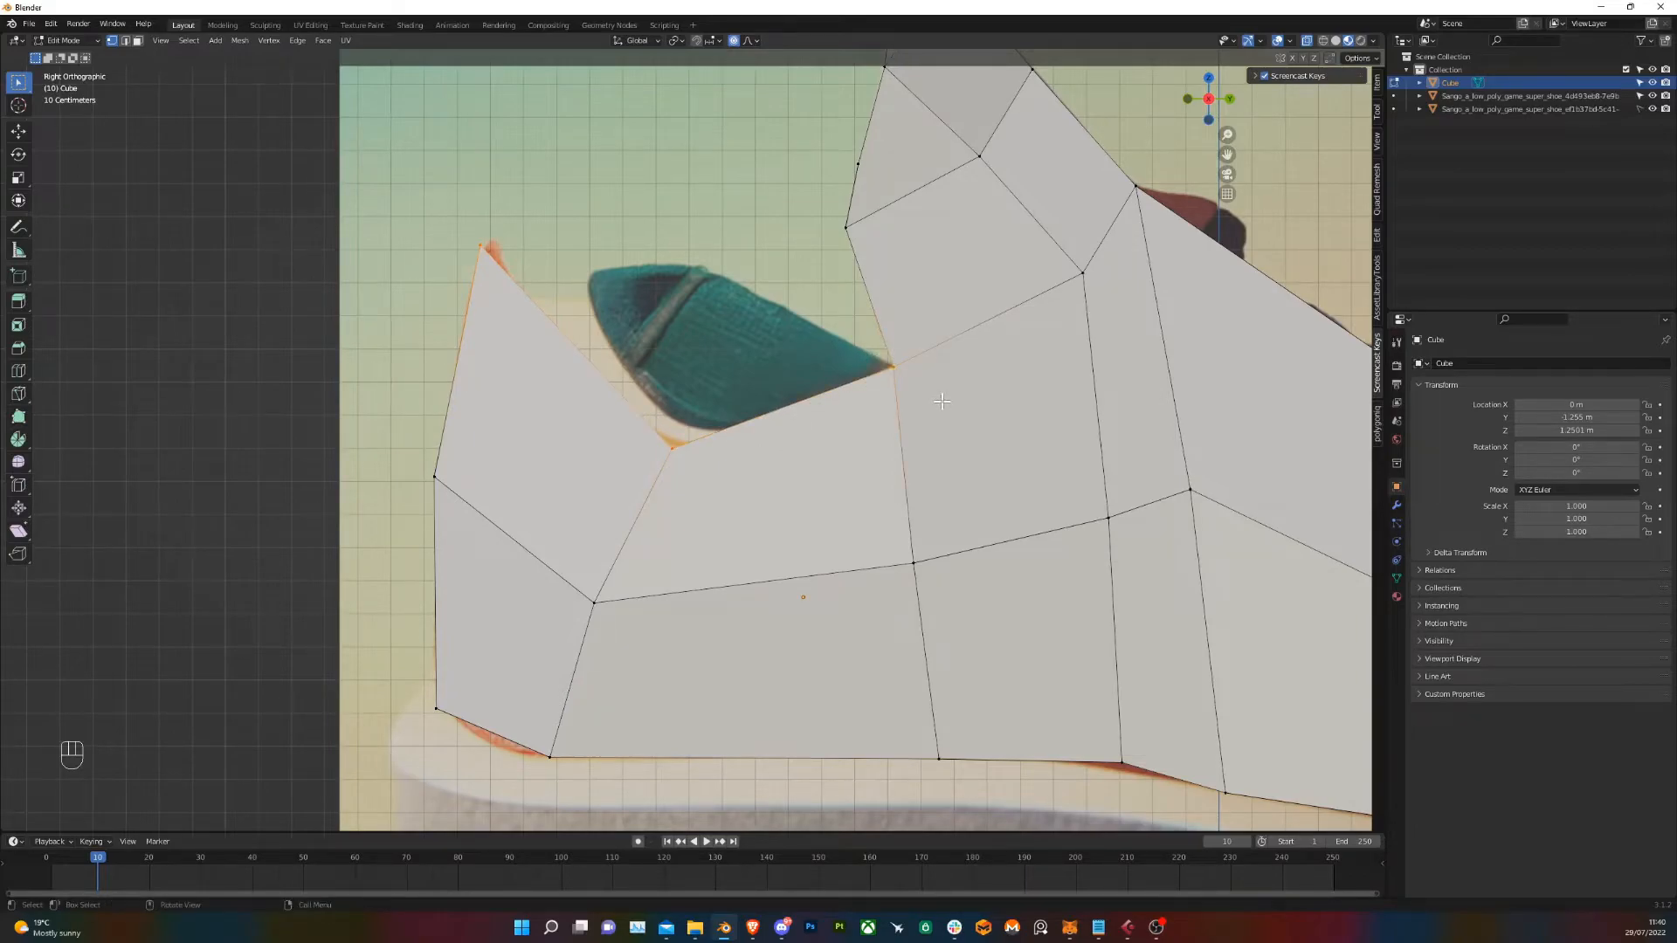
In side view, move individual upper vertices to trace the reference sneaker outline
key("e")
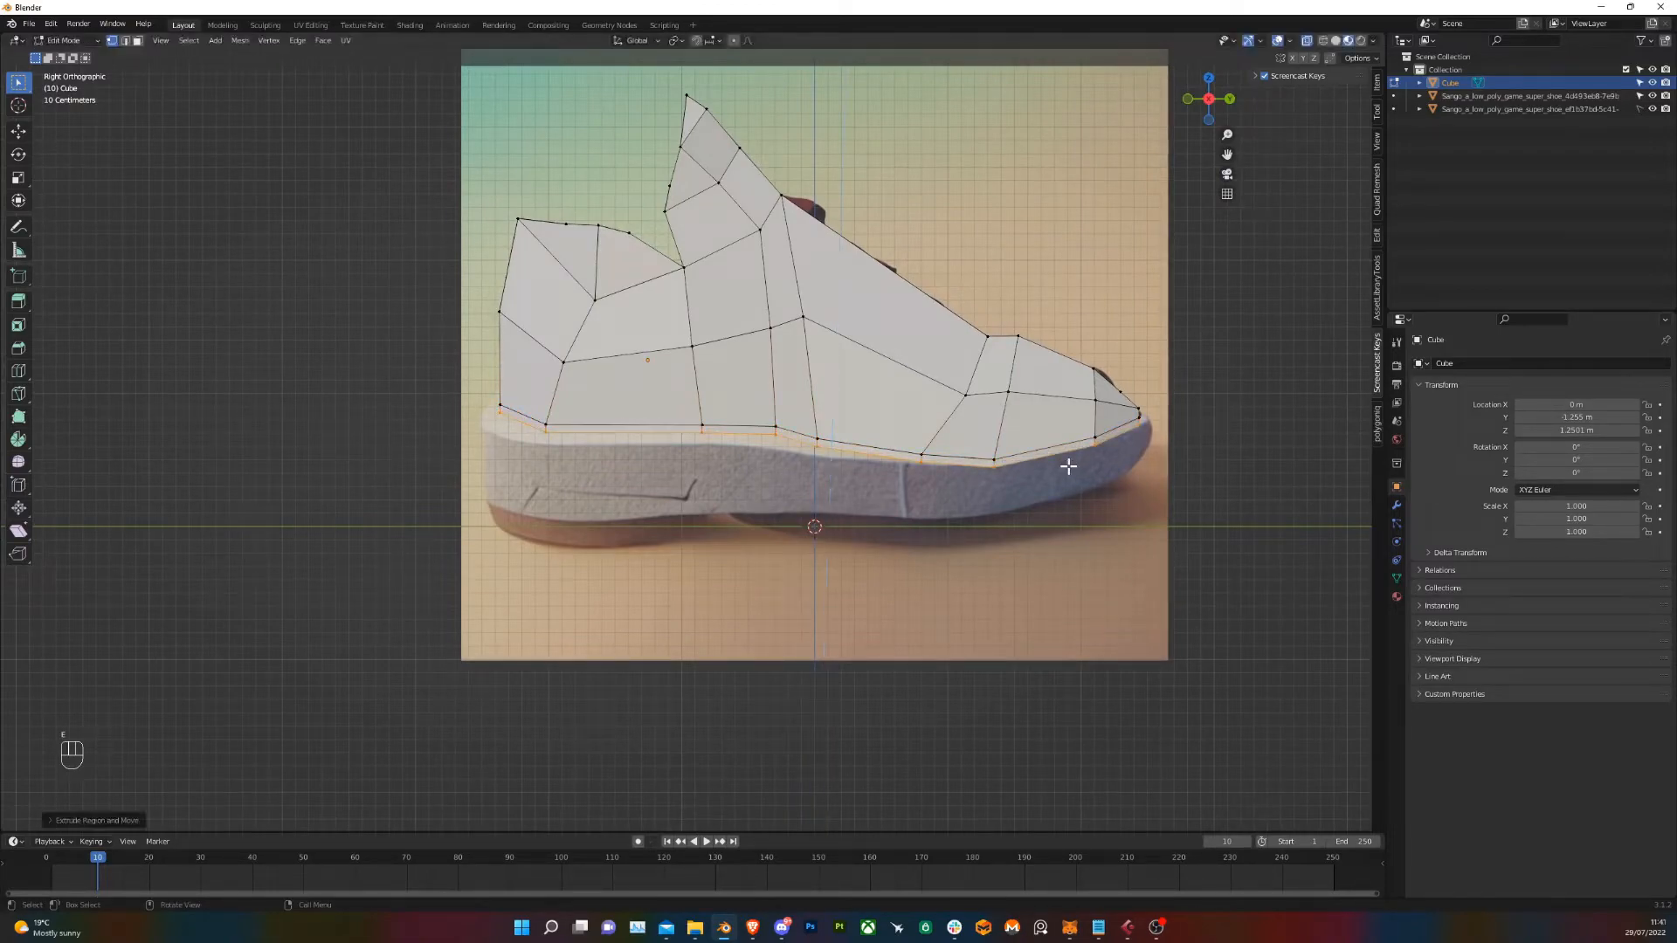
Scale and position the newly extruded sole band to match the reference sole outline
key("s")
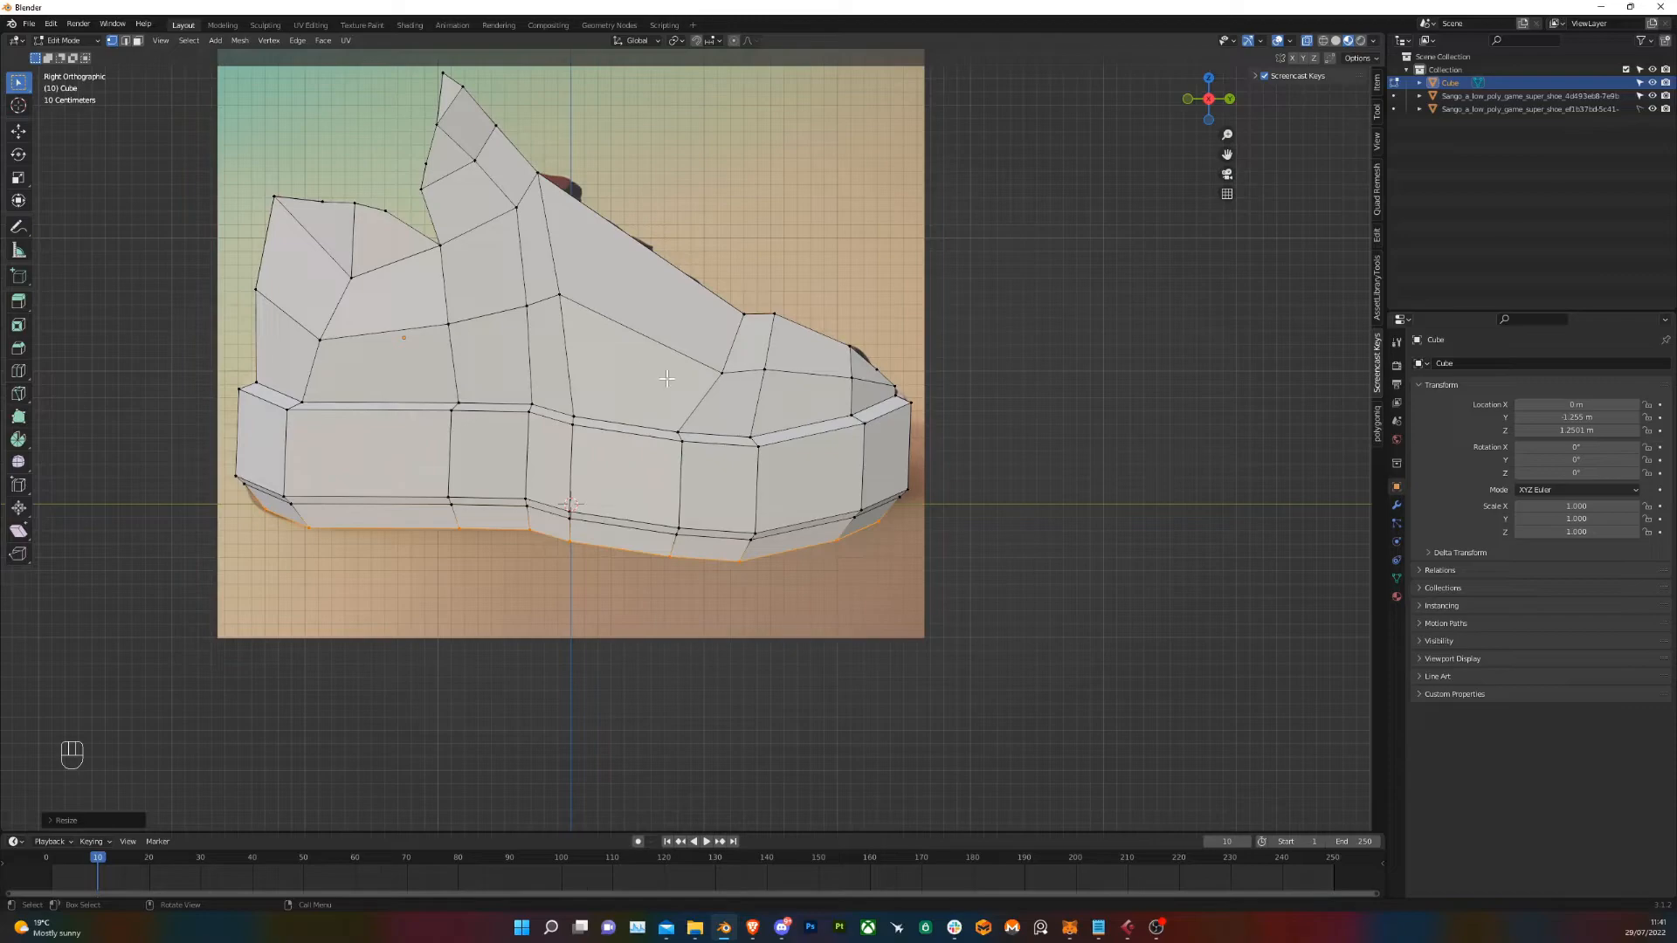
scroll("down", 3)
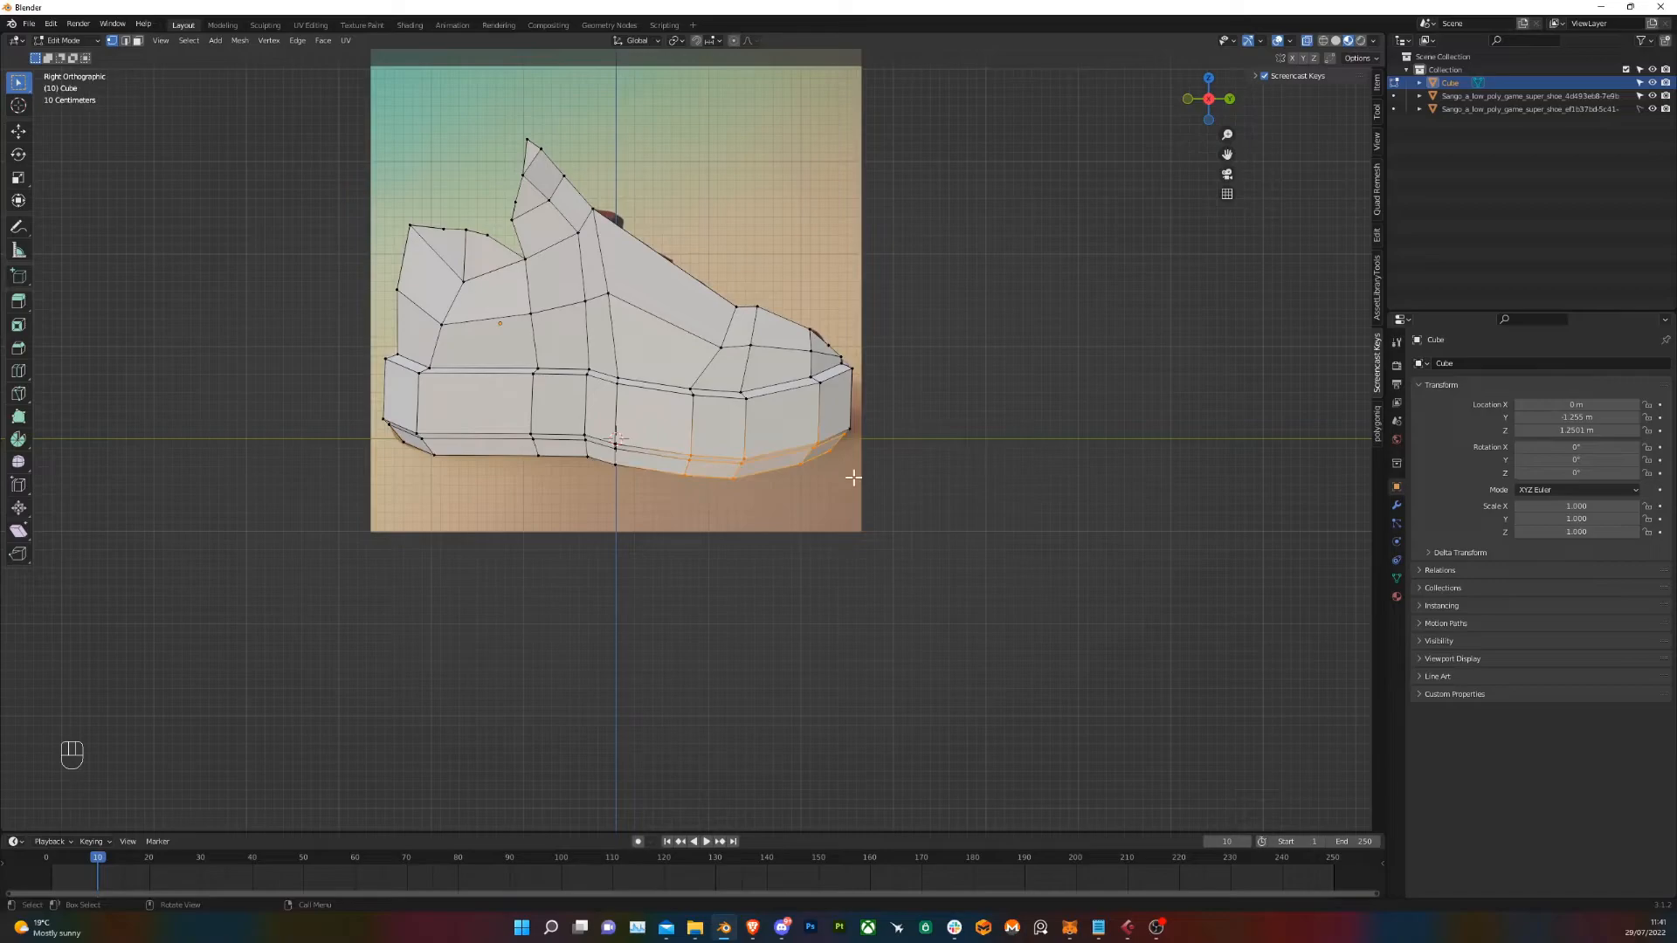
Raise the sole's underside vertices toward the toe with proportional editing for an upward curve
left_click(734, 40)
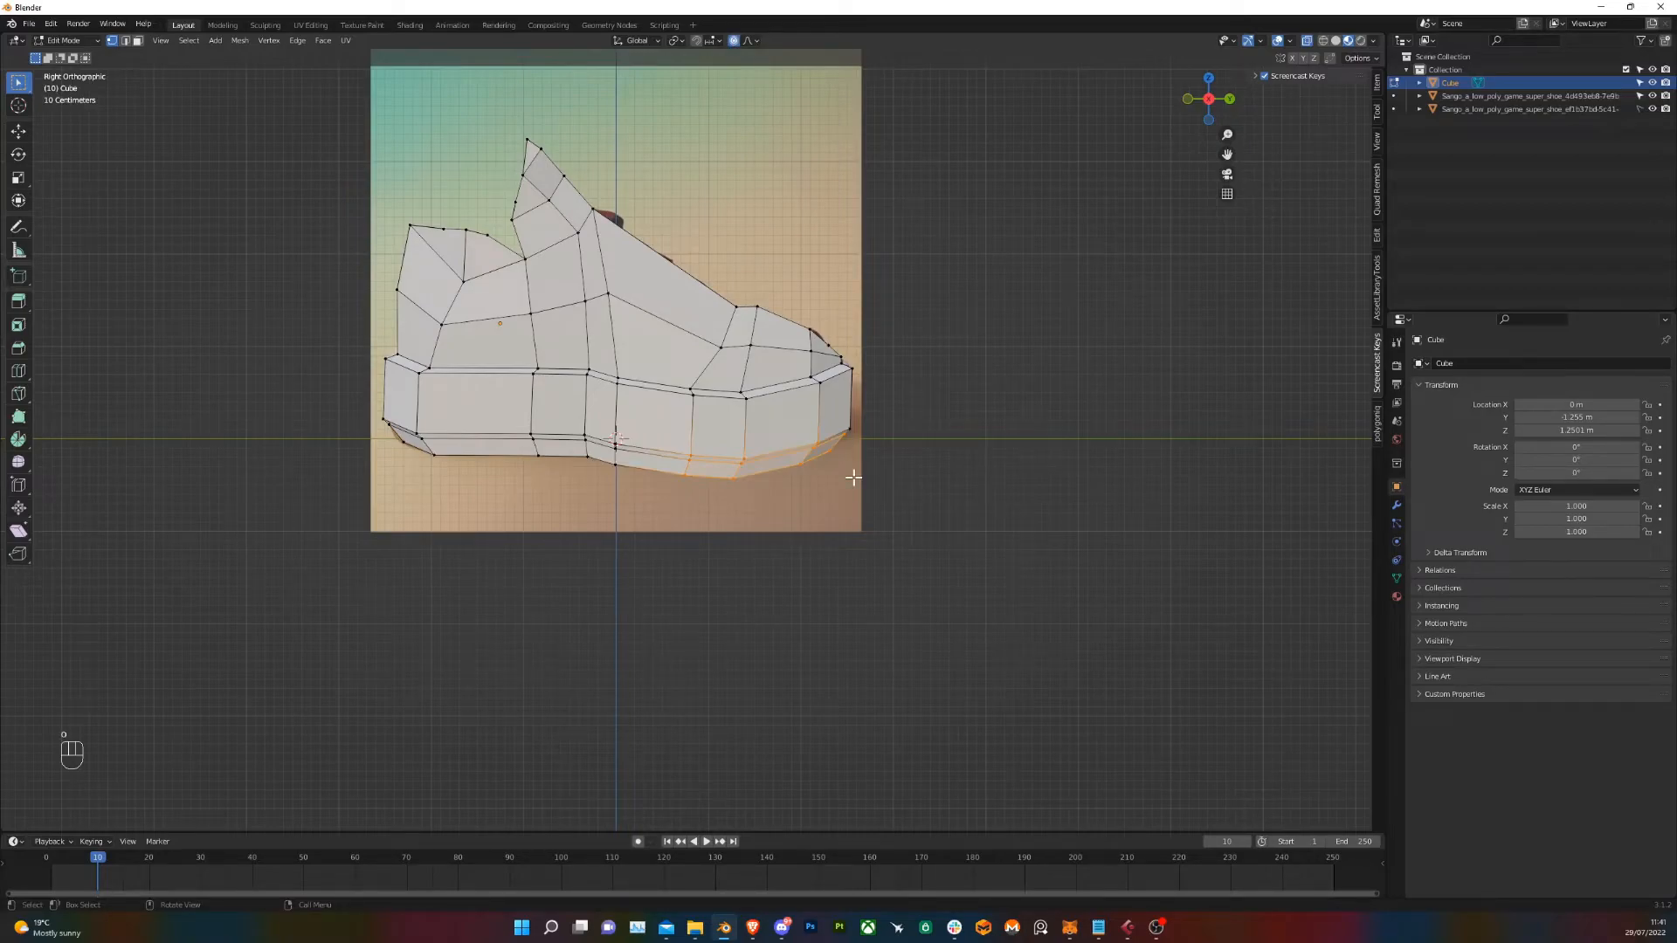
key("g")
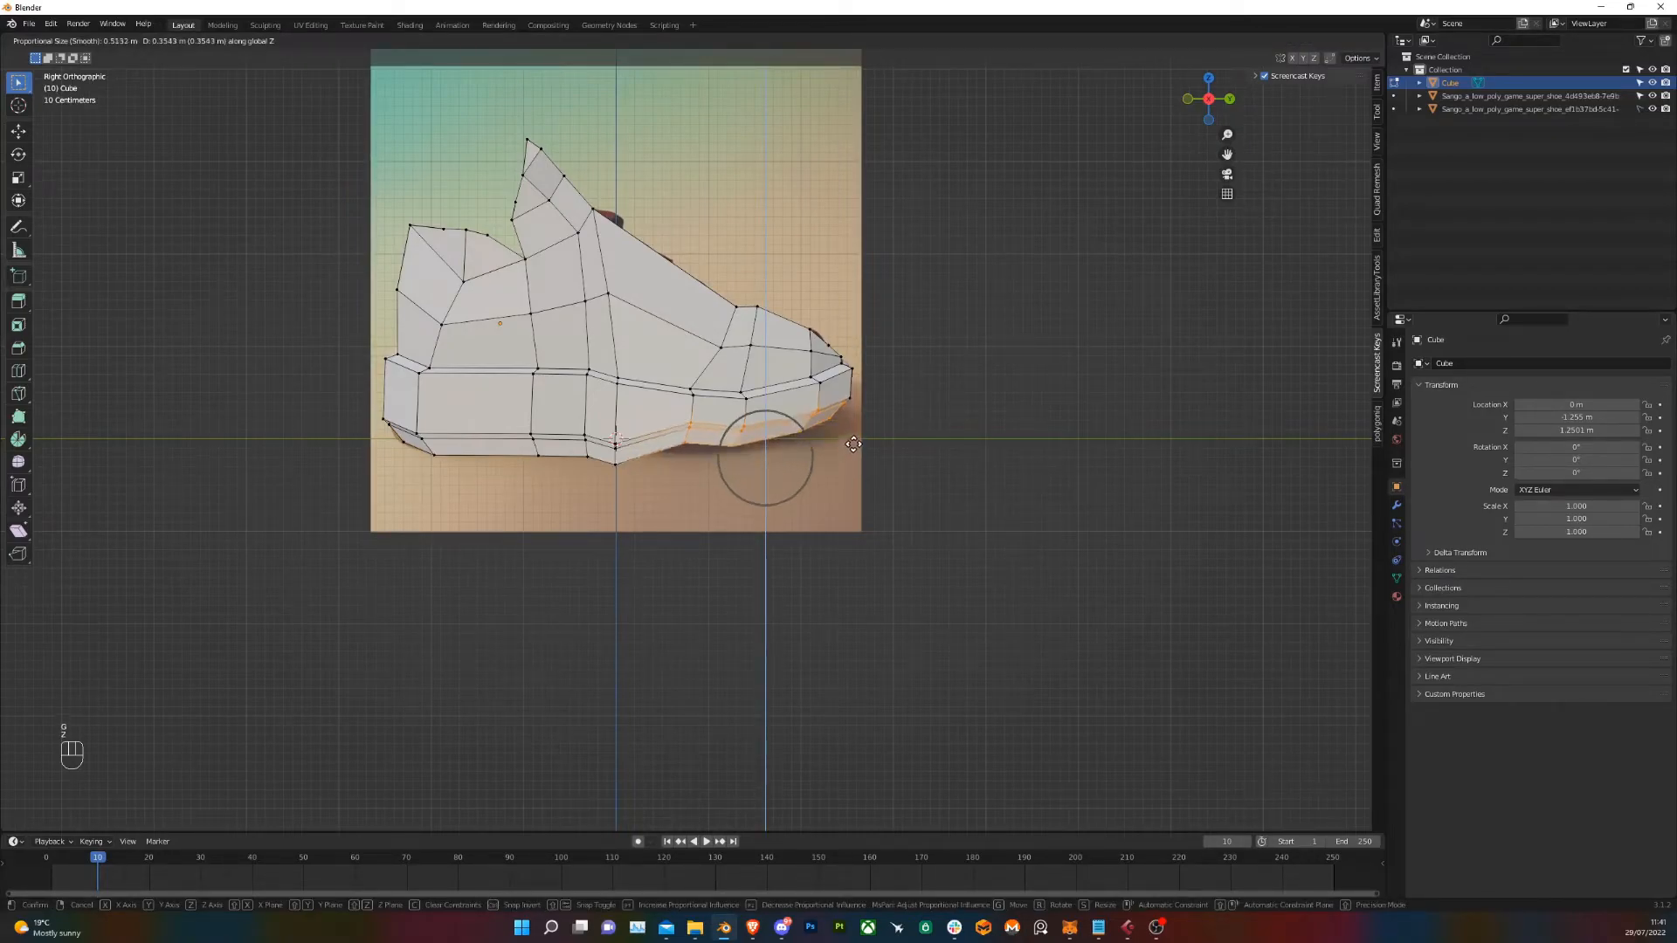
mouse_move(861, 452)
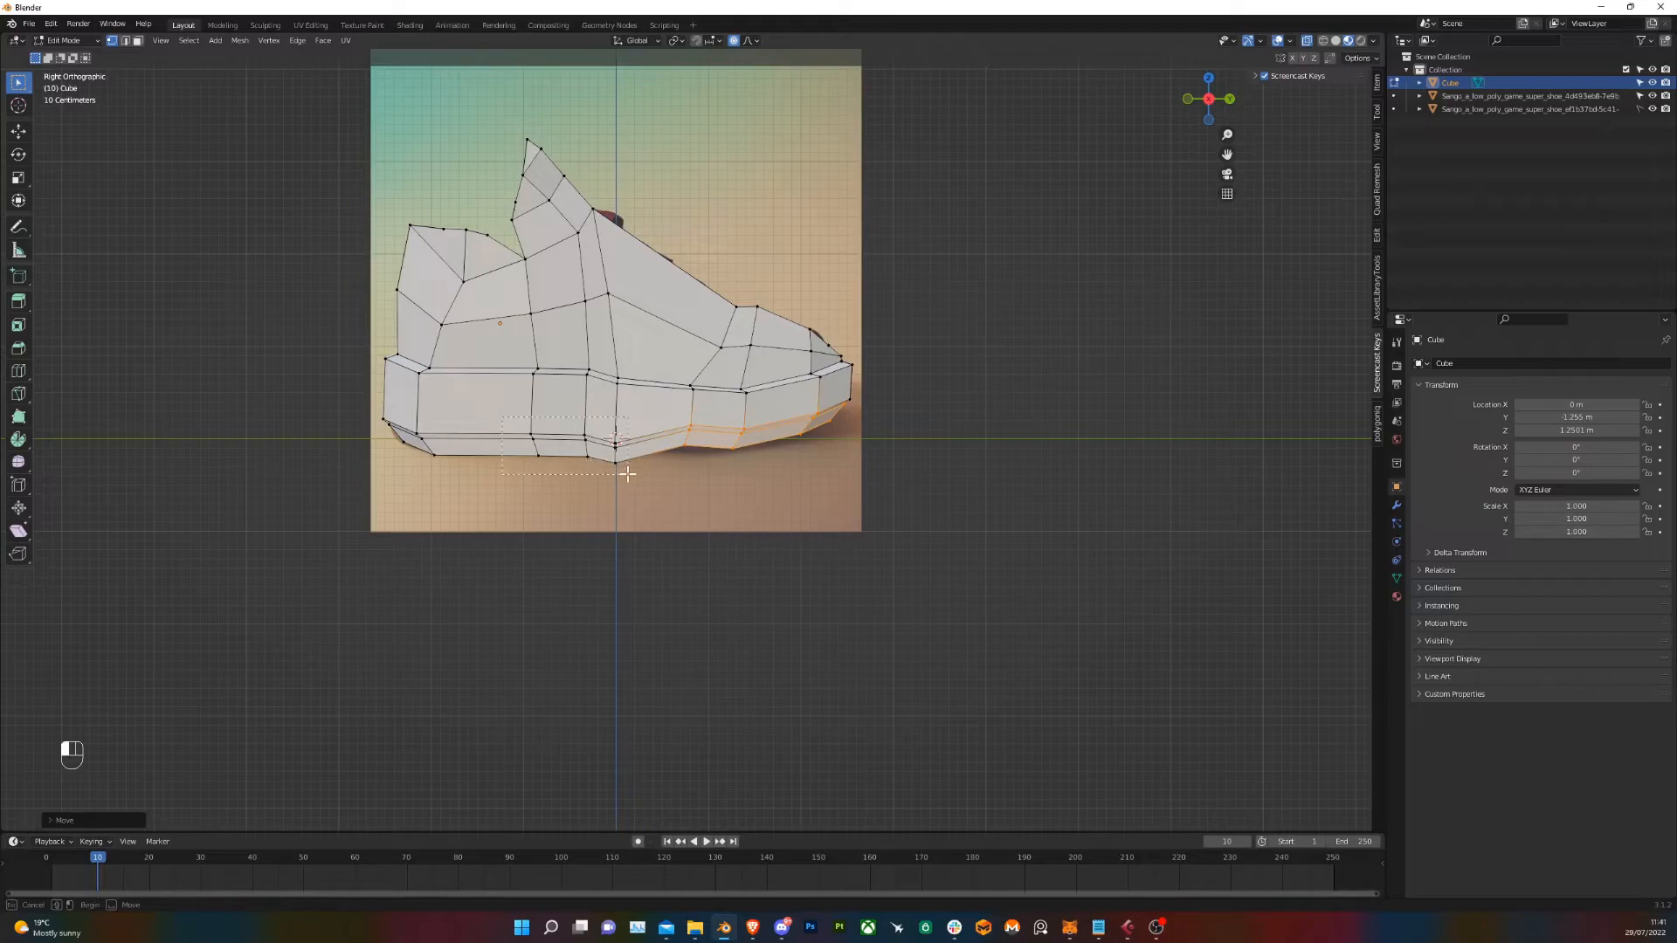
key("g")
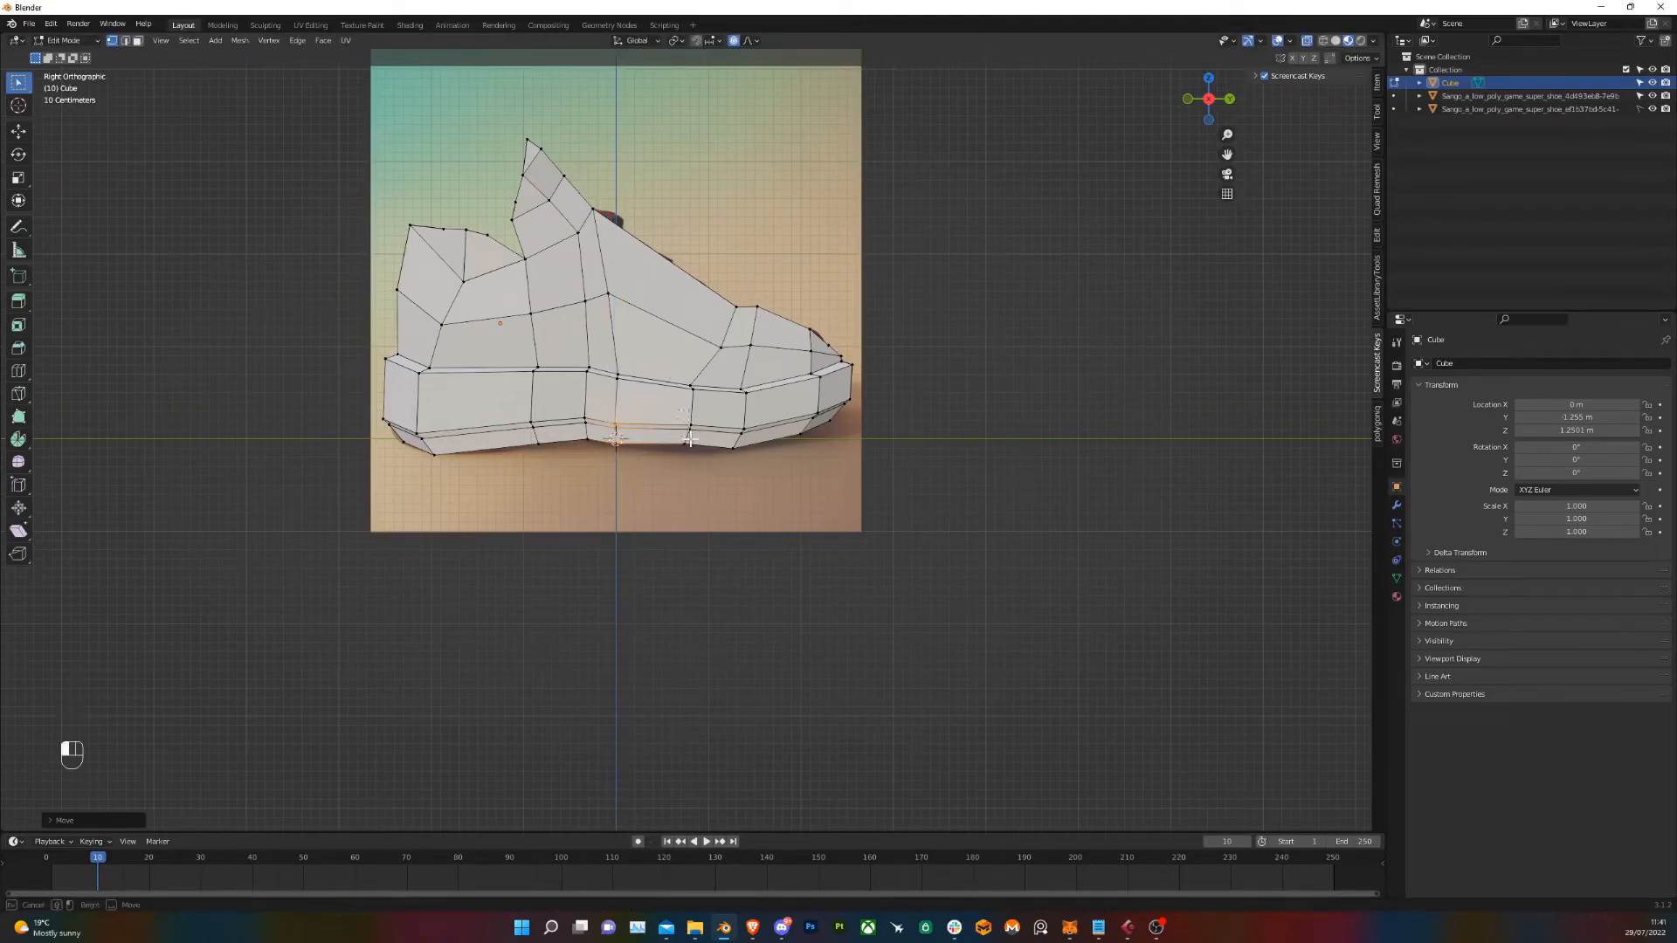
key("g")
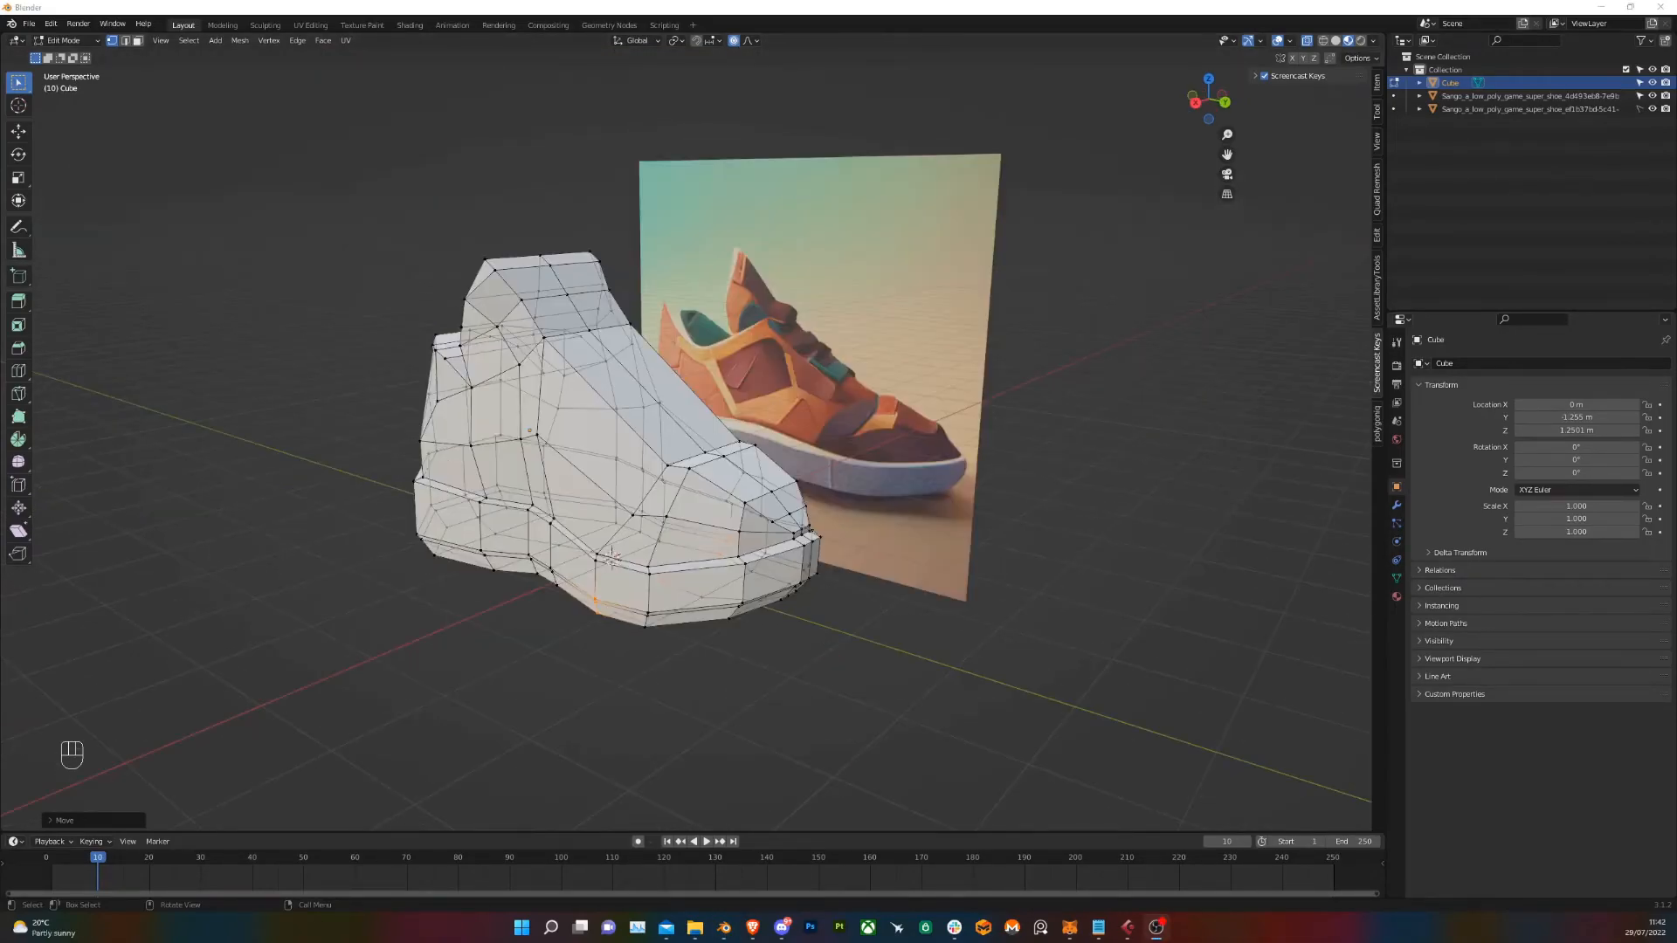
mouse_move(816, 517)
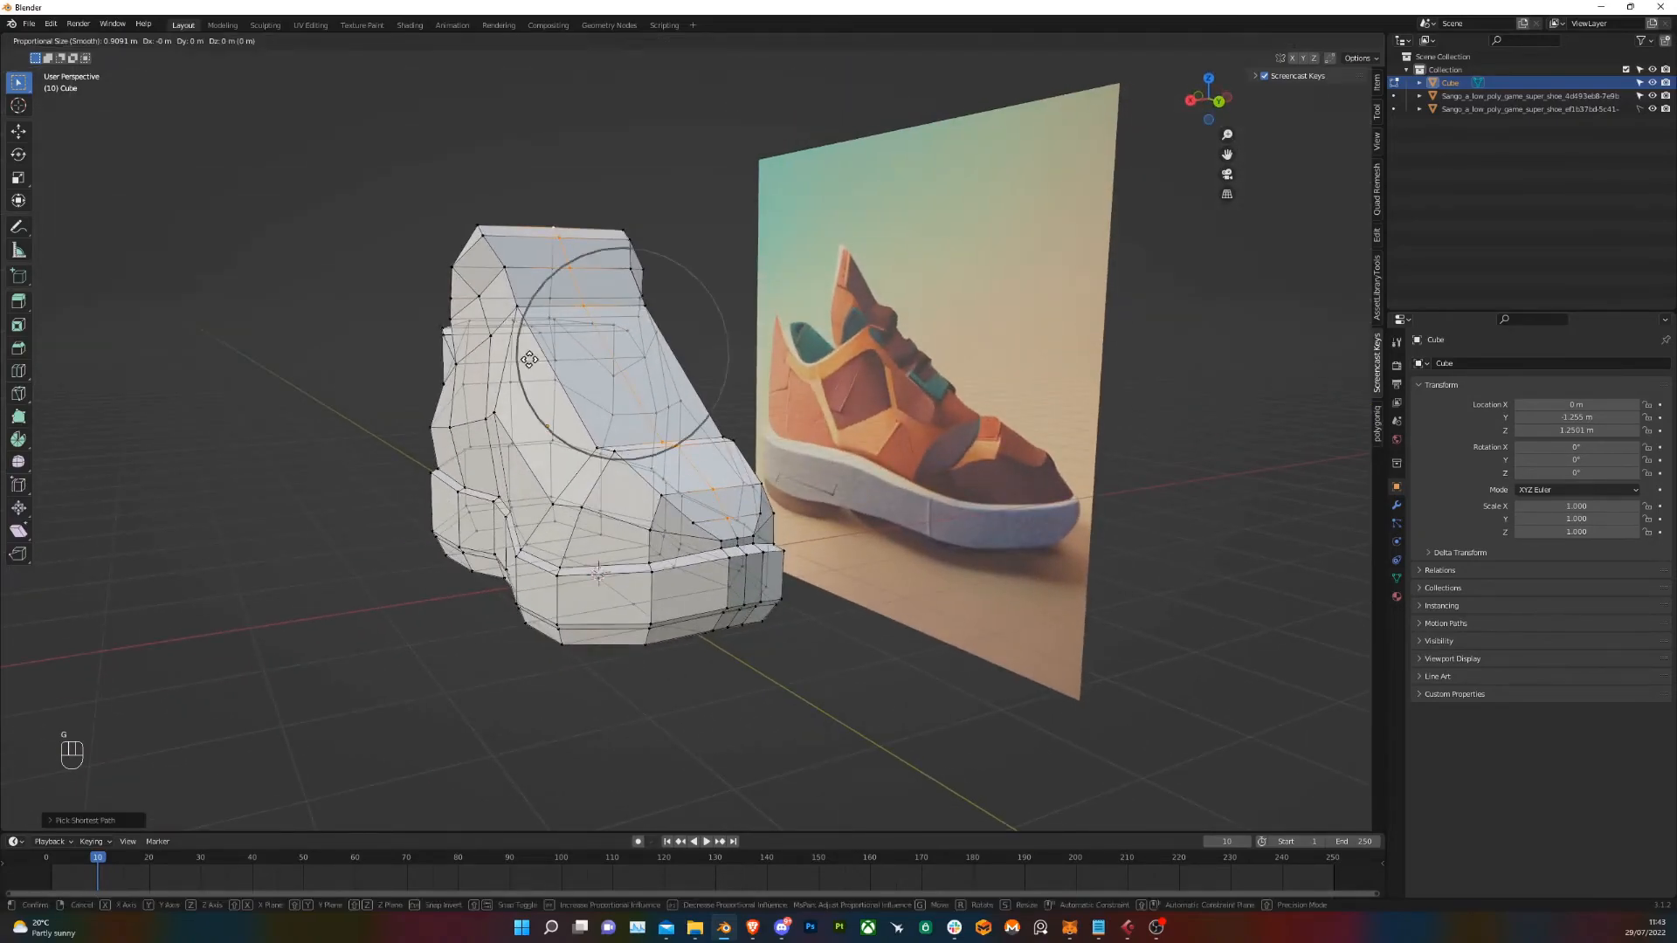
Push the upper's side vertices outward with smooth falloff, then return to Object Mode
key("z")
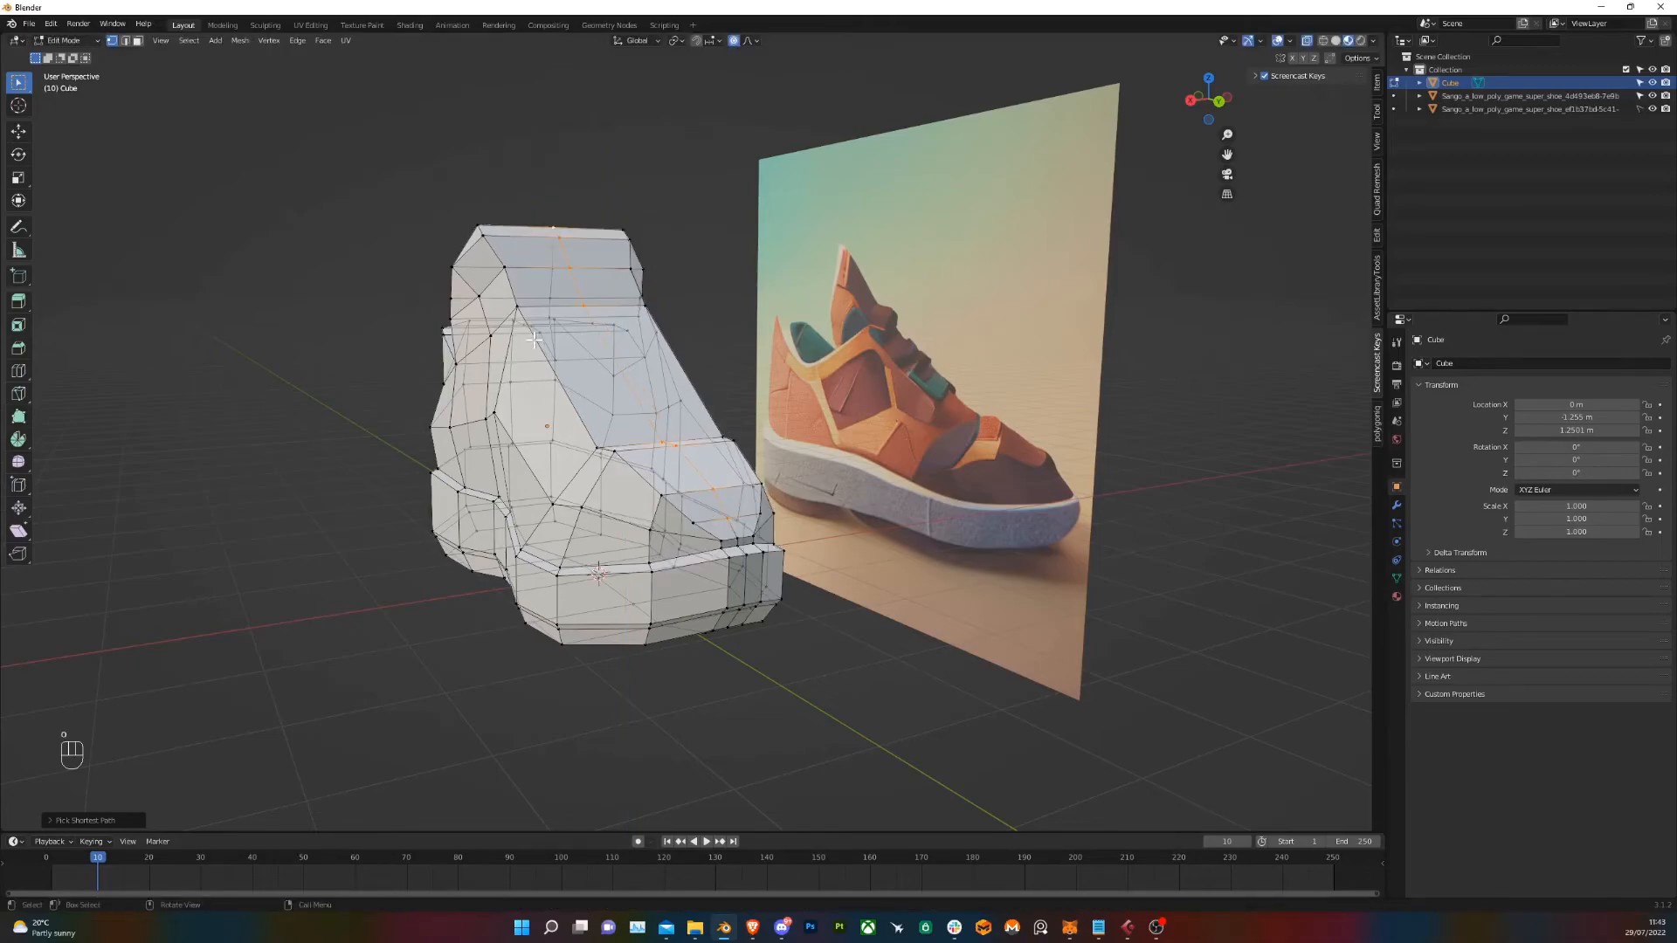
key("g")
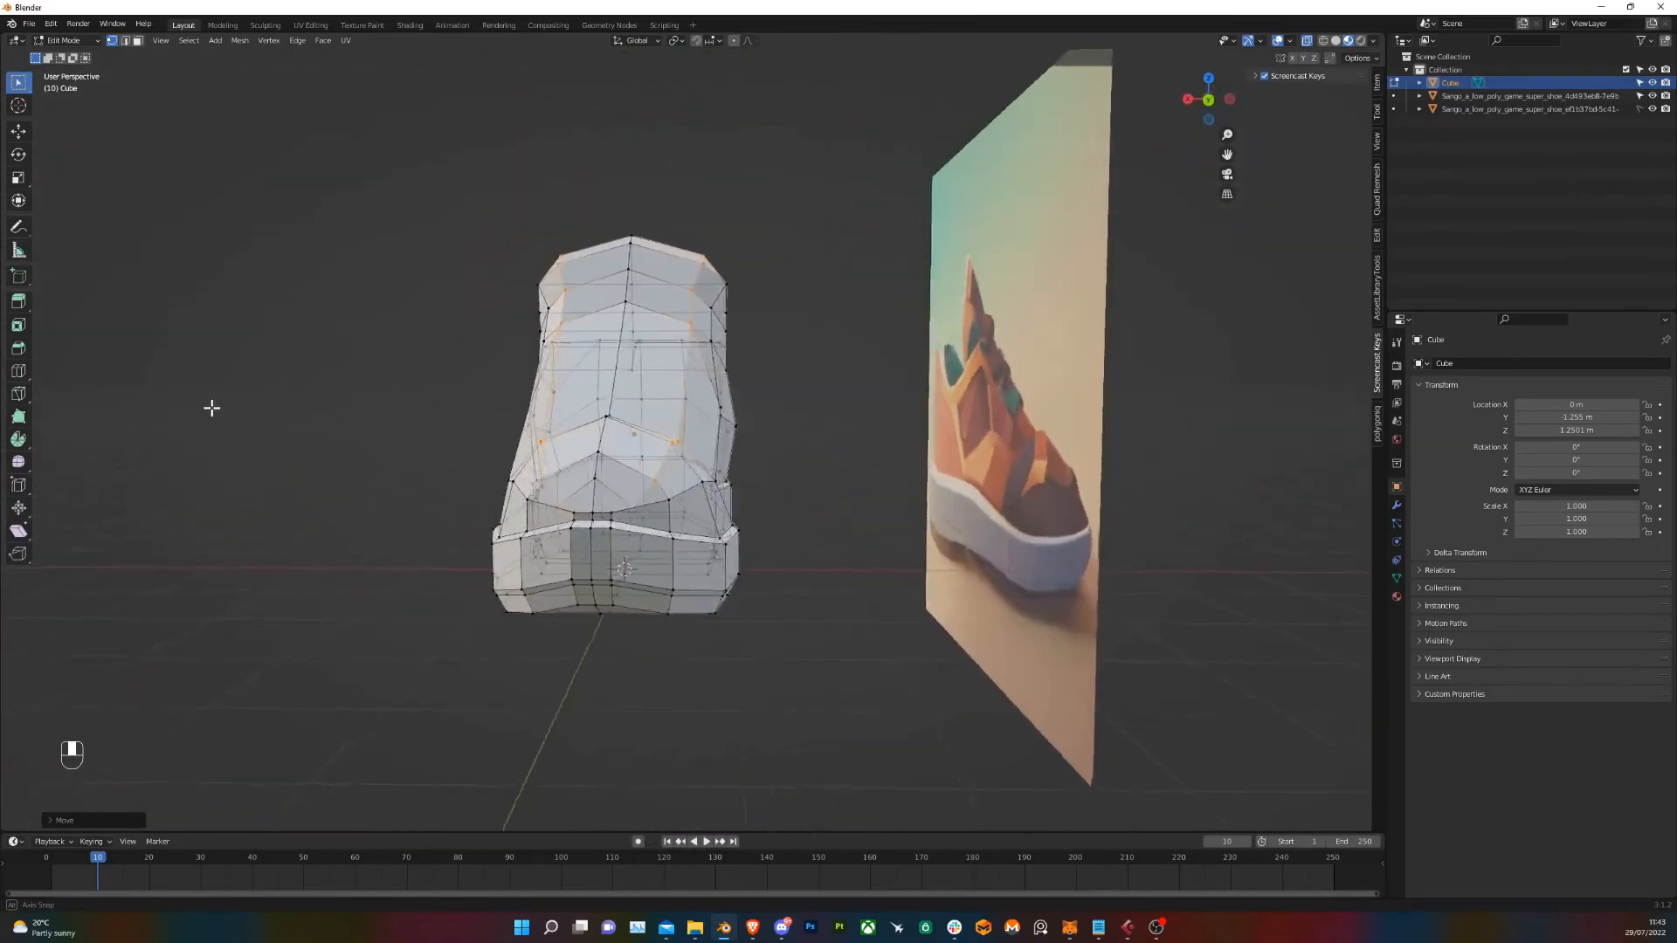
left_click_drag(641, 428, 599, 363)
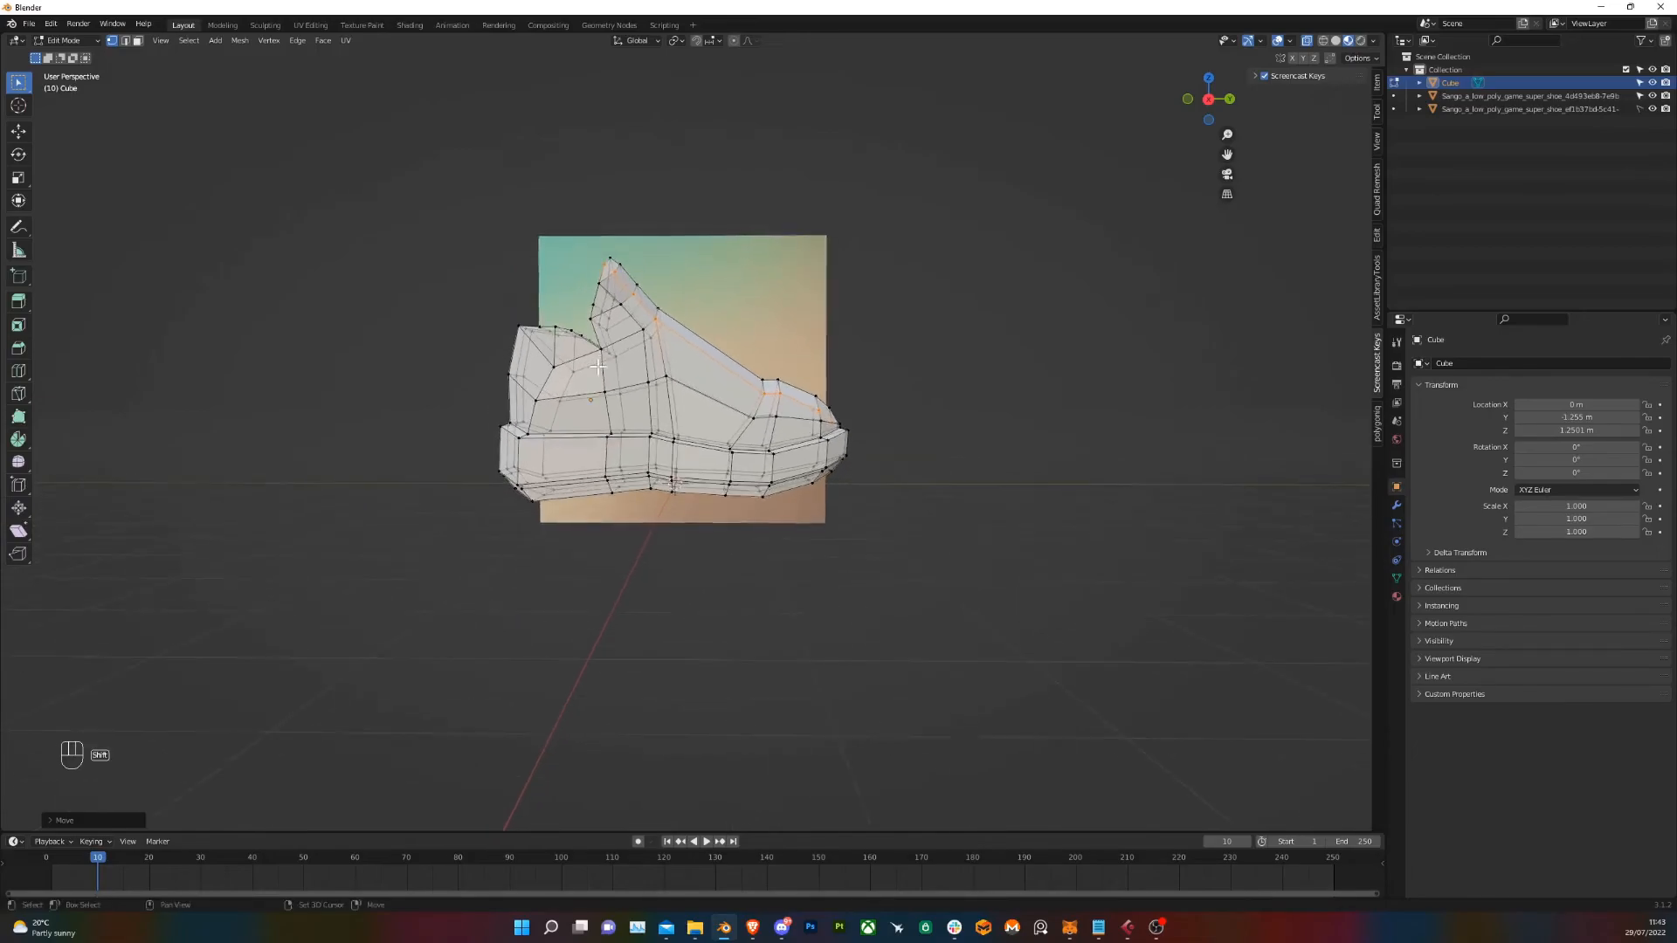
key("Tab")
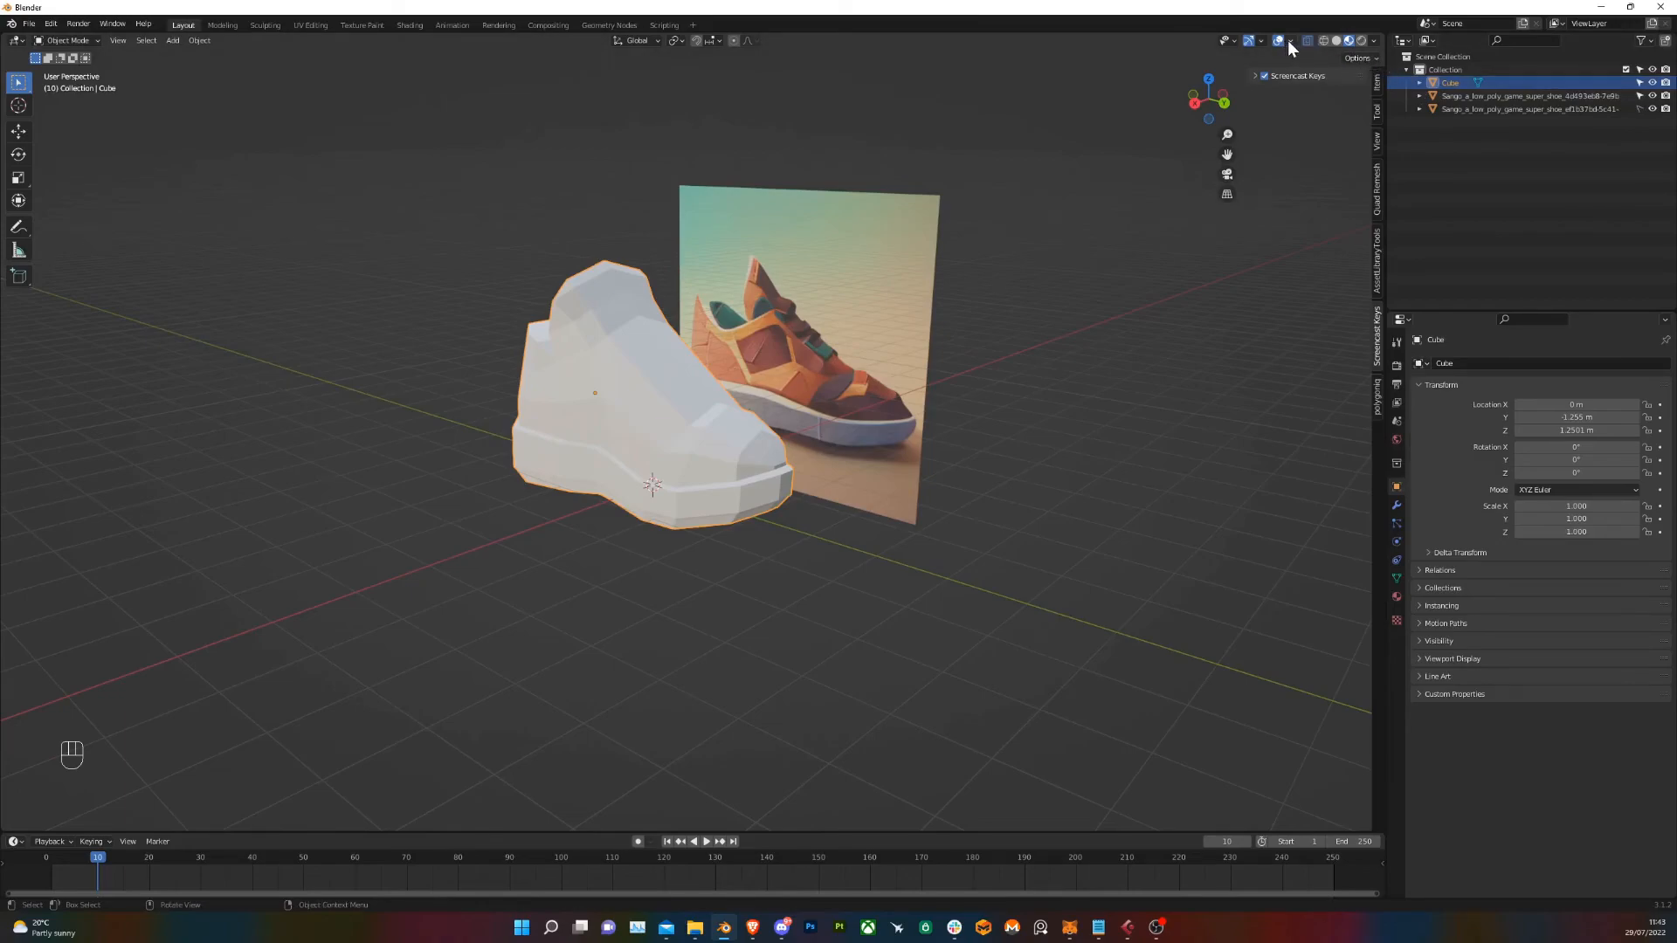
Enable Statistics in Viewport Overlays, showing 189 vertices, 182 faces, 362 triangles
left_click(1291, 40)
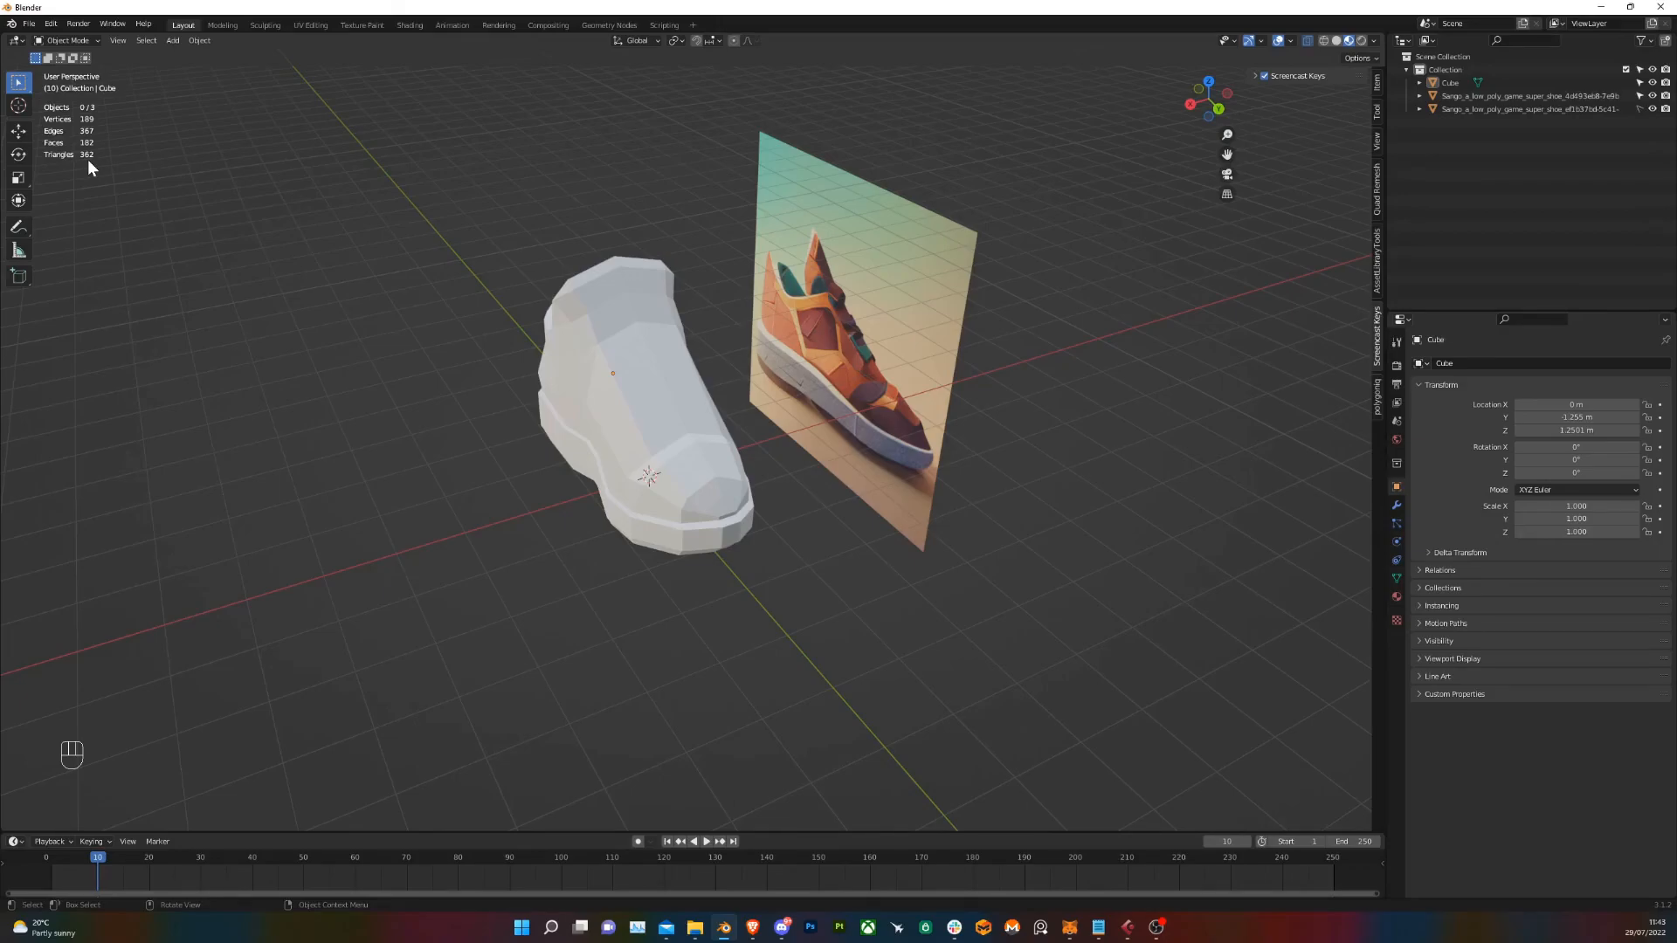
mouse_move(421, 269)
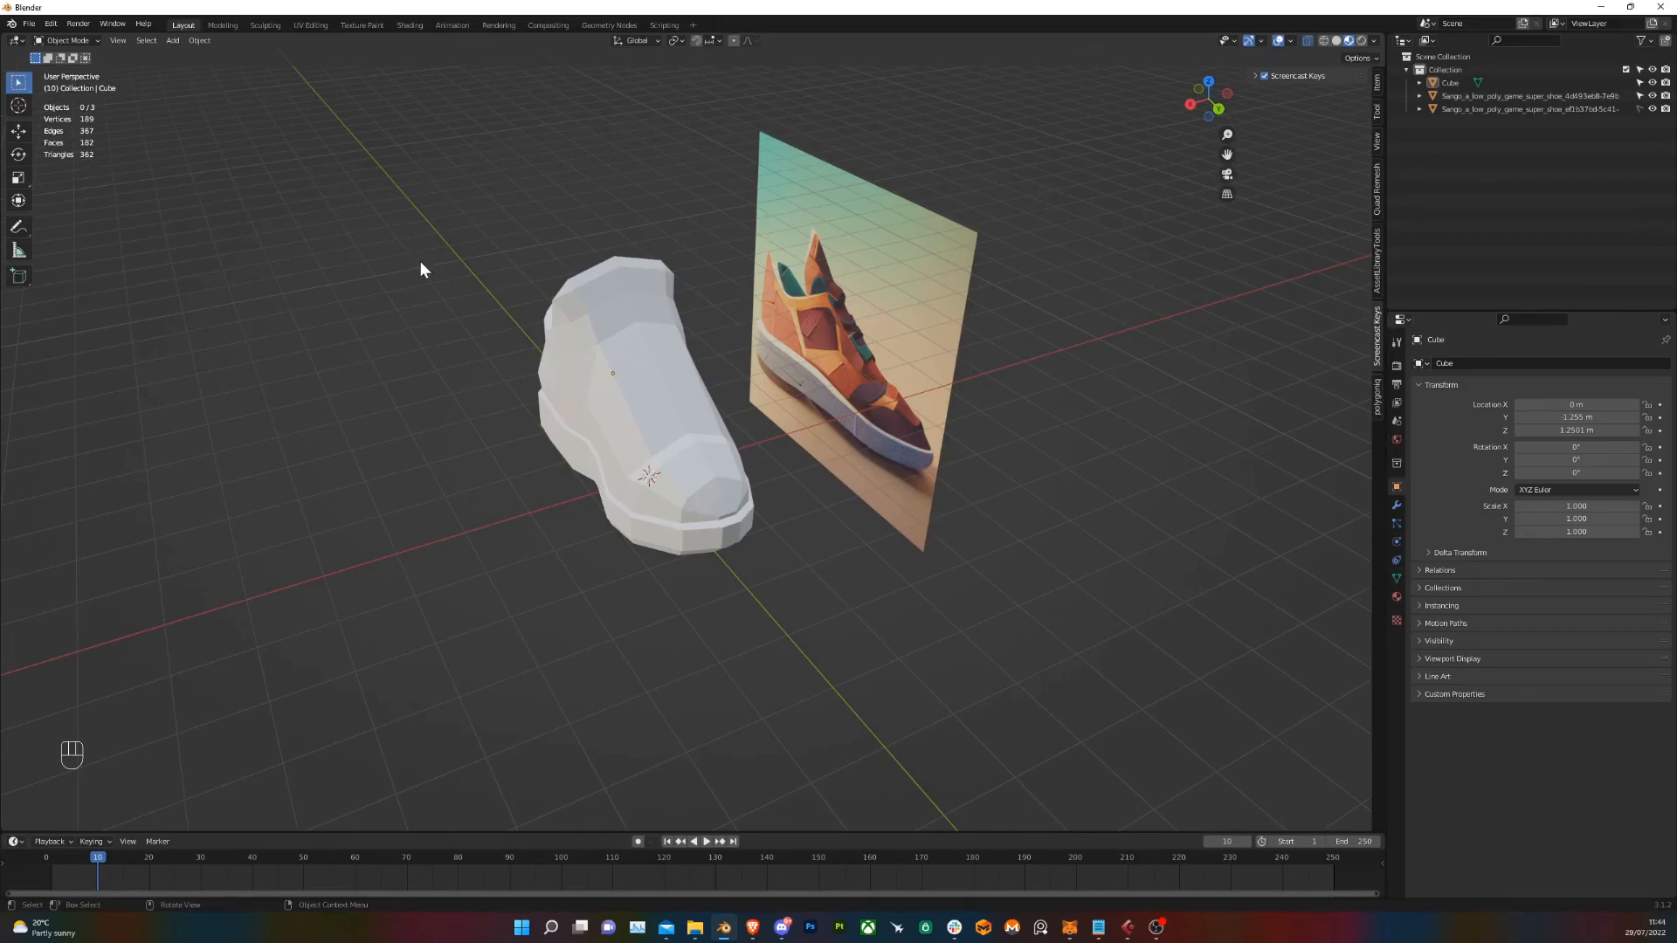